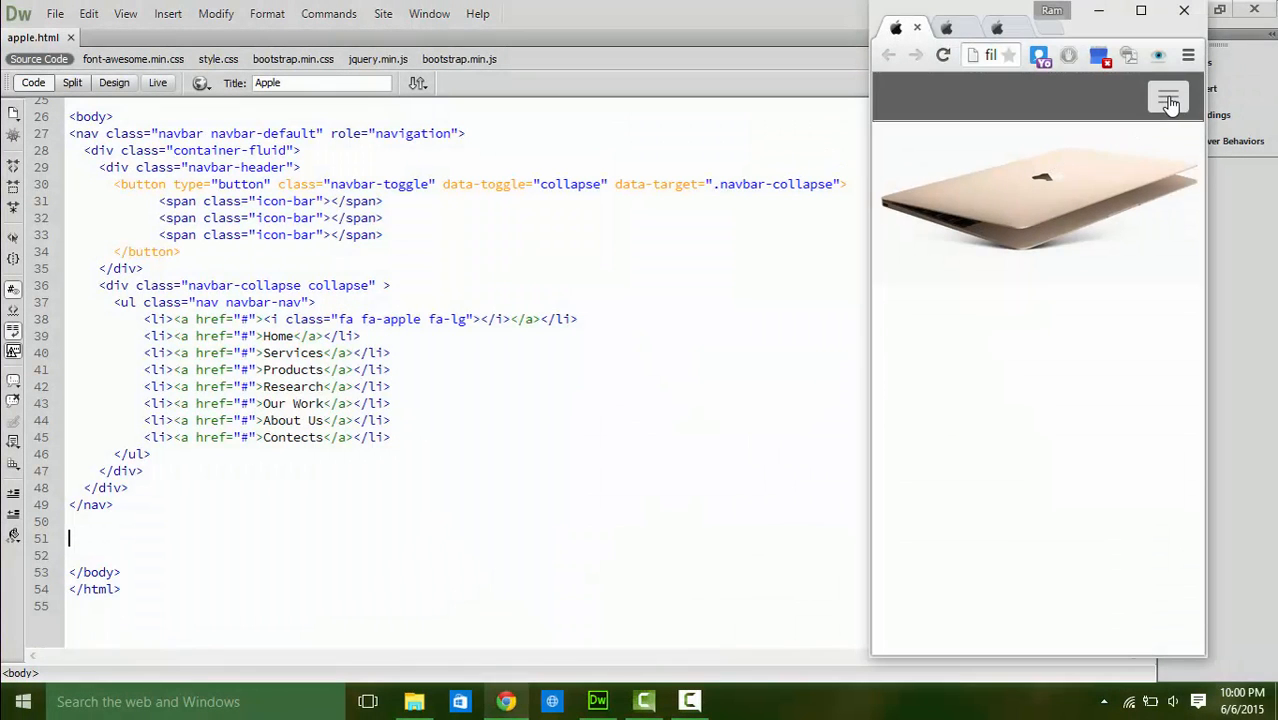
Maximize Chrome so apple.html fills the screen, showing the navbar above the laptop photo.
left_click(1168, 97)
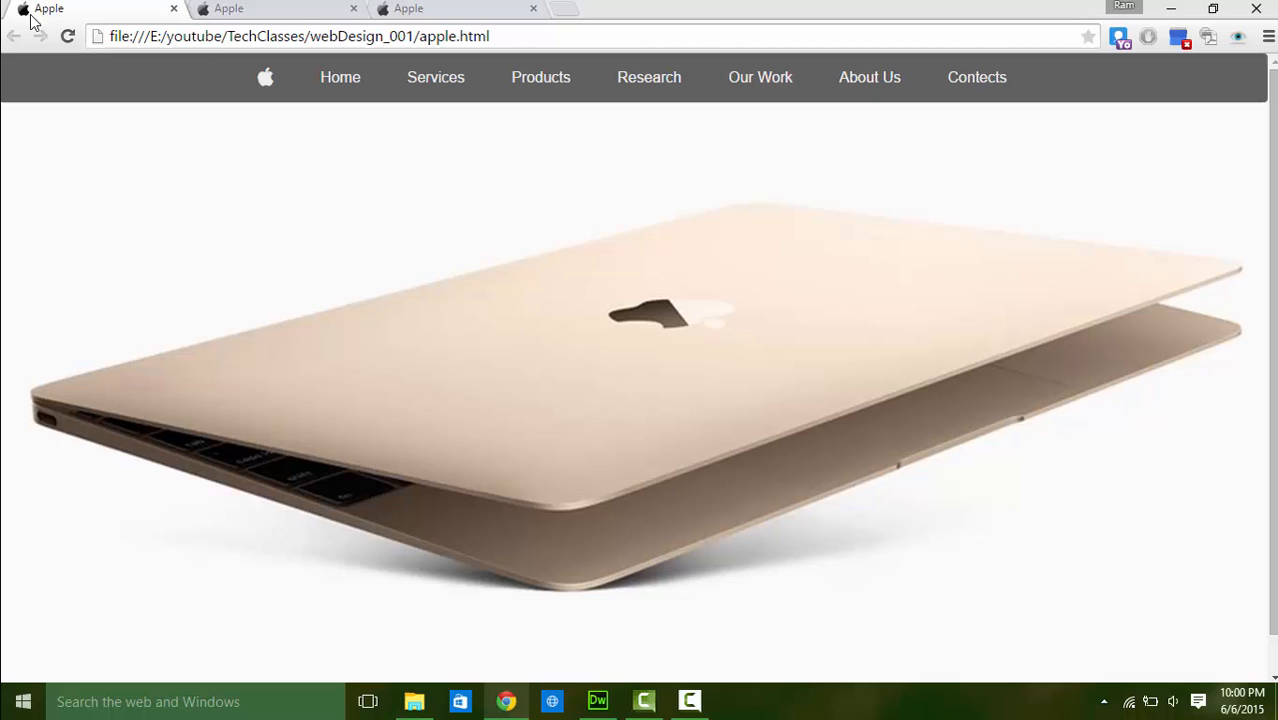
mouse_move(265, 77)
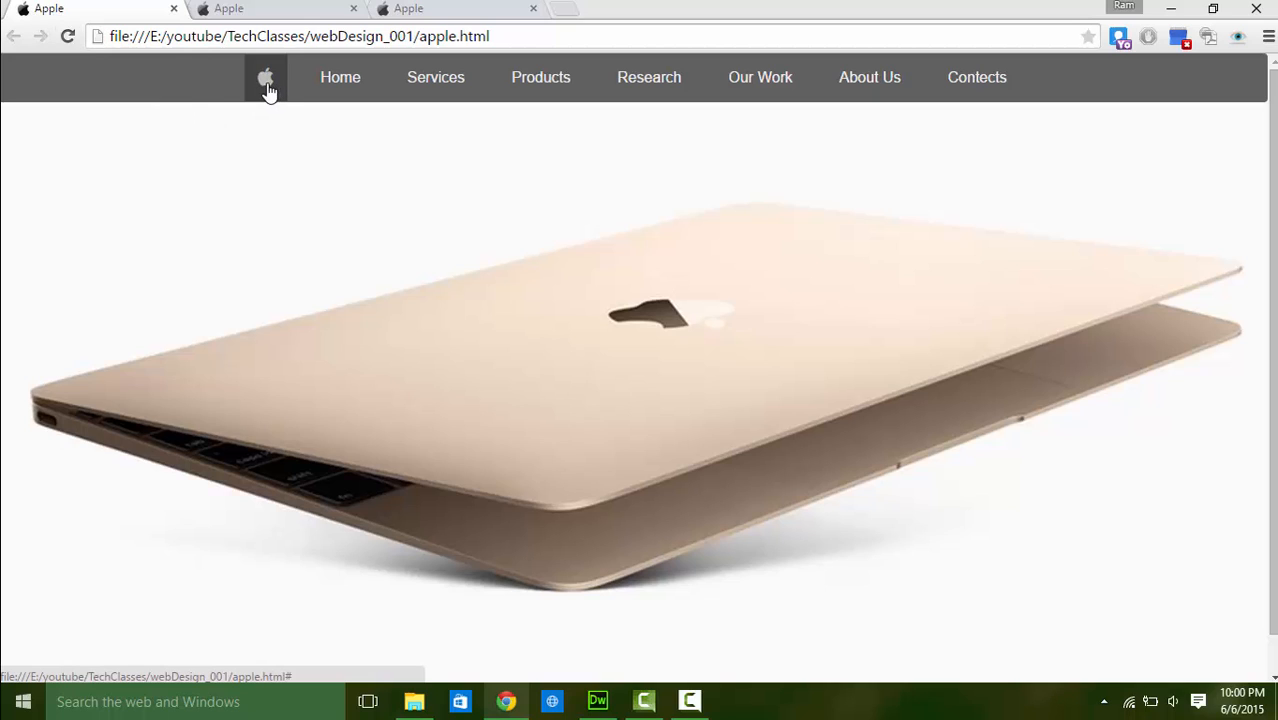
mouse_move(638, 373)
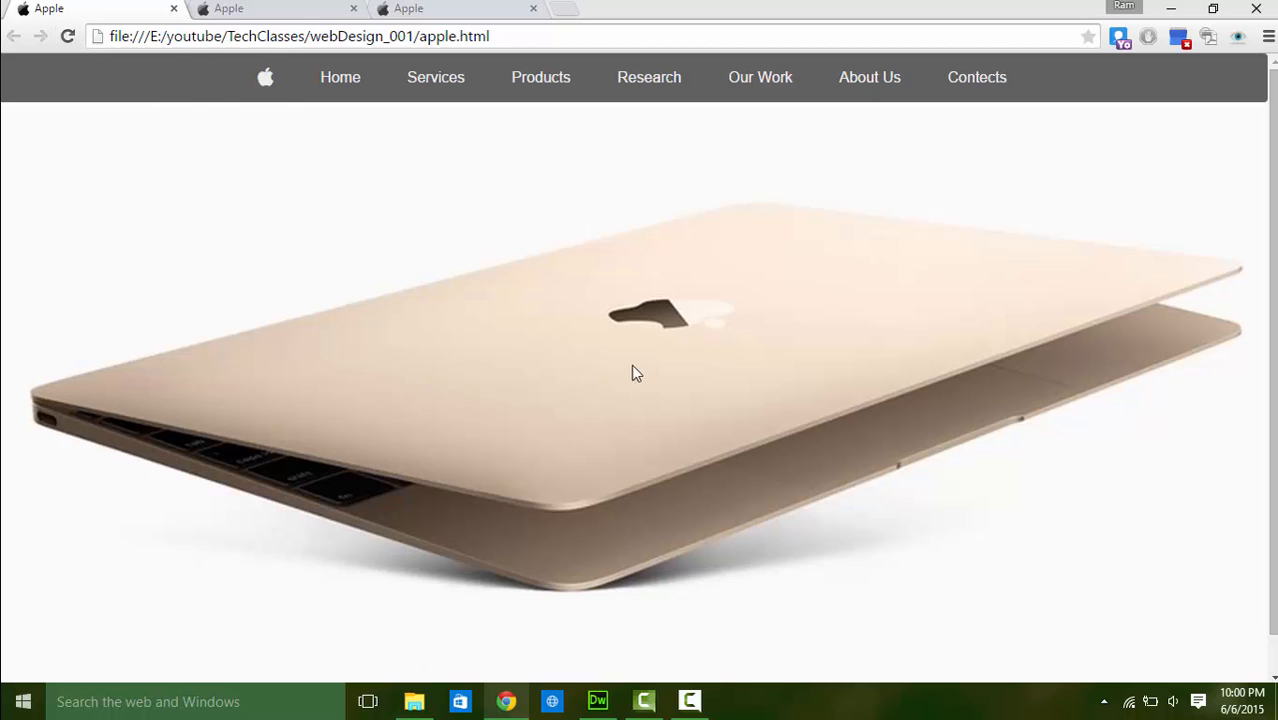
mouse_move(527, 295)
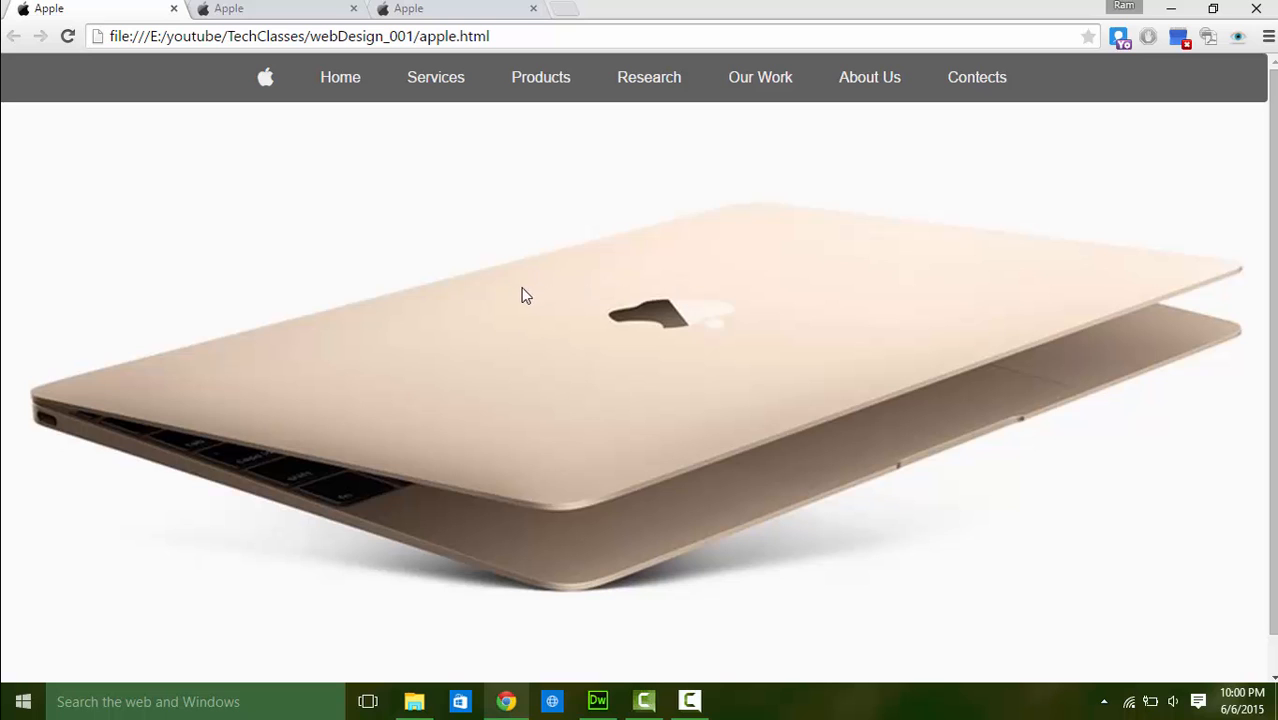
mouse_move(433, 143)
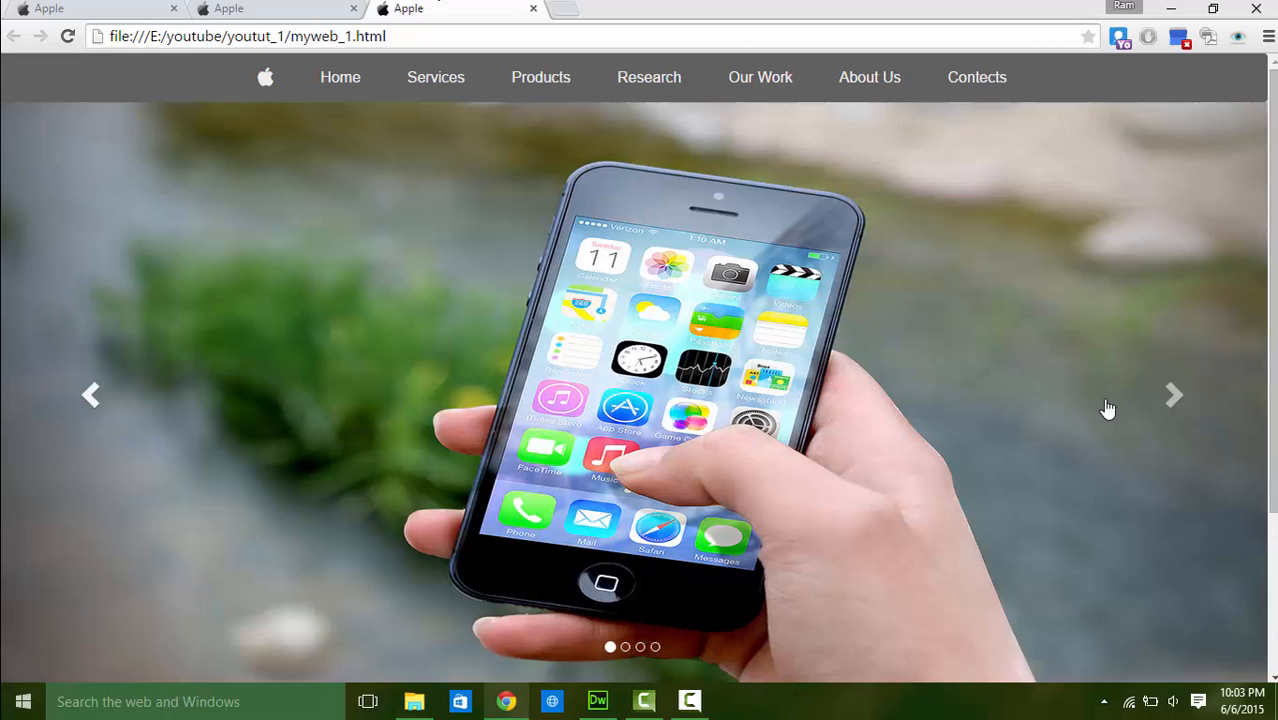
mouse_move(658, 655)
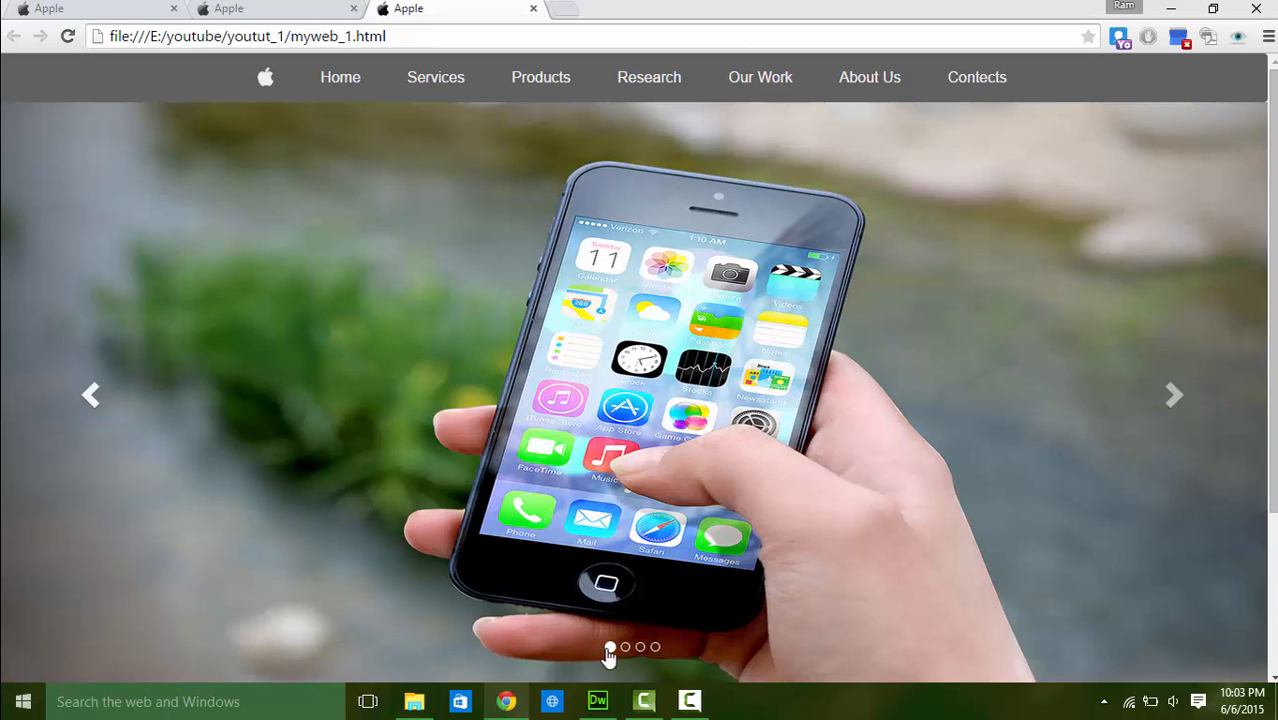
Cycle the myweb_1.html demo carousel through its slides to the camera photo.
left_click(640, 647)
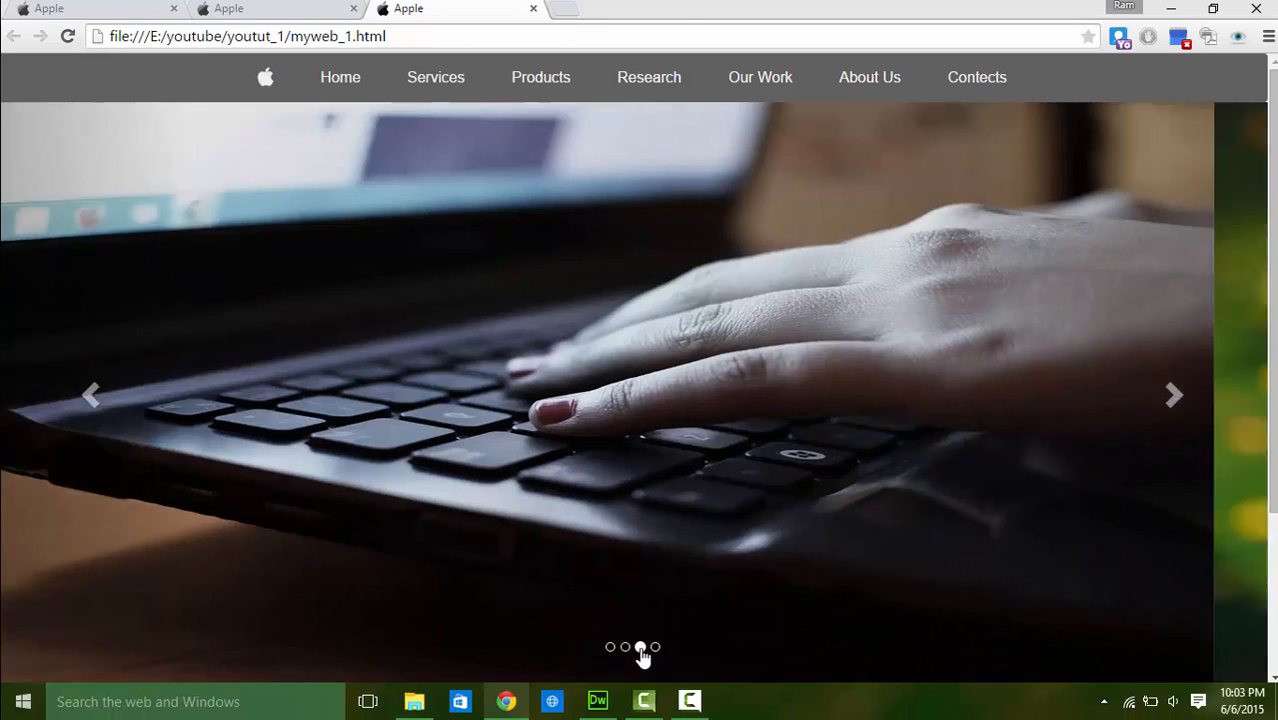
left_click(1173, 394)
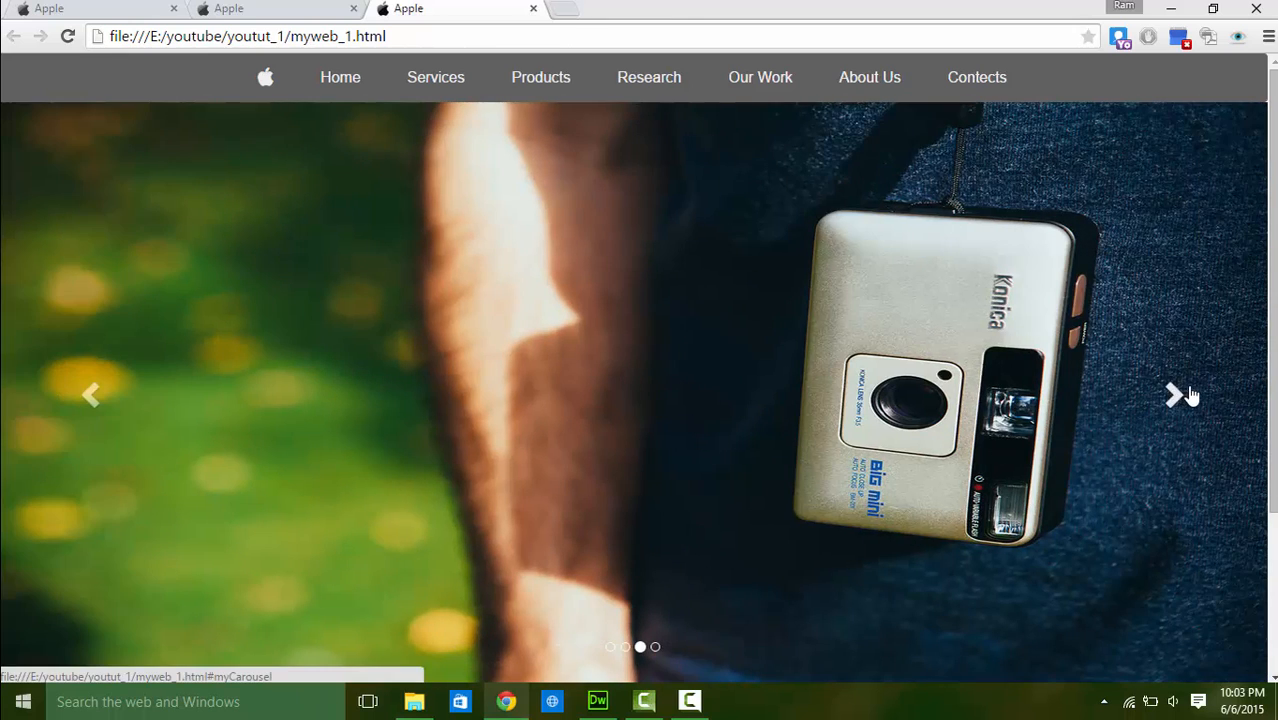
left_click(1174, 394)
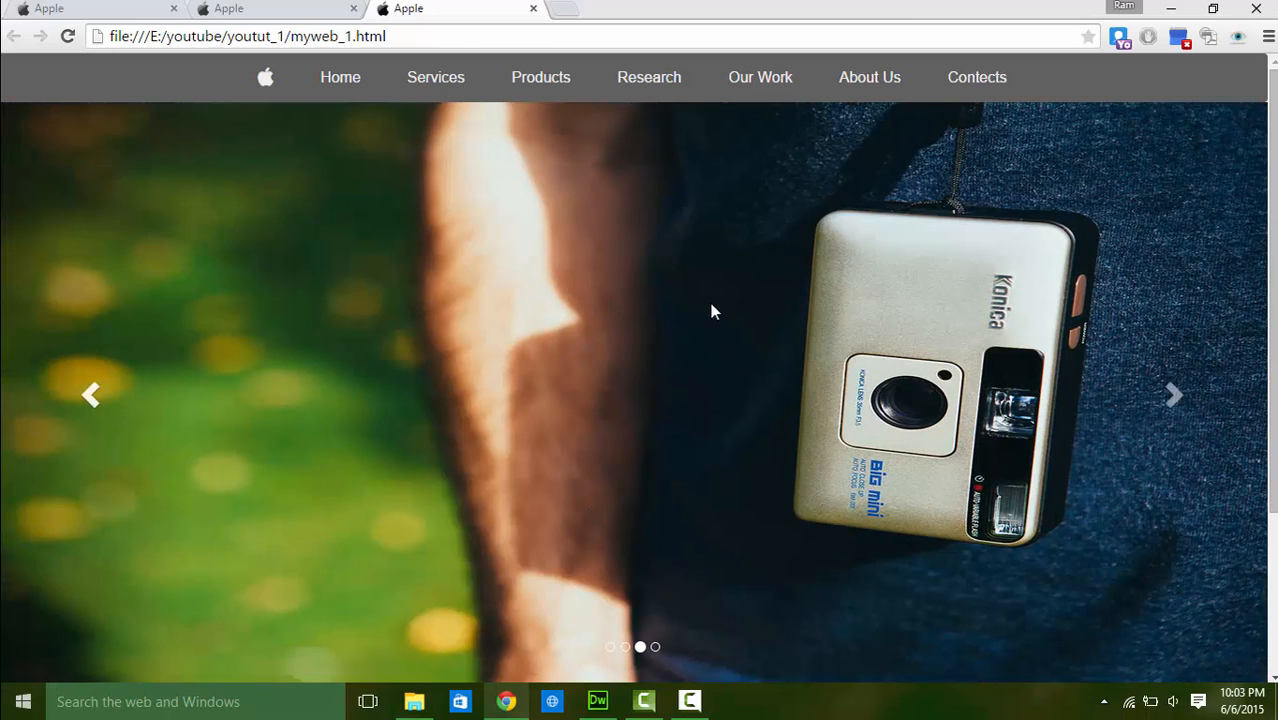
left_click(260, 9)
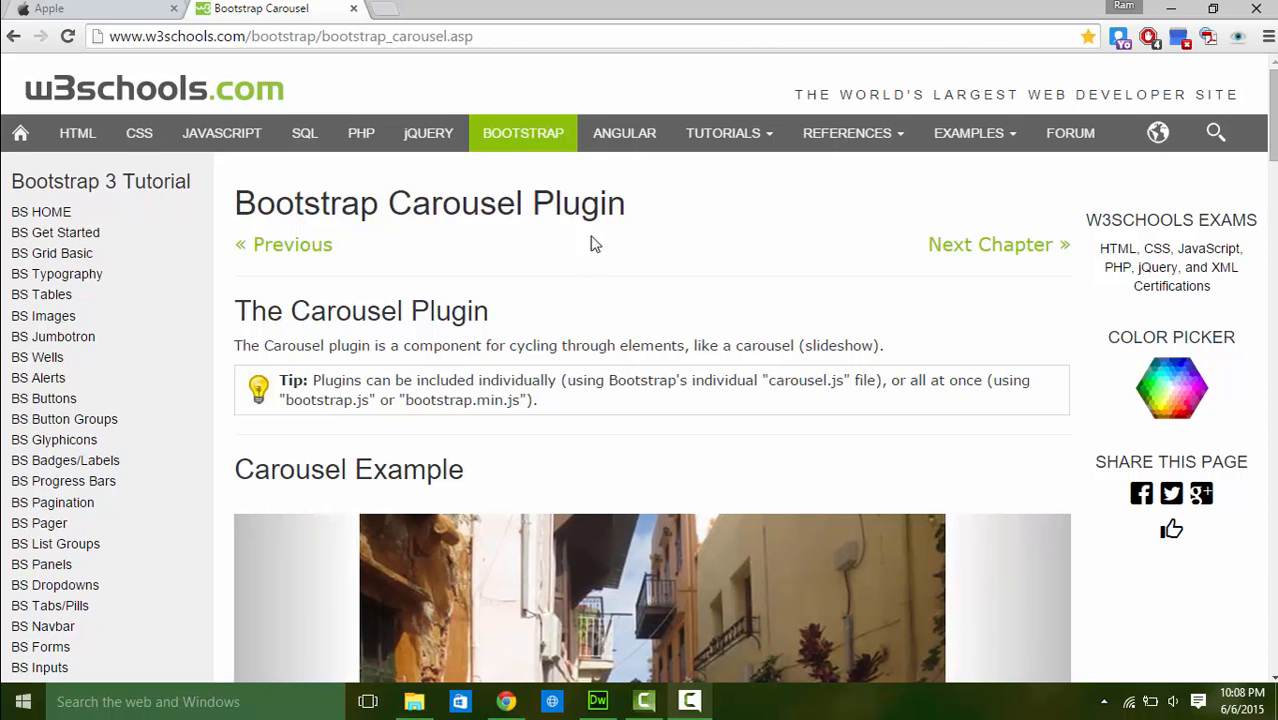
Highlight the bootstrap.min.js tip and advance the tutorial's example carousel to the next photo.
double_click(410, 400)
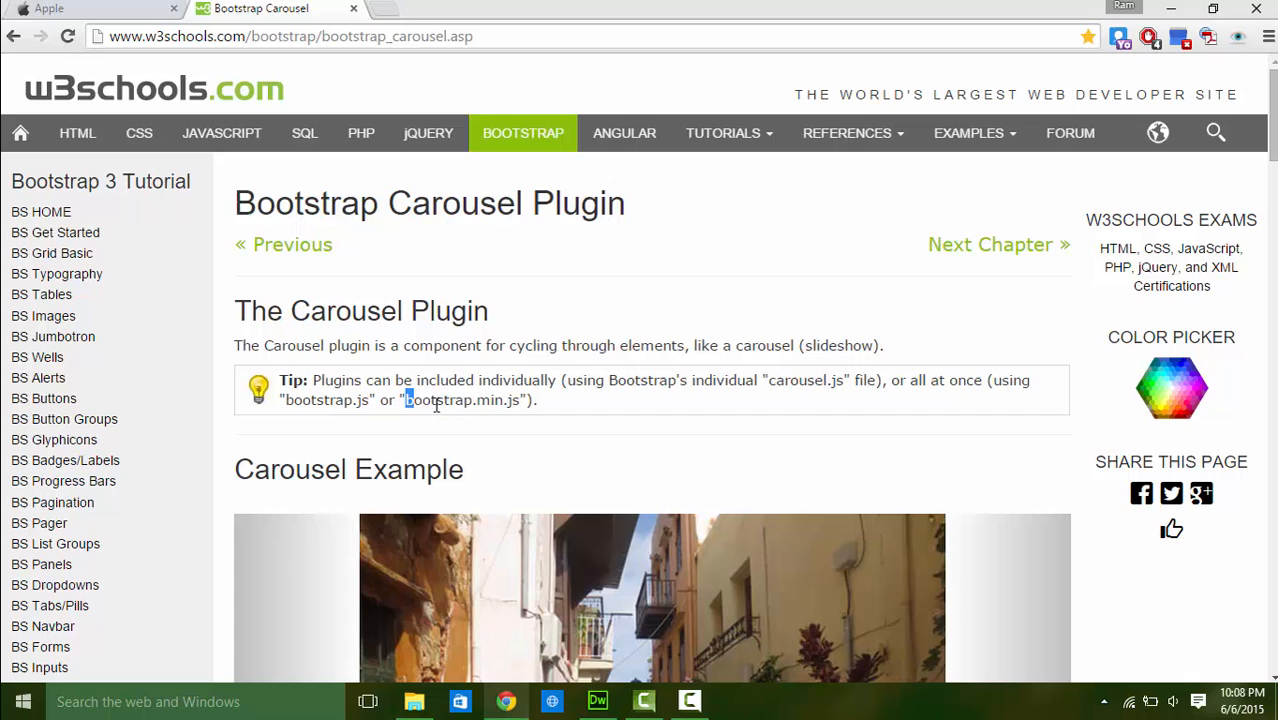
double_click(465, 400)
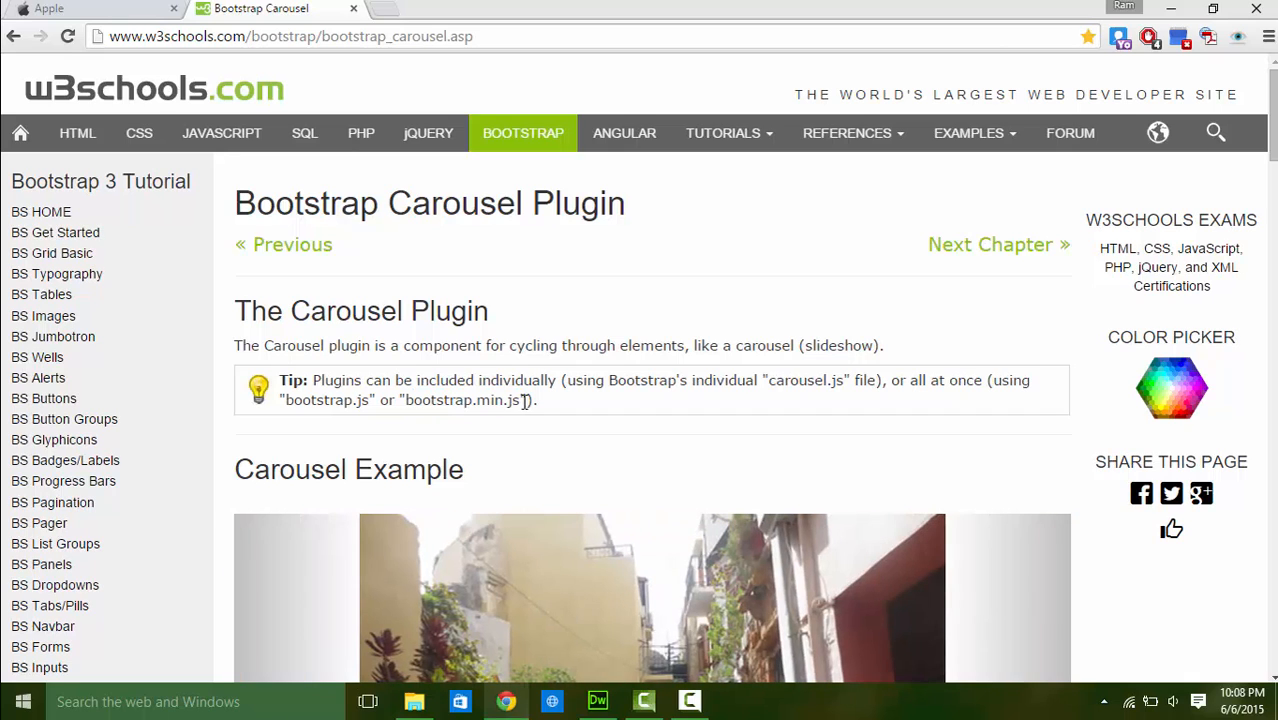
scroll("down", 3)
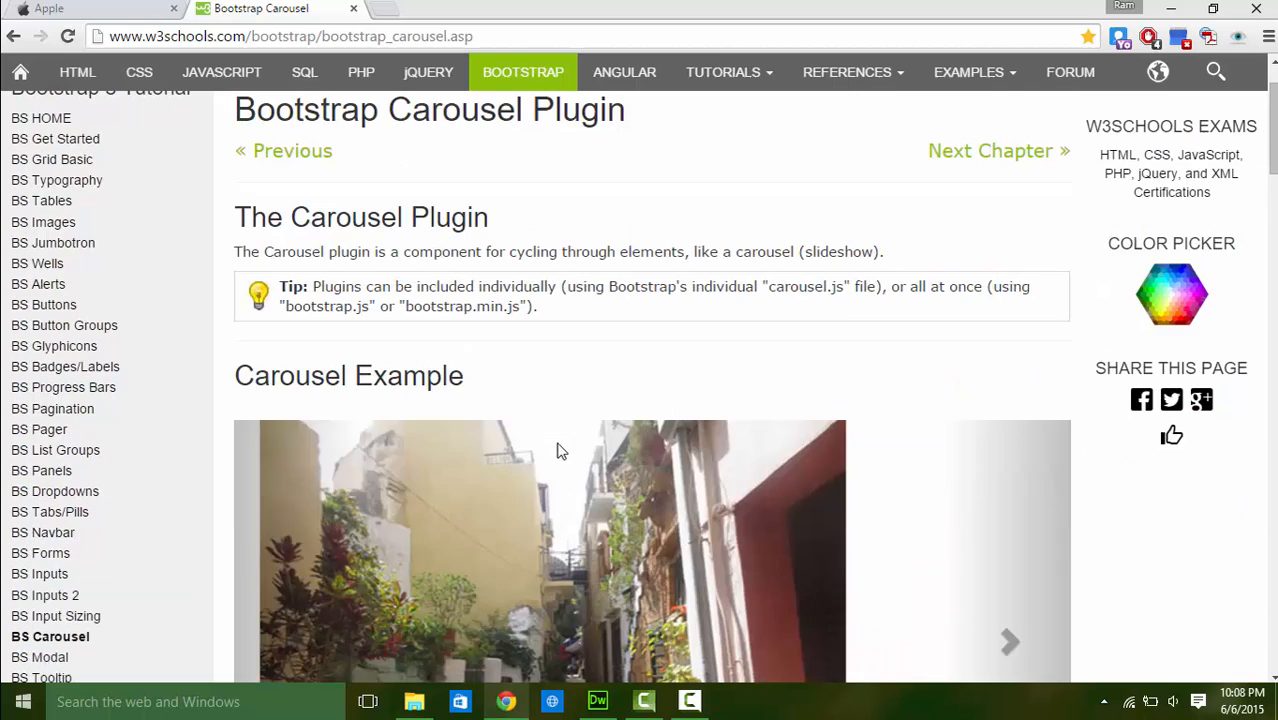
scroll("down", 3)
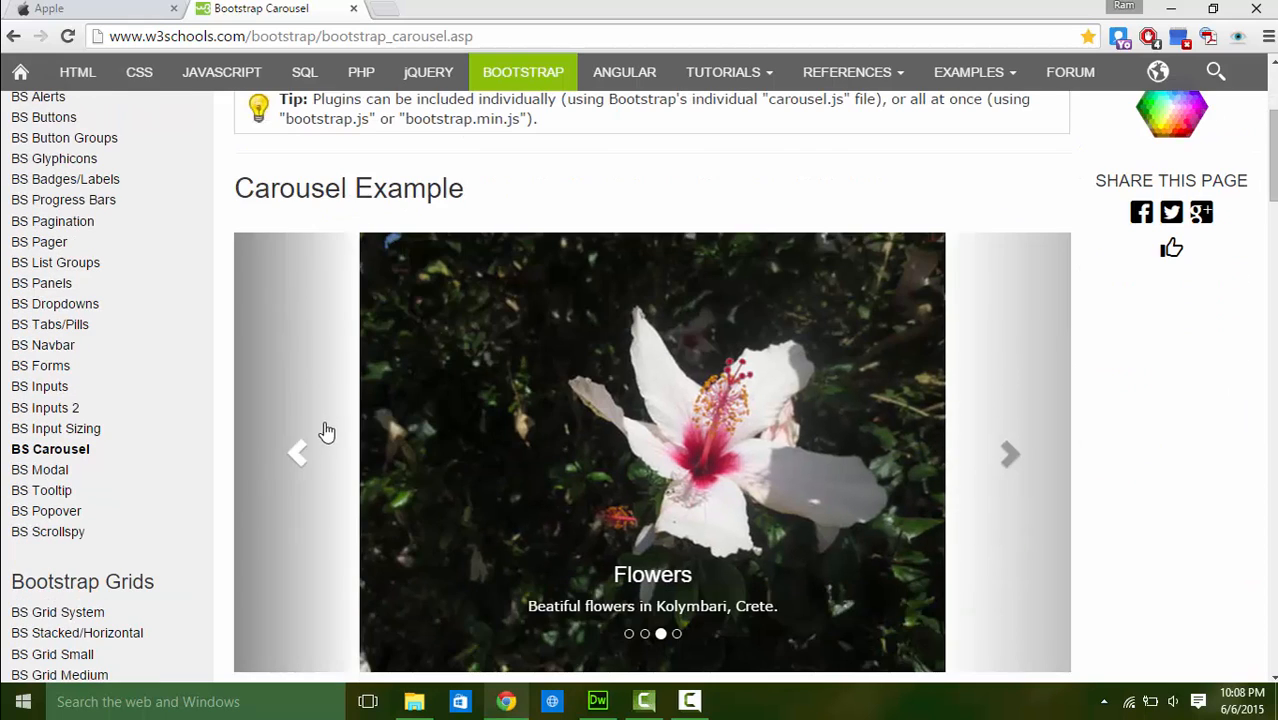
left_click(1009, 453)
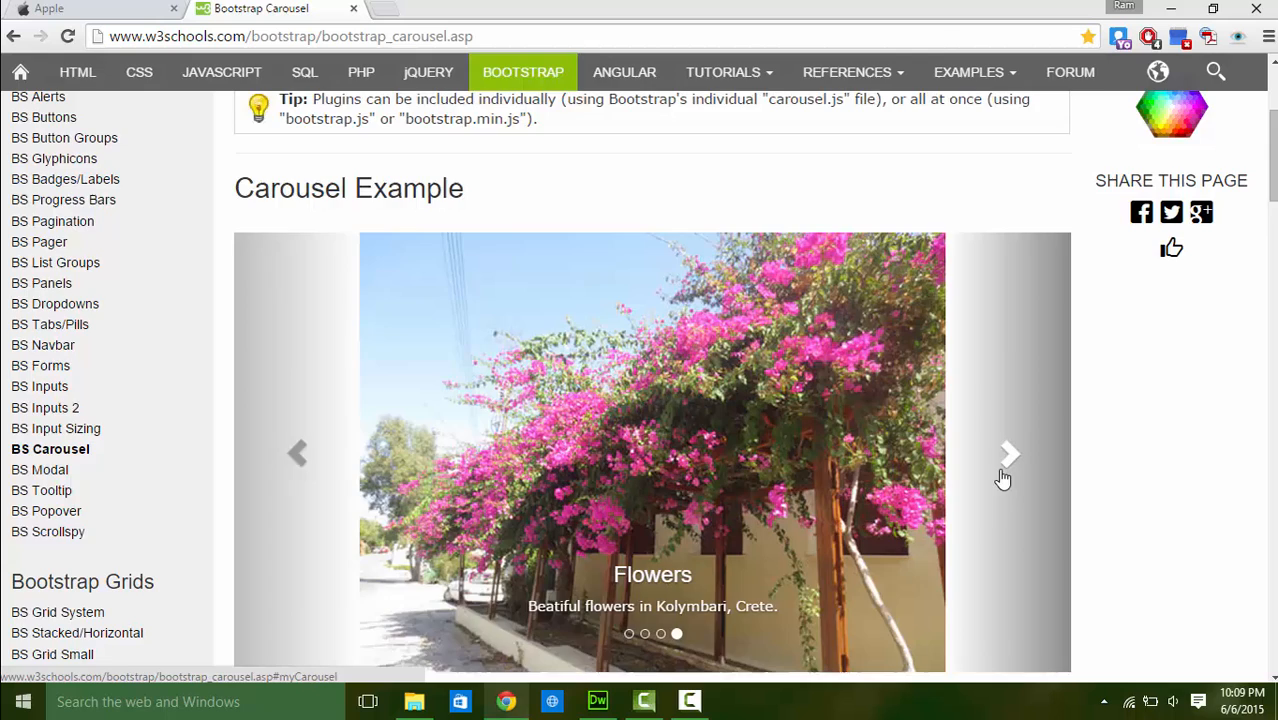
Read through the 'How To Create a Carousel' example code, highlighting its carousel id.
scroll("down", 3)
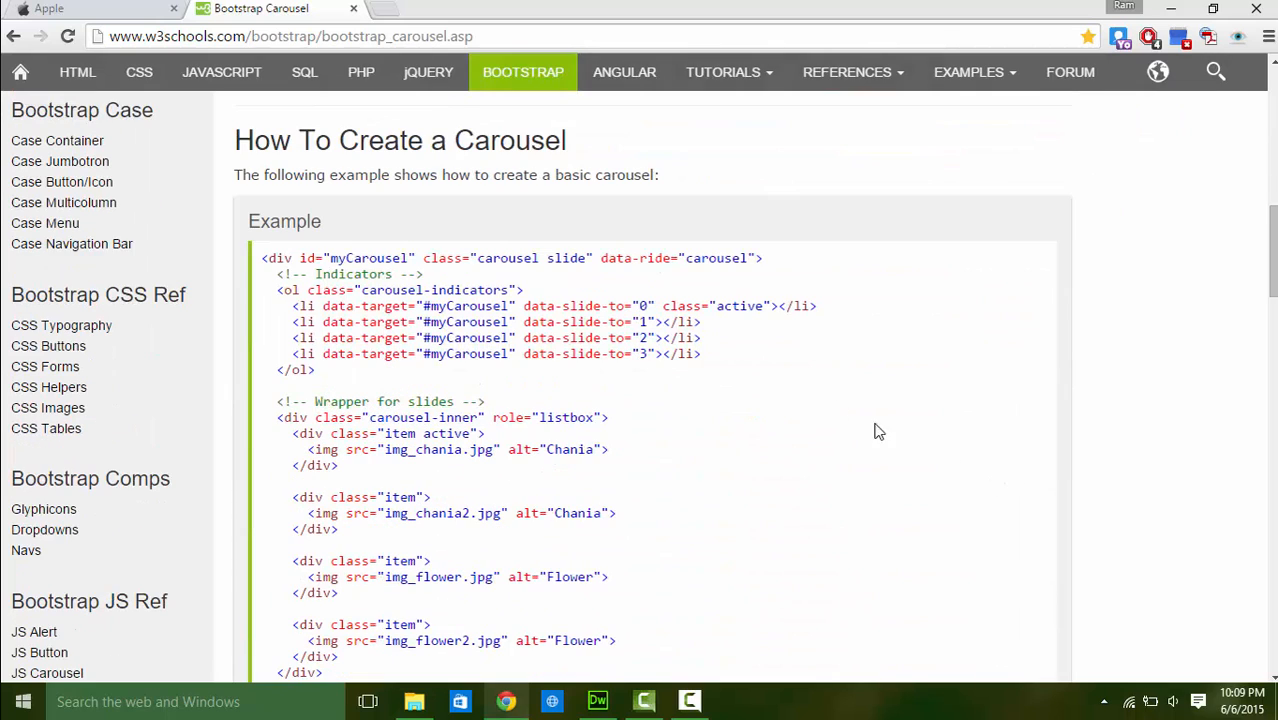
double_click(284, 221)
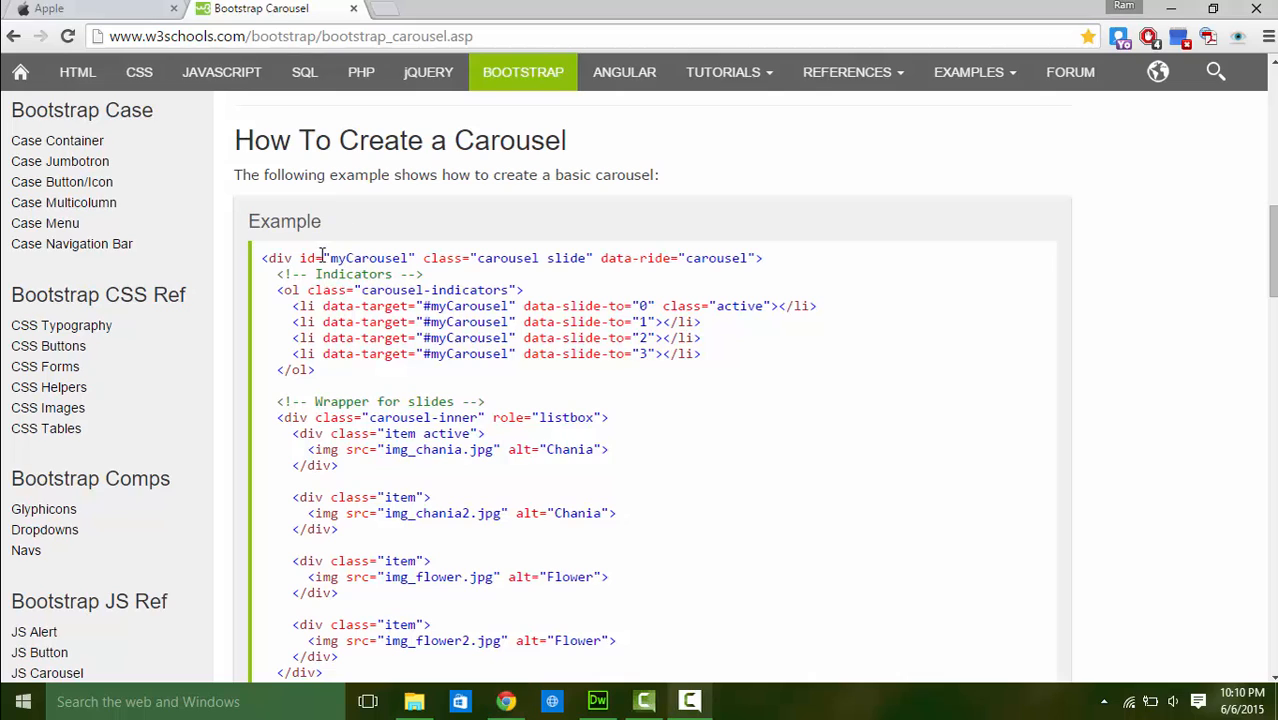
mouse_move(495, 261)
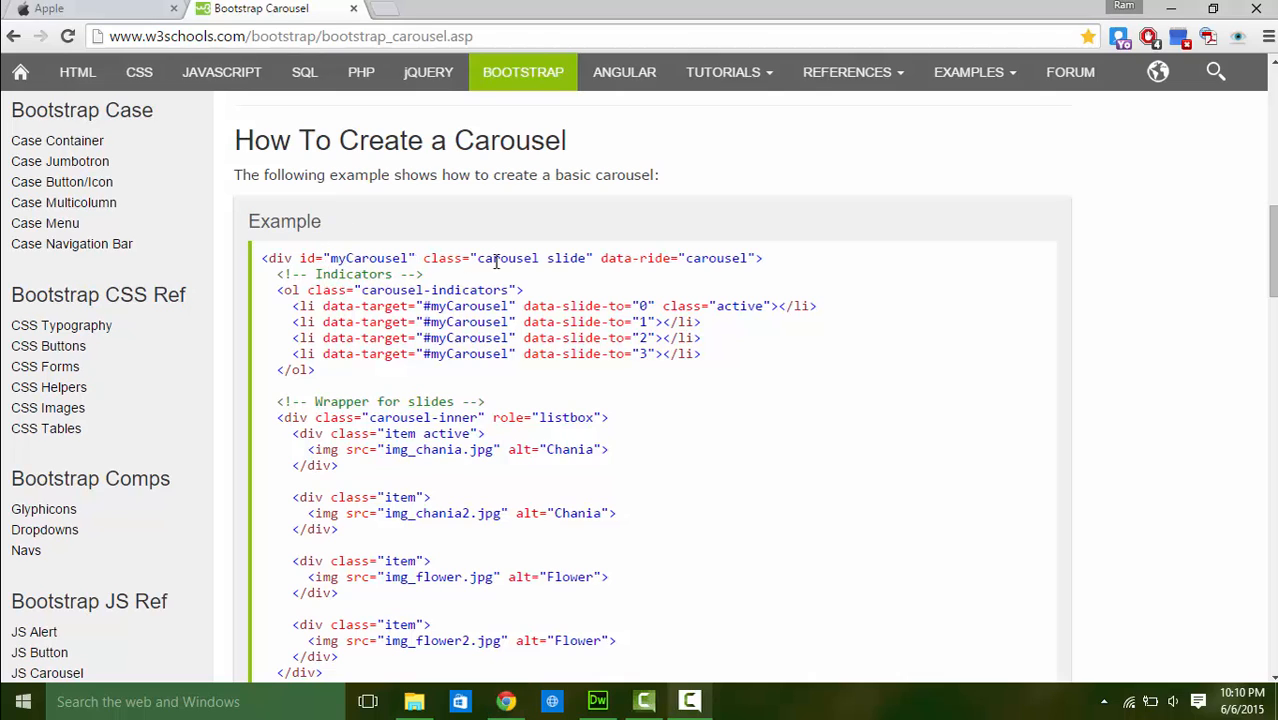
scroll("down", 3)
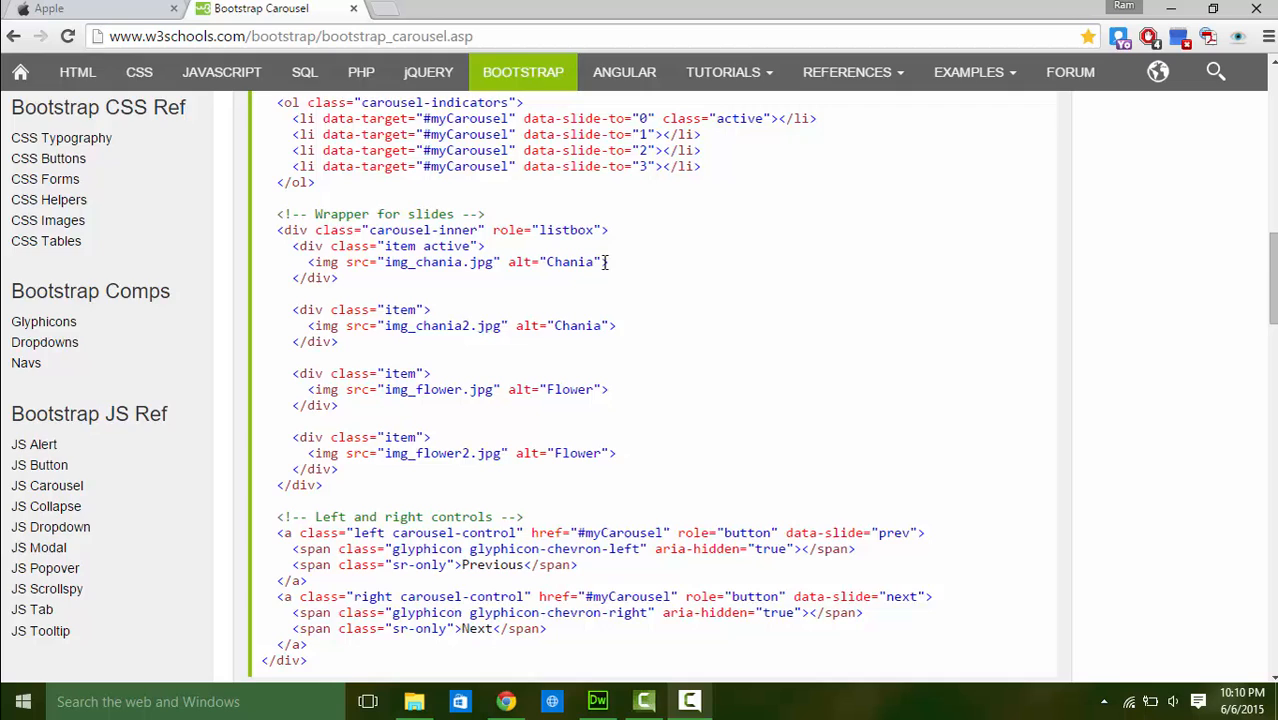
scroll("down", 3)
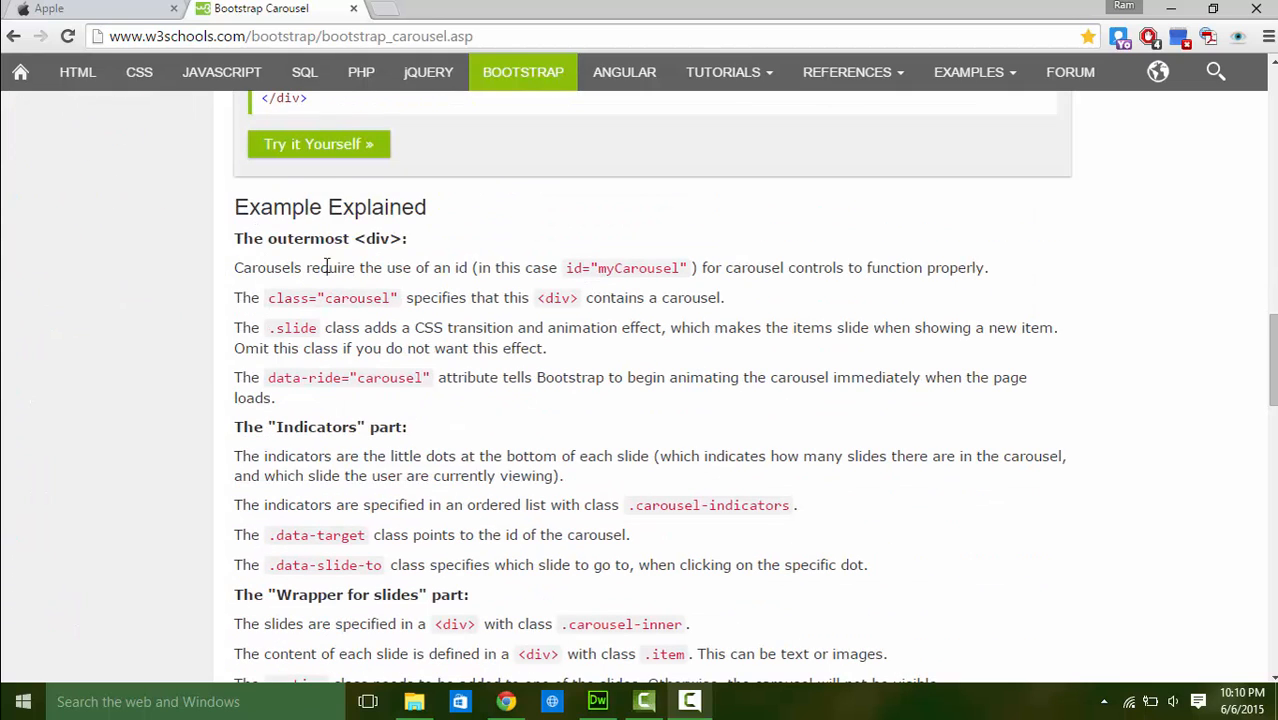
mouse_move(672, 277)
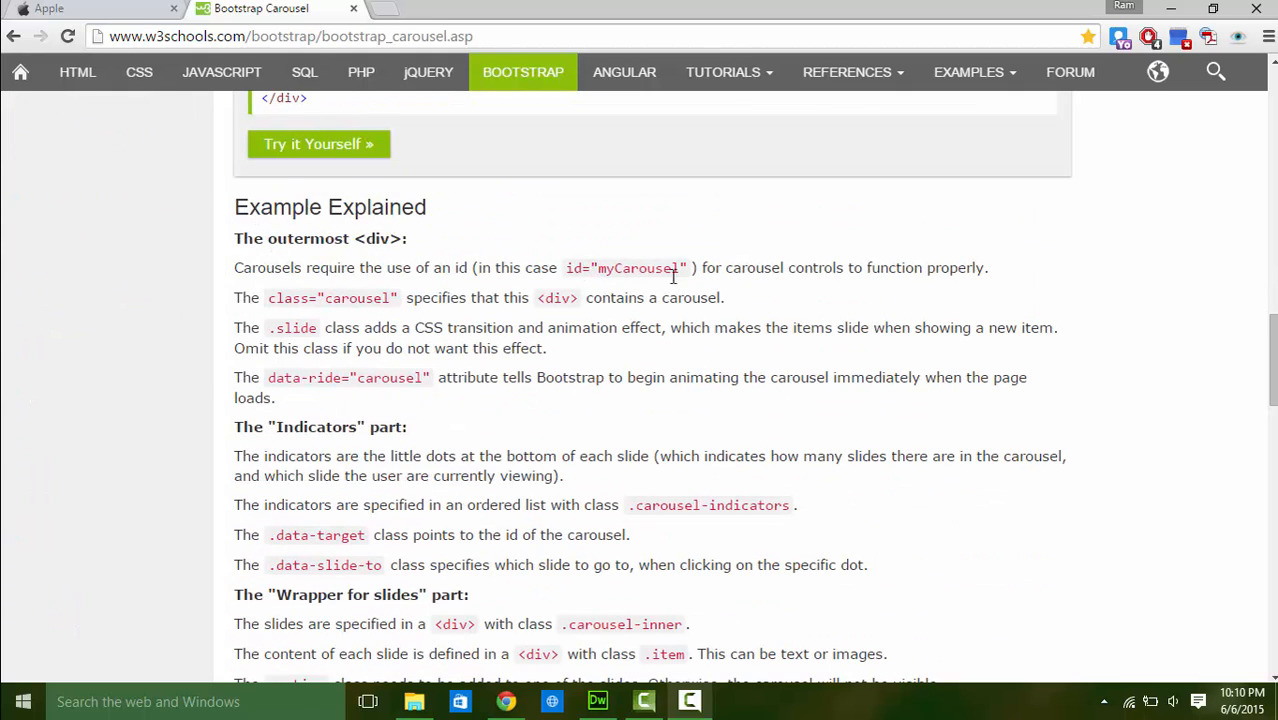
mouse_move(330, 327)
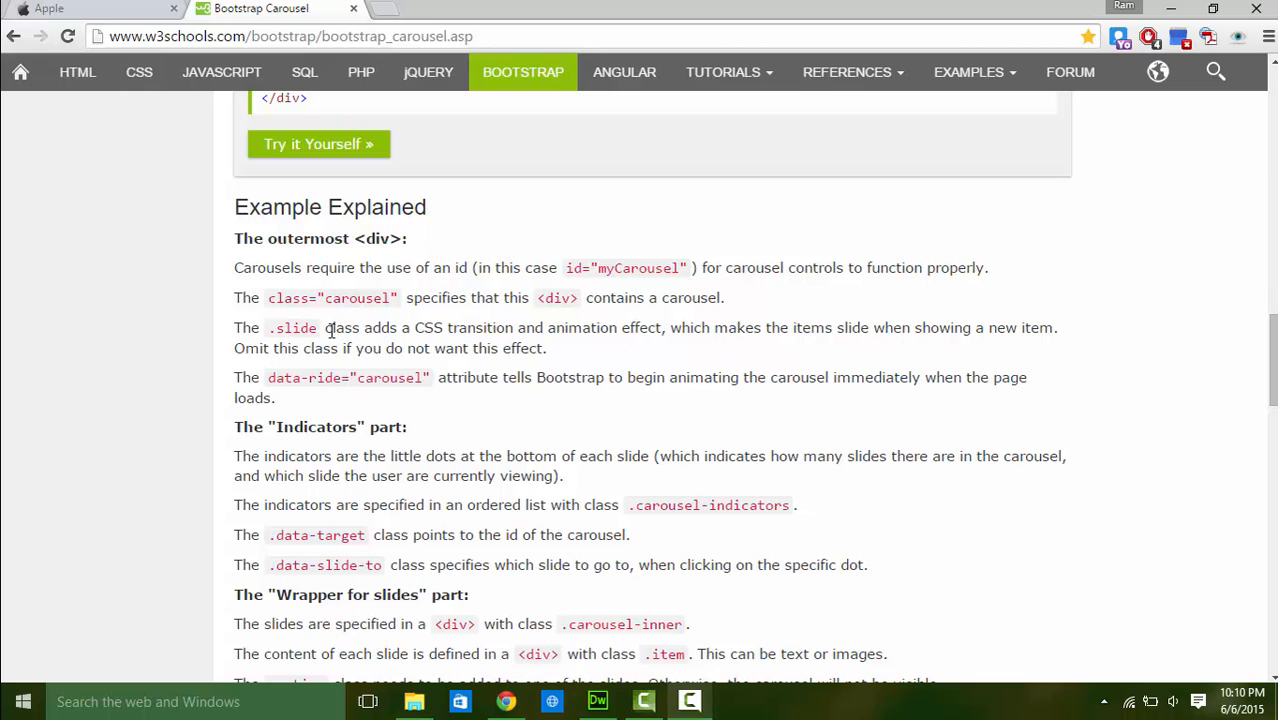
mouse_move(483, 227)
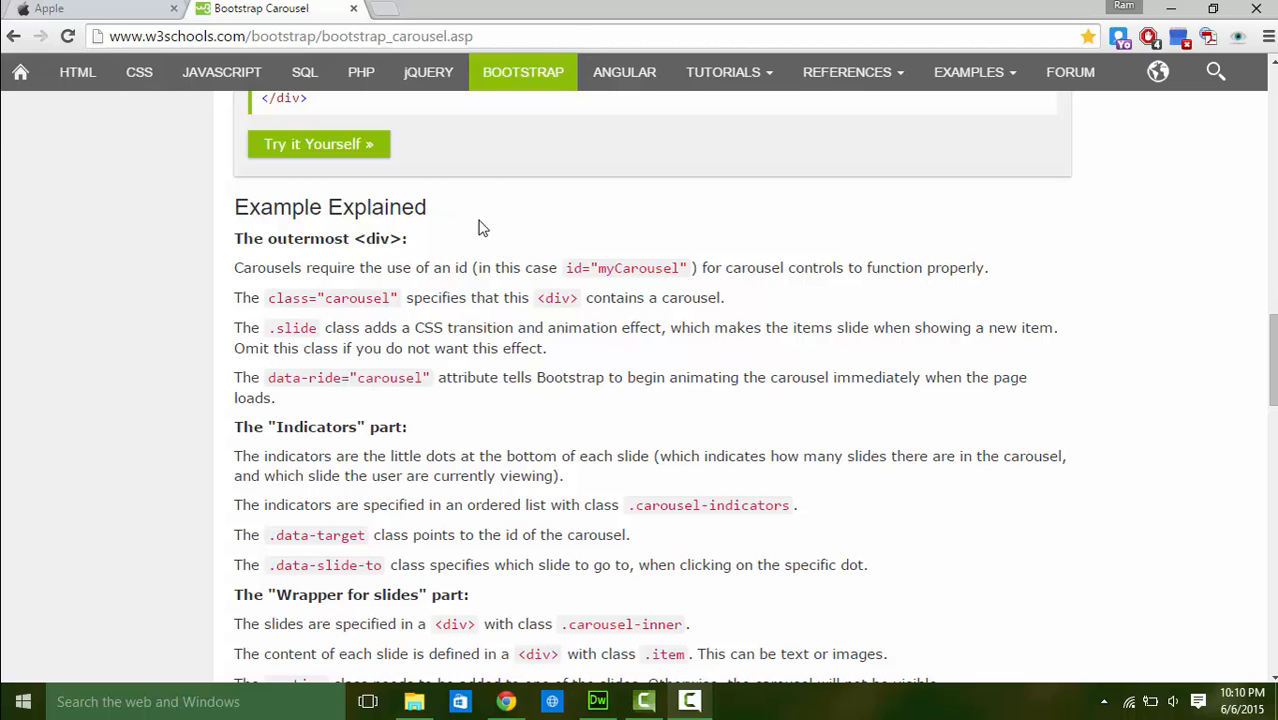
scroll("up", 3)
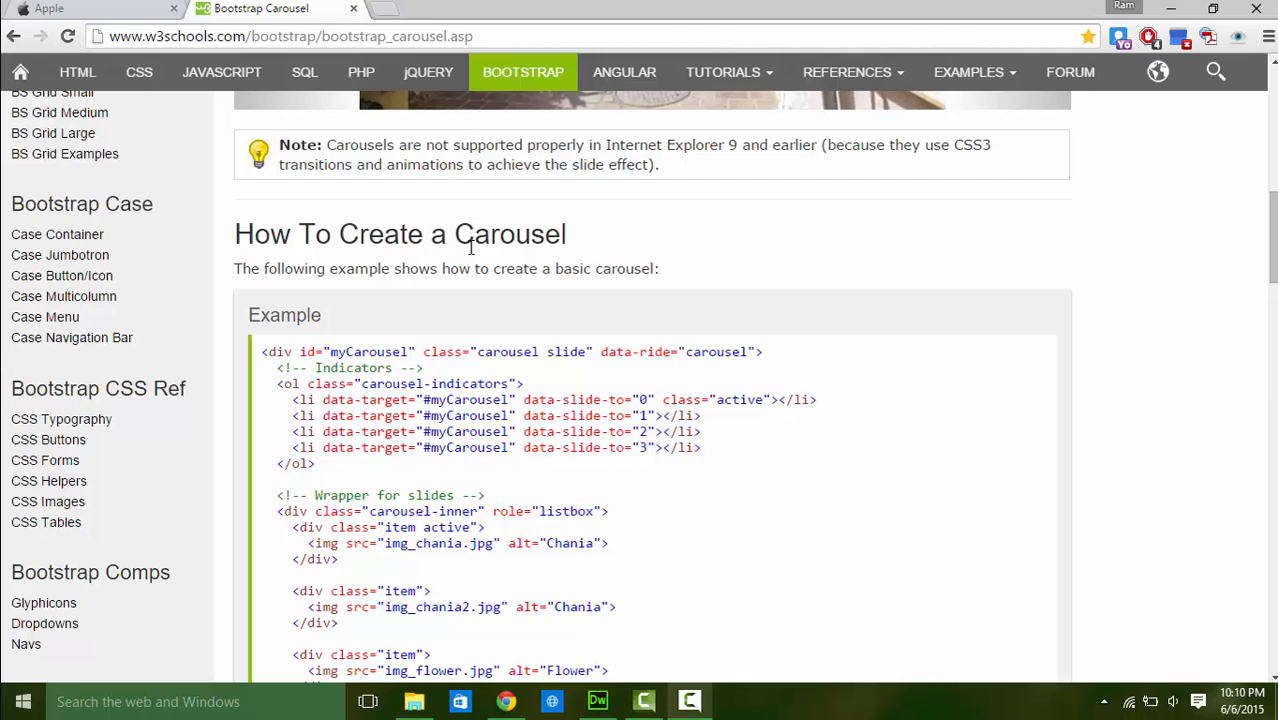
scroll("down", 3)
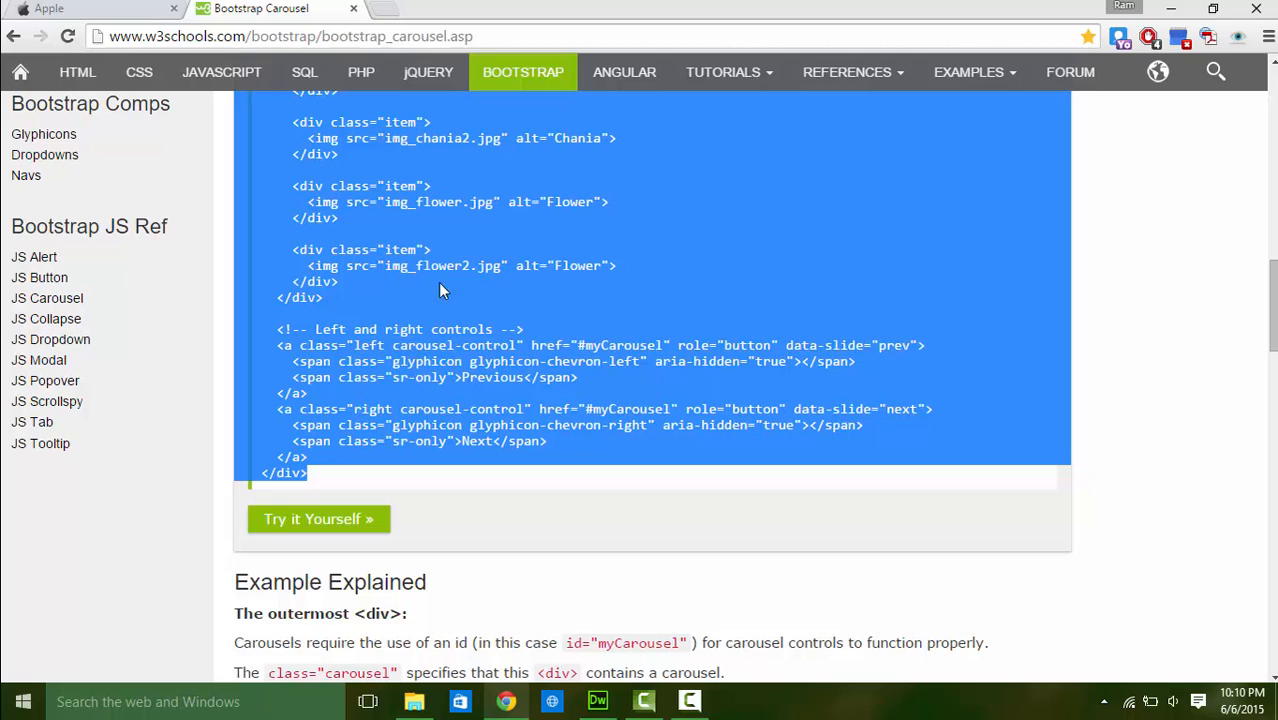
mouse_move(396, 301)
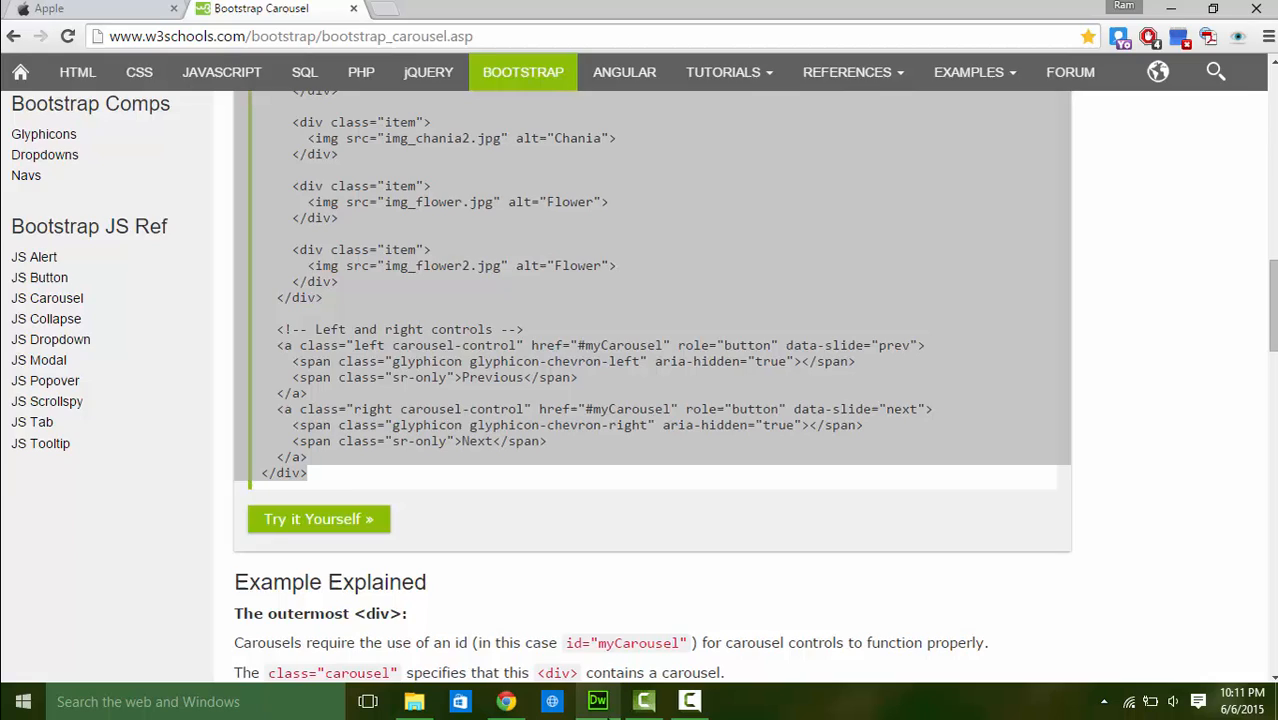
Paste the W3Schools carousel markup on the blank line after </nav> and check its placement.
left_click(597, 701)
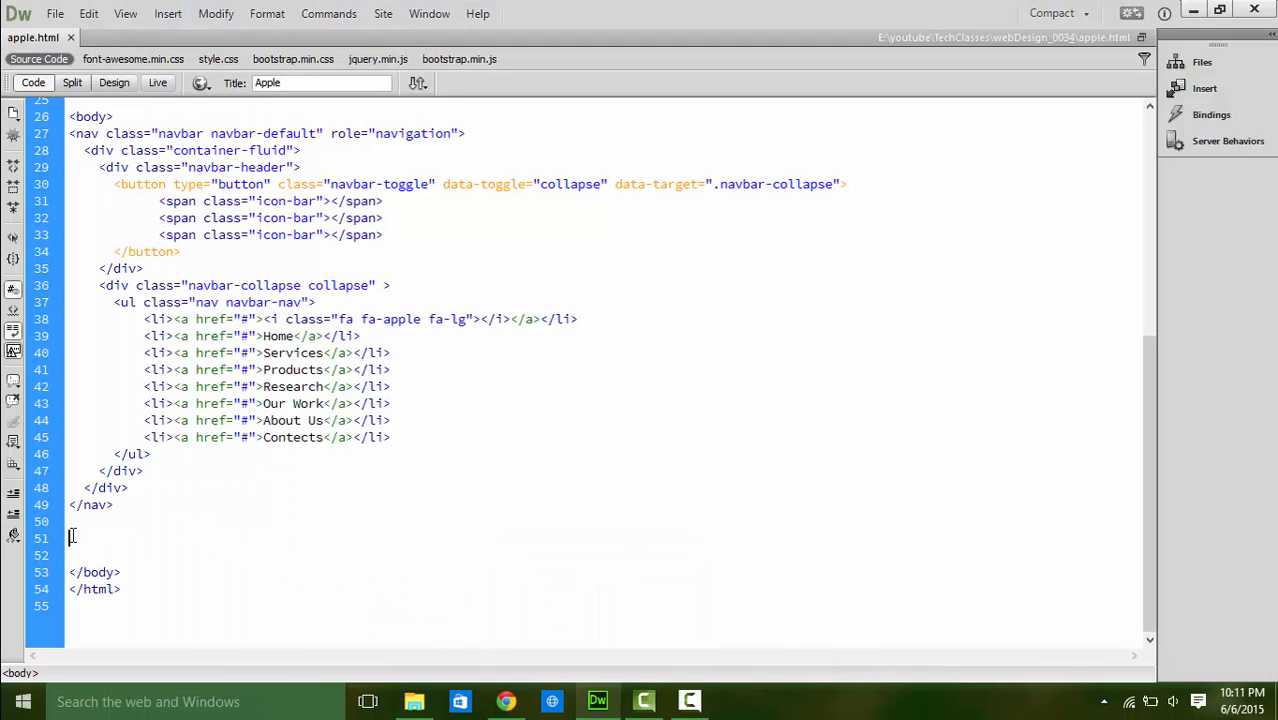
right_click(72, 538)
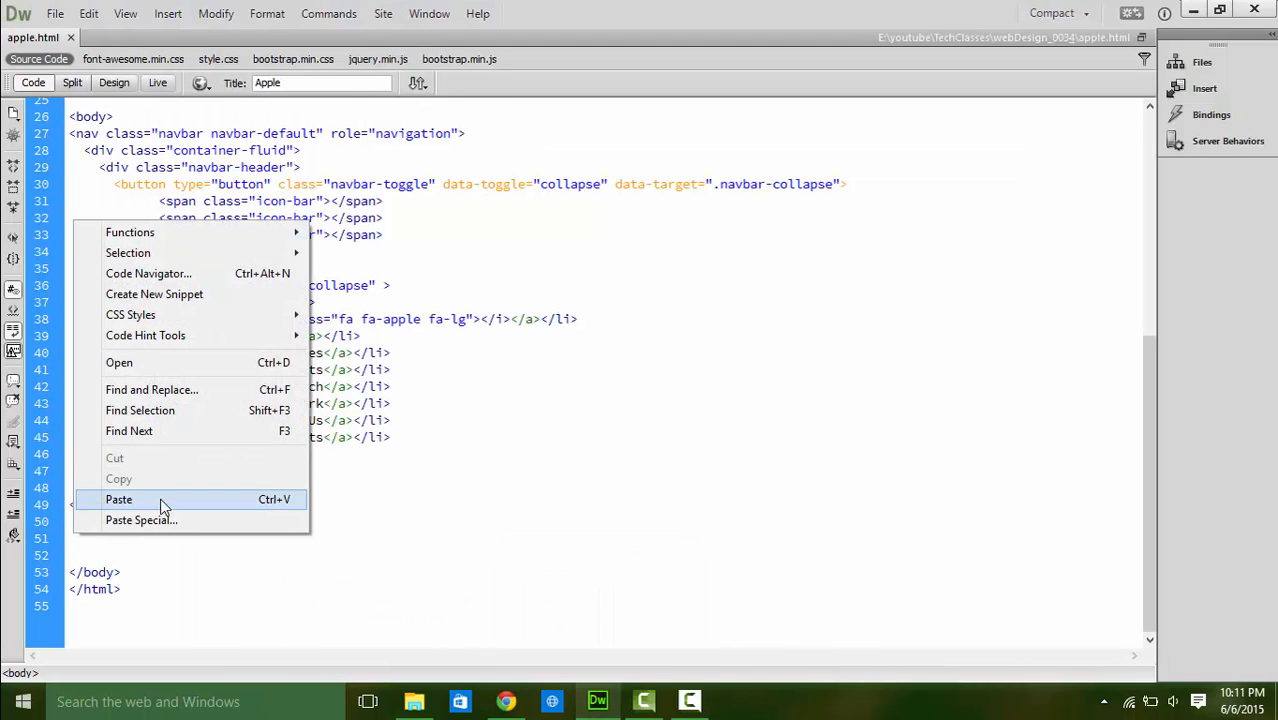
left_click(118, 499)
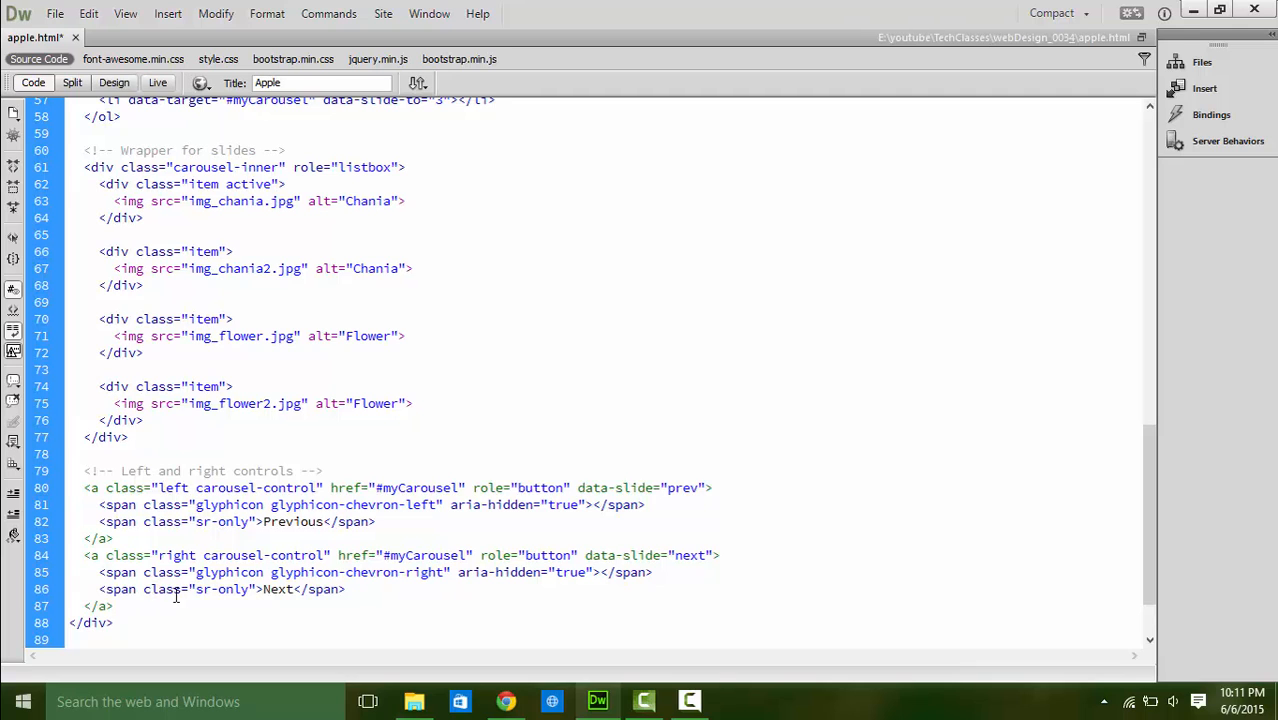
left_click(113, 622)
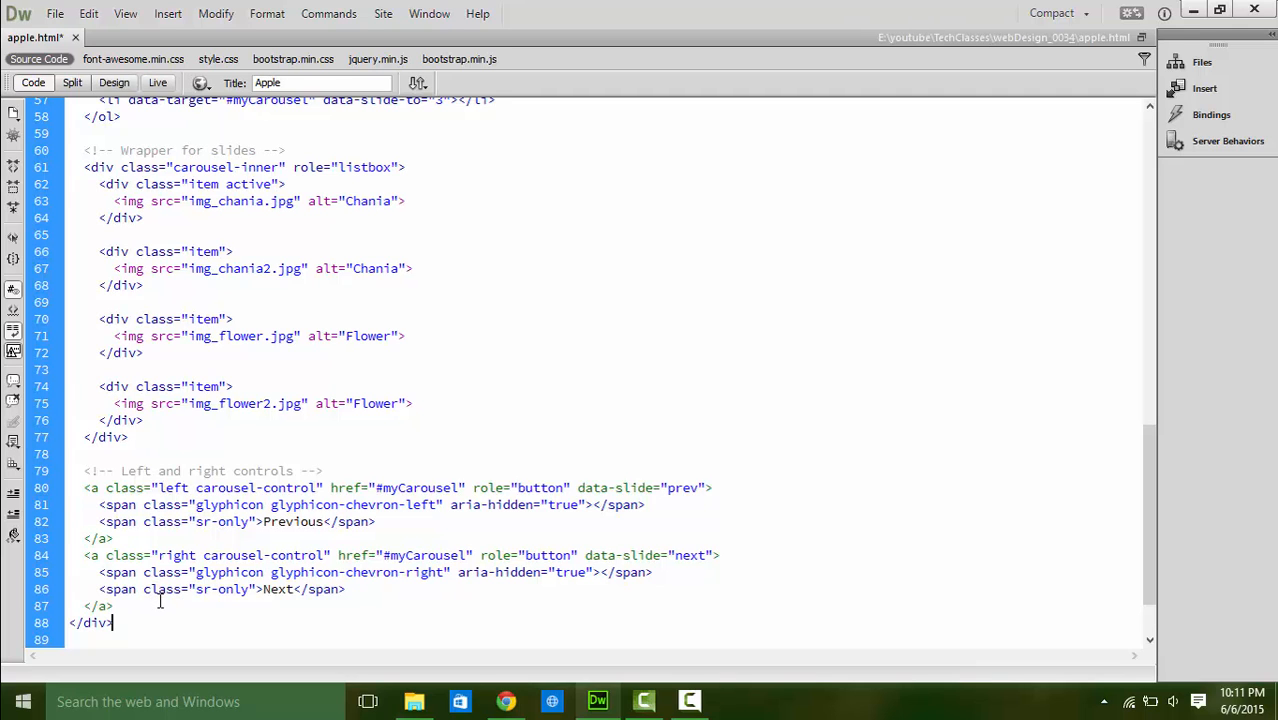
scroll("up", 3)
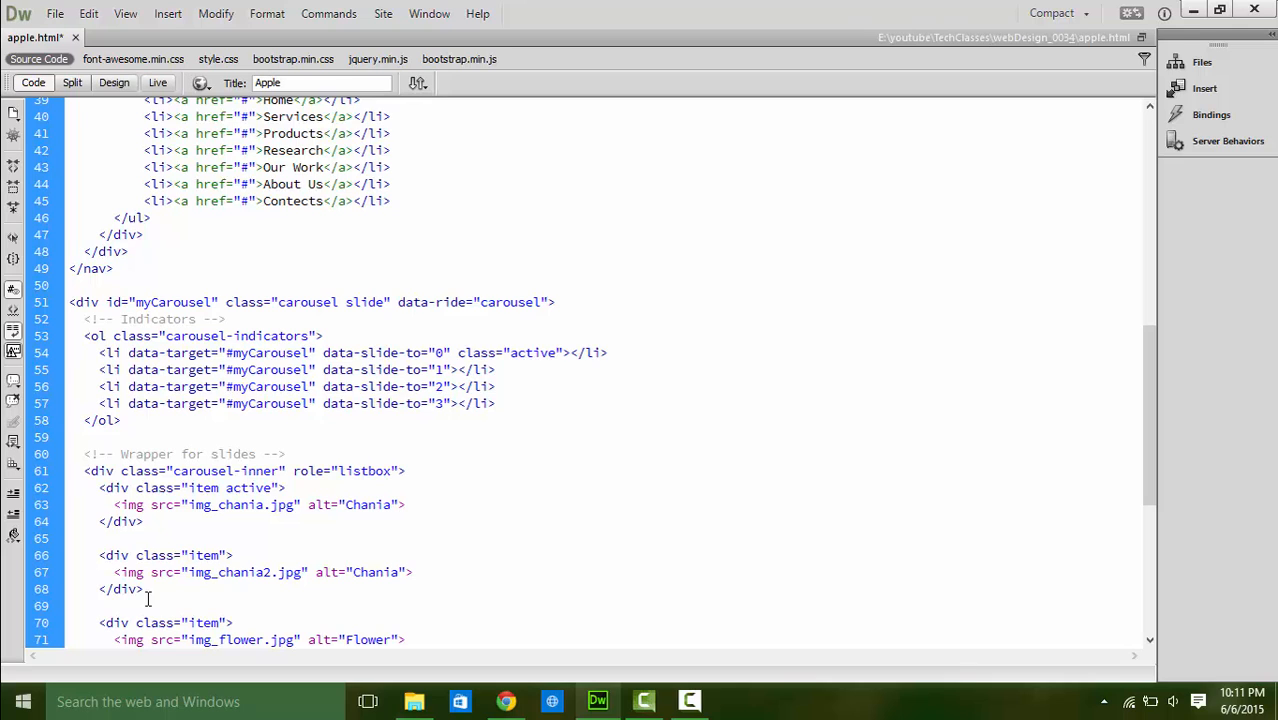
scroll("up", 3)
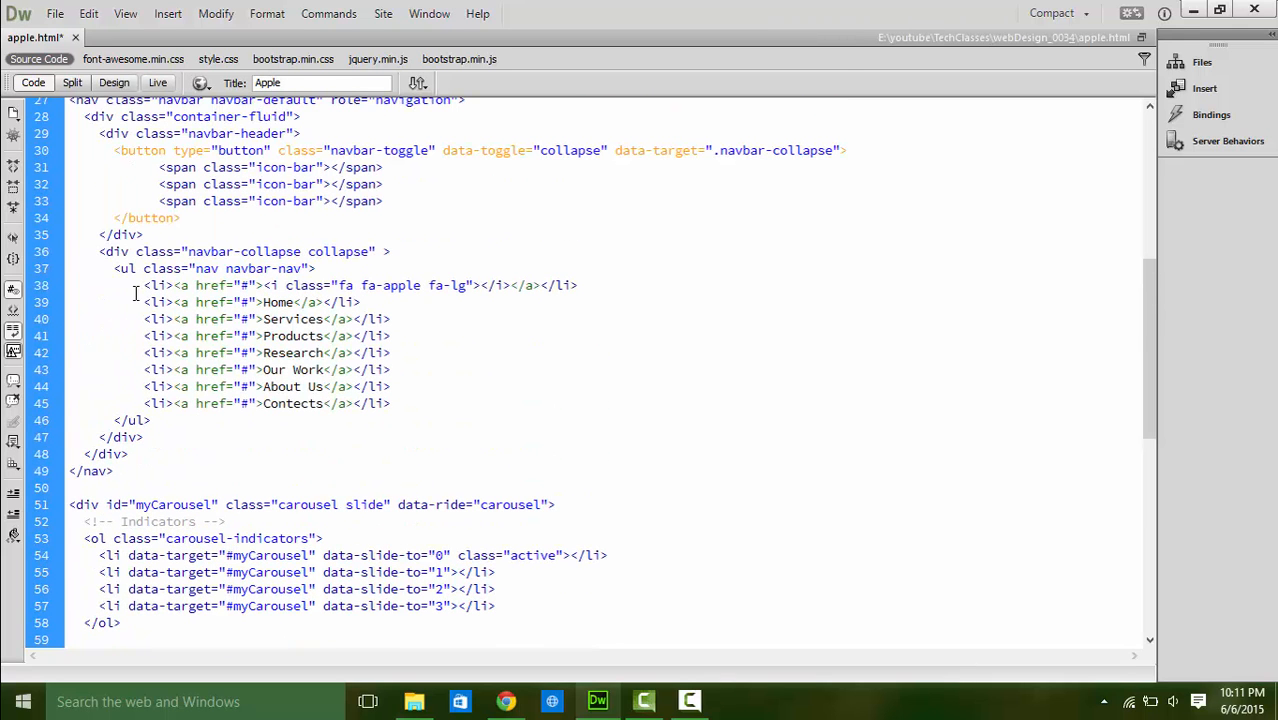
double_click(90, 471)
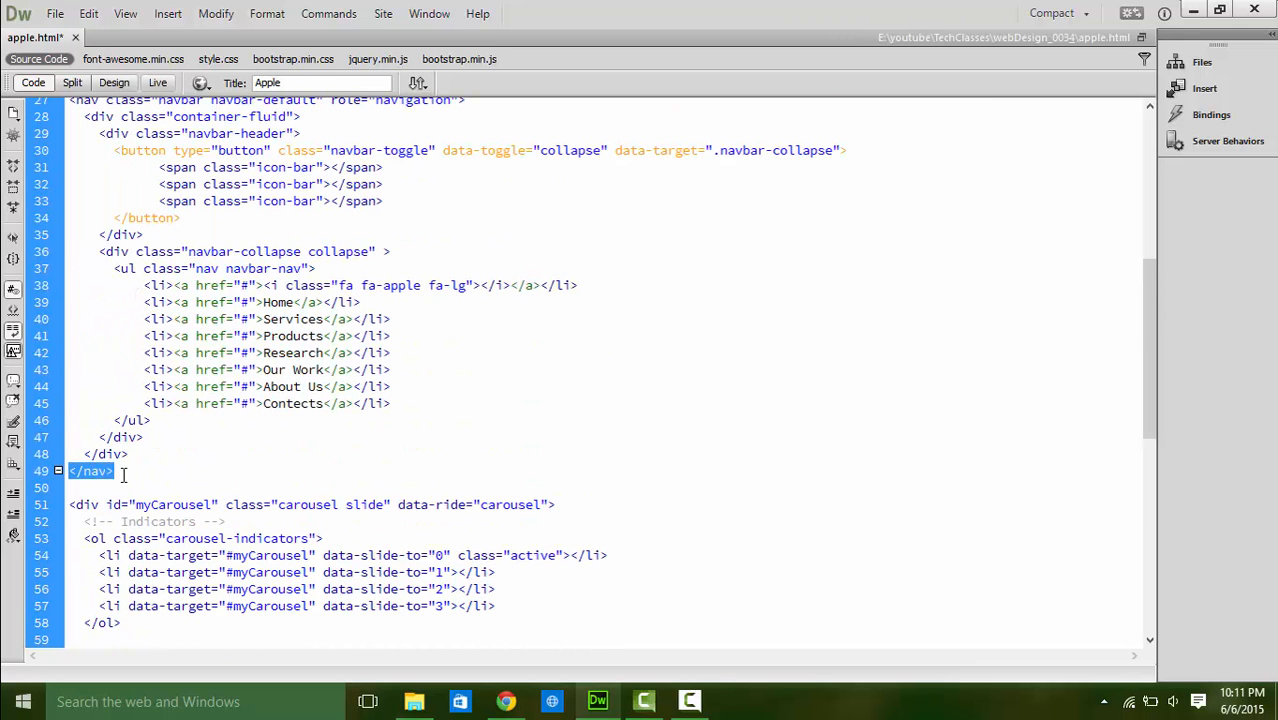
left_click(88, 504)
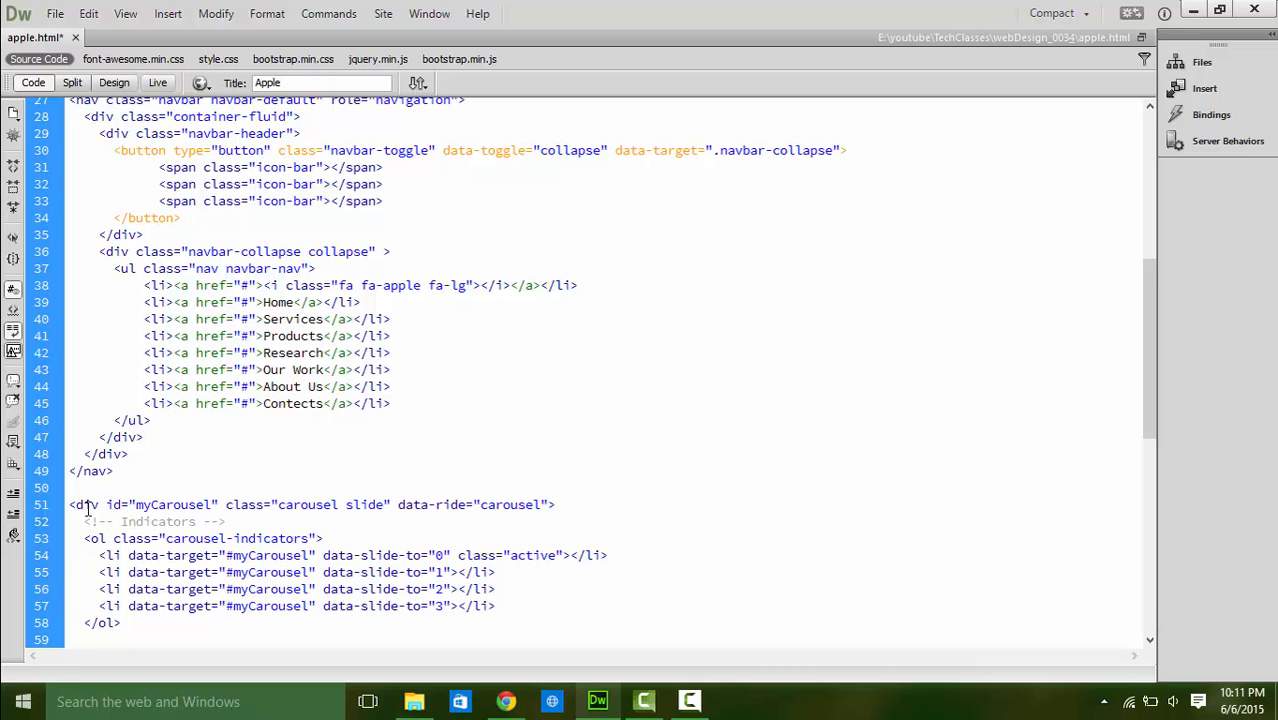
left_click(125, 37)
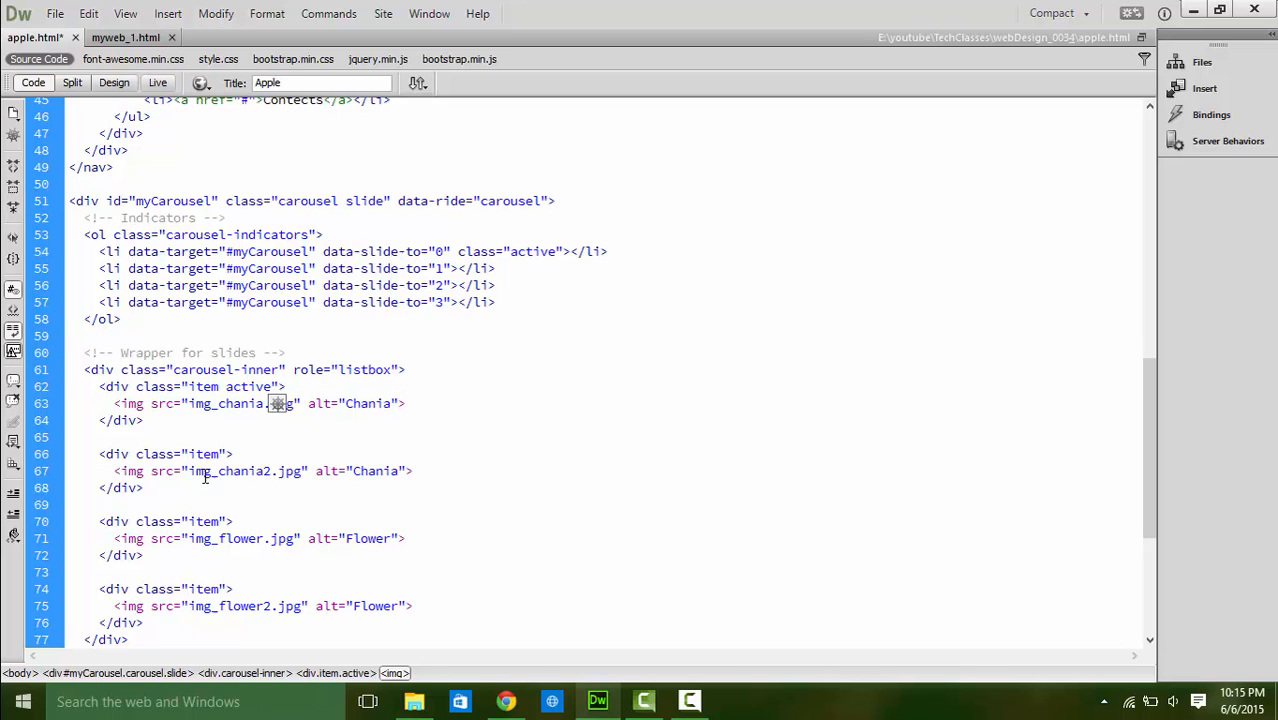
mouse_move(485, 581)
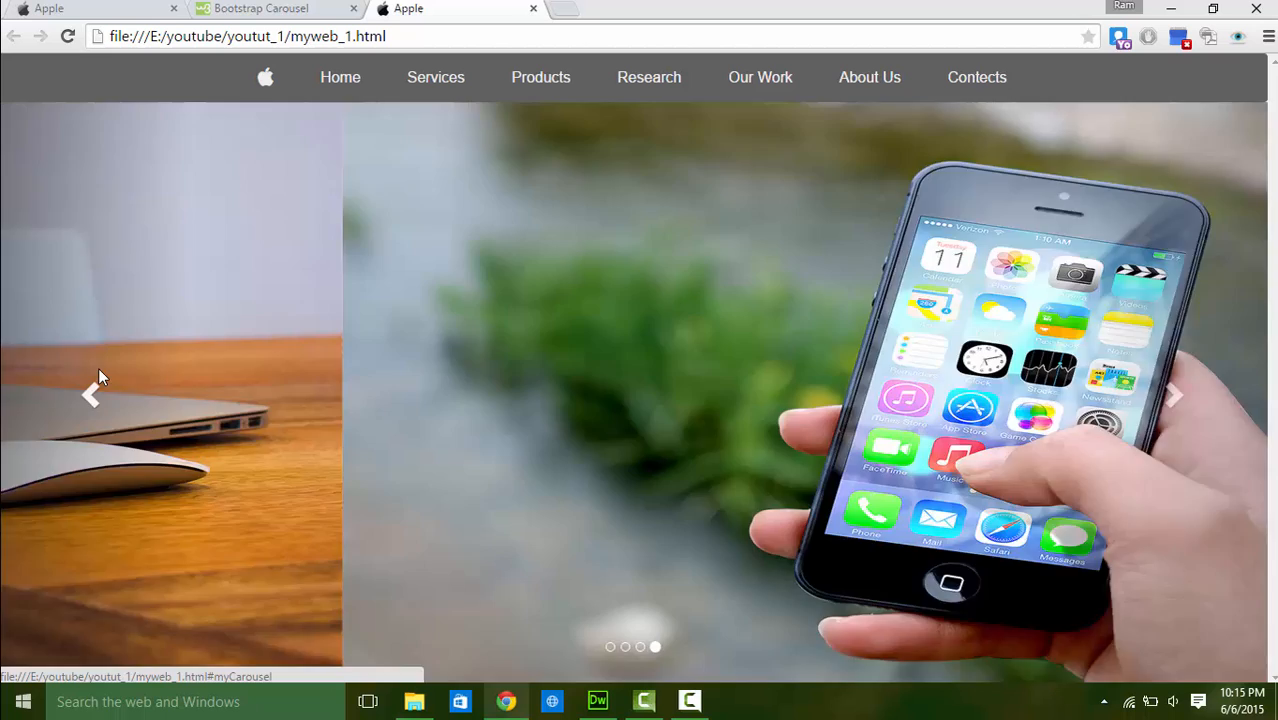
Step the myweb_1.html carousel back a slide with its left arrow.
left_click(1174, 394)
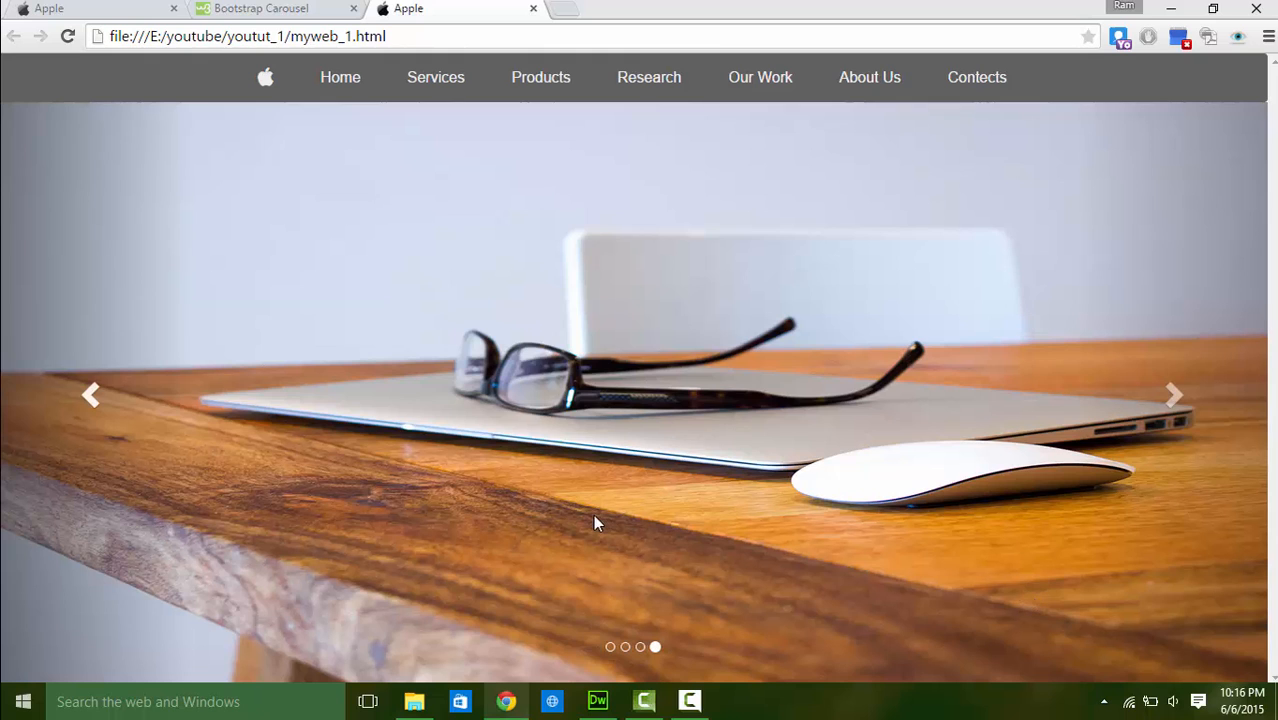
left_click(597, 700)
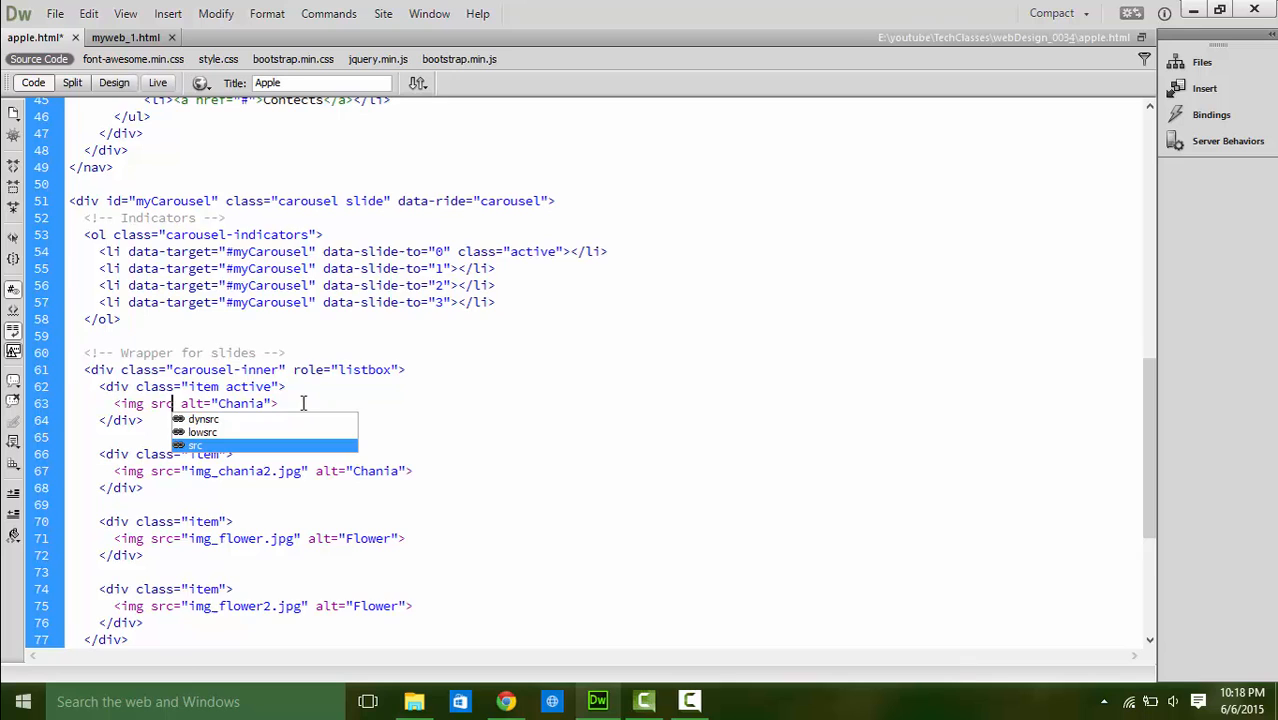
Browse img-folder photos like hand-apple-iphone, photographer and web_880 into the slide img sources.
left_click(197, 445)
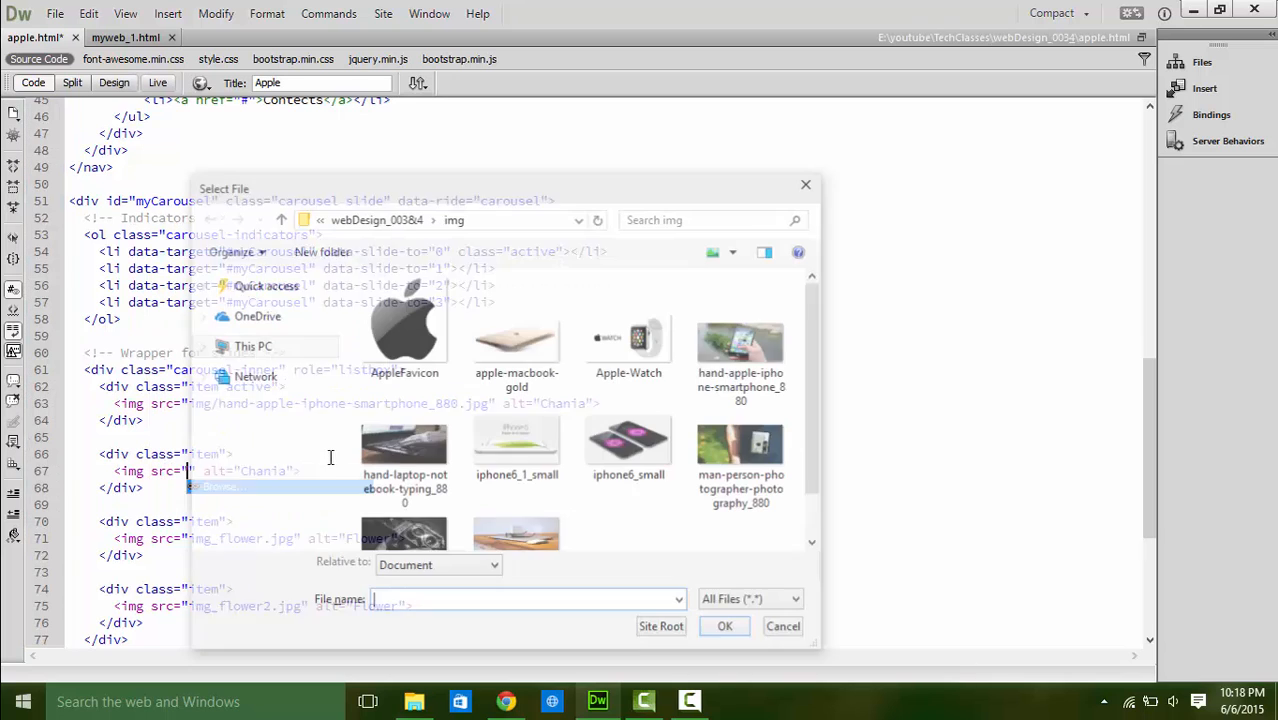
left_click(782, 626)
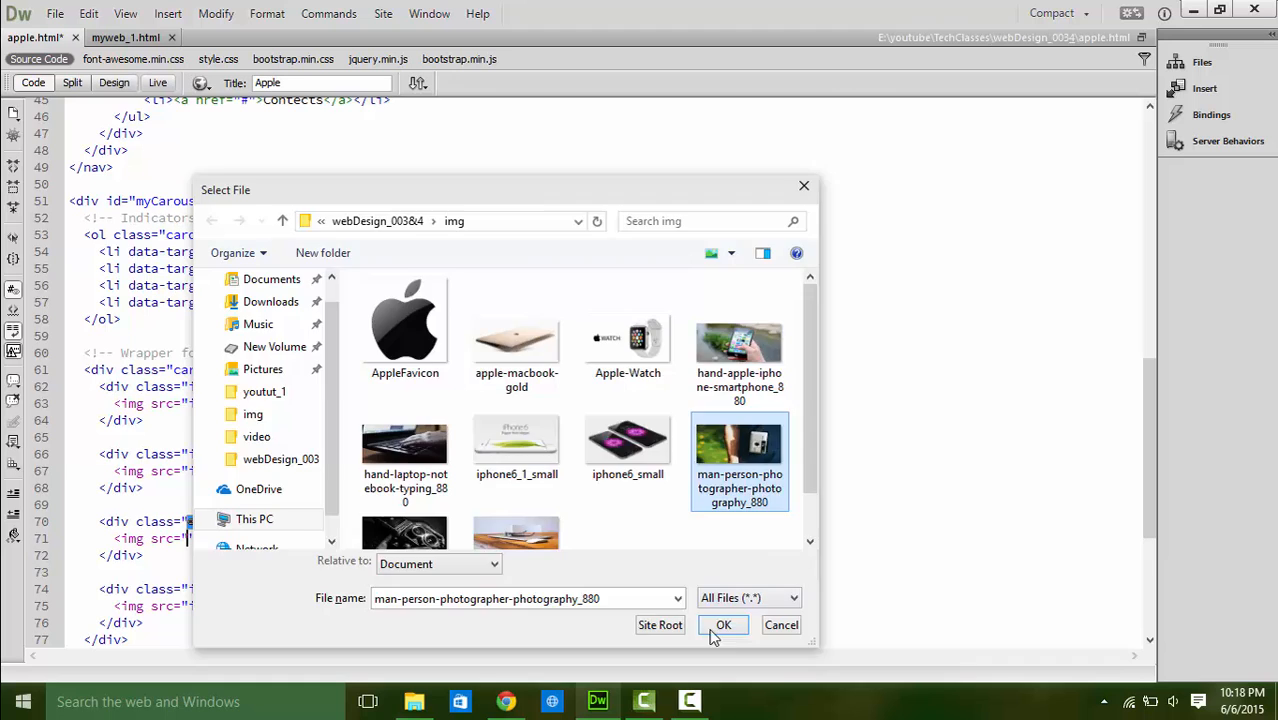
left_click(723, 624)
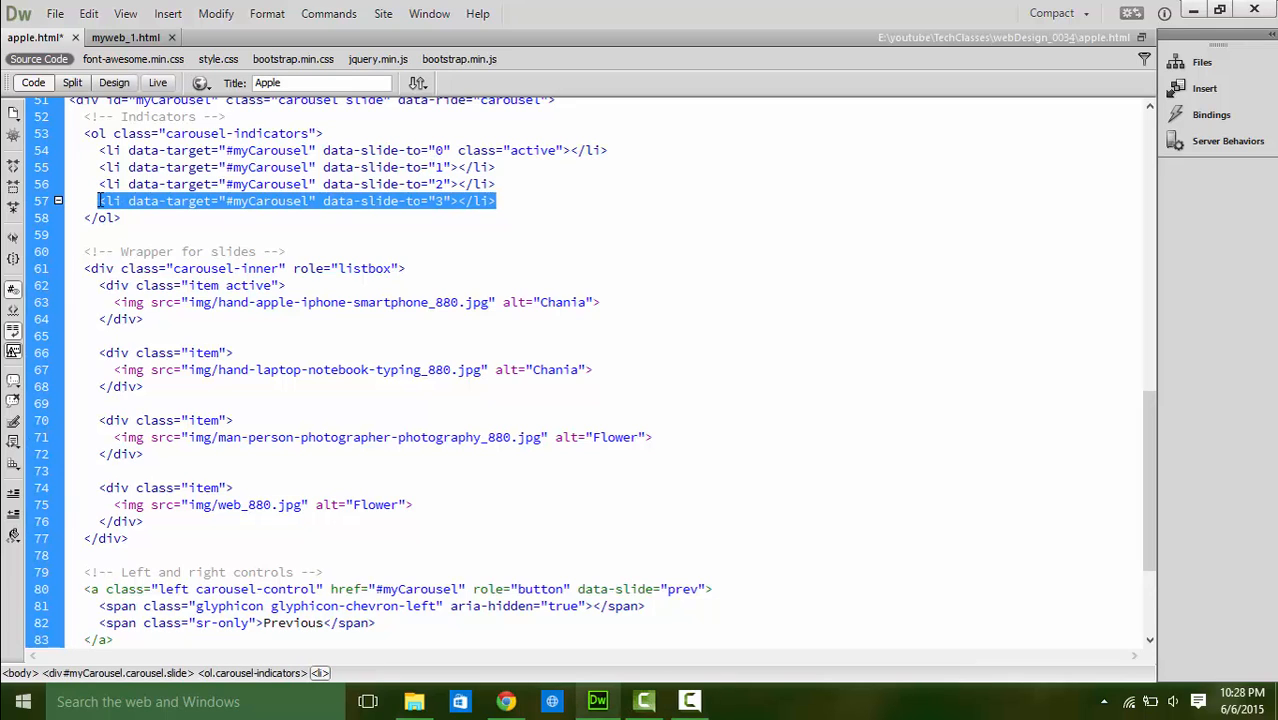
Add a data-slide-to="4" indicator and a fifth vintage analog camera slide, and save.
key("Return")
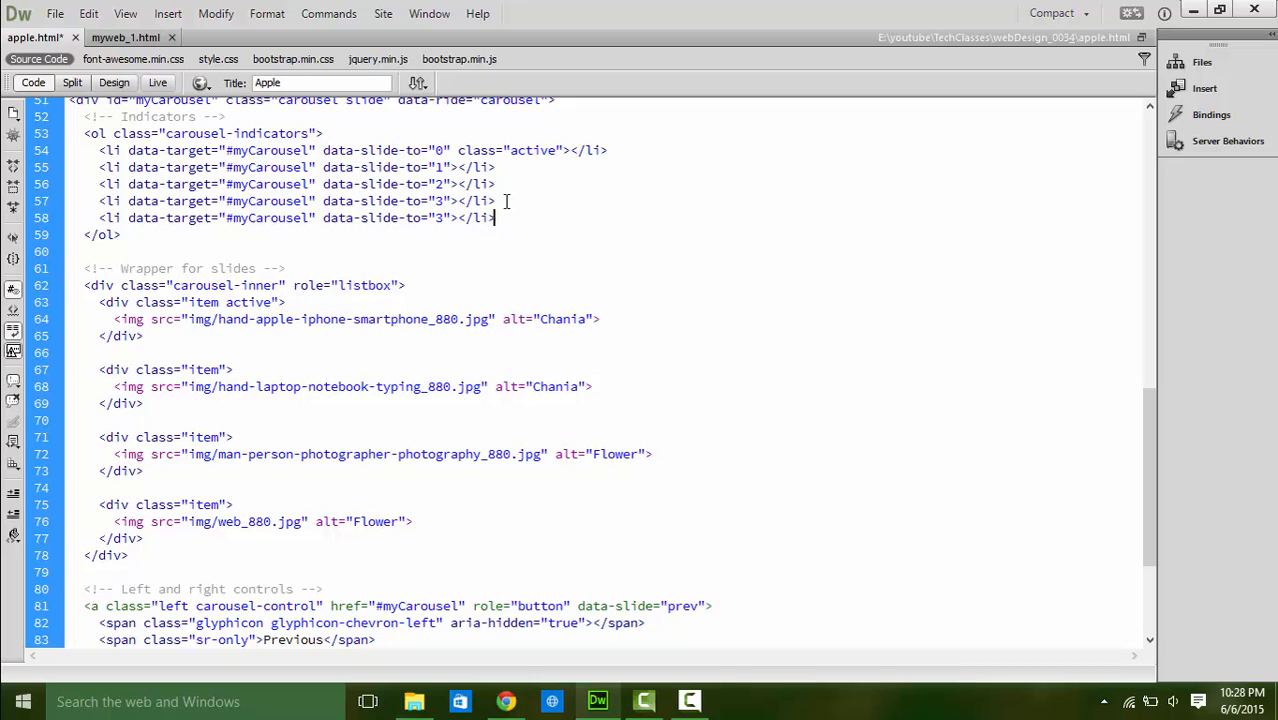
type("4")
type("<img src=\"img/photography-vintage-technology-analog-camera_880.jpg\" alt=\"camer")
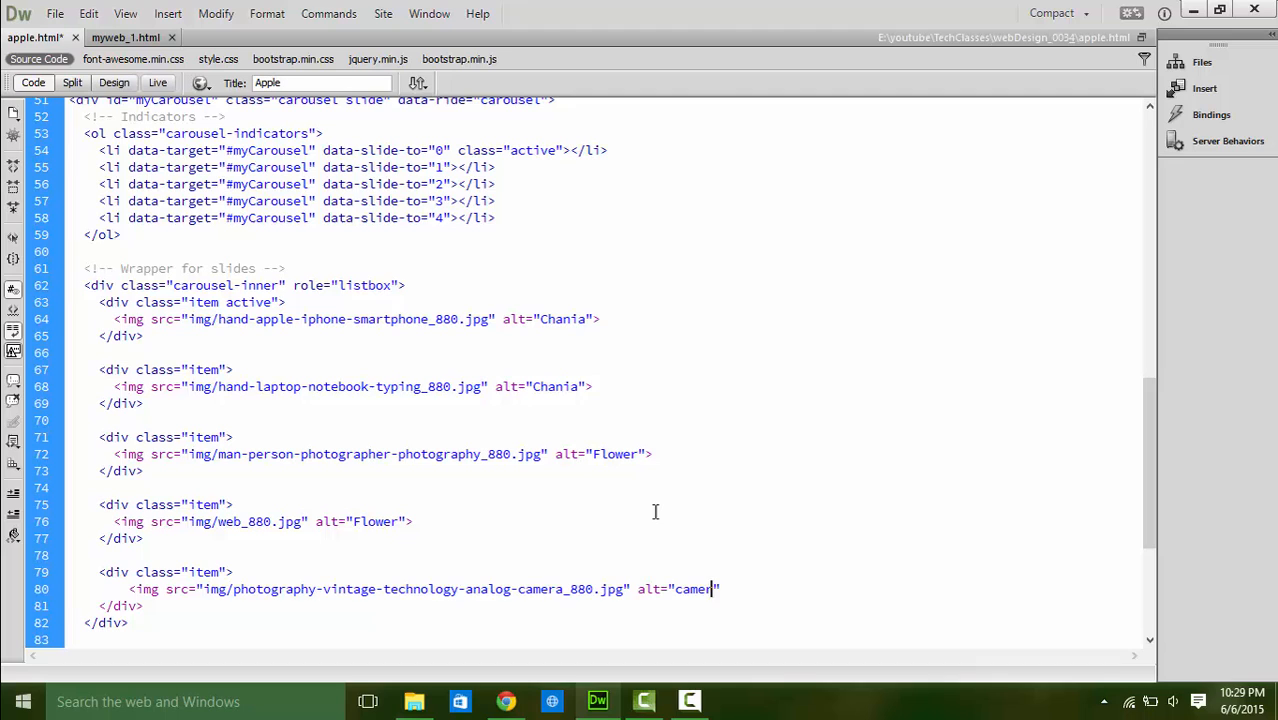
type("a\">")
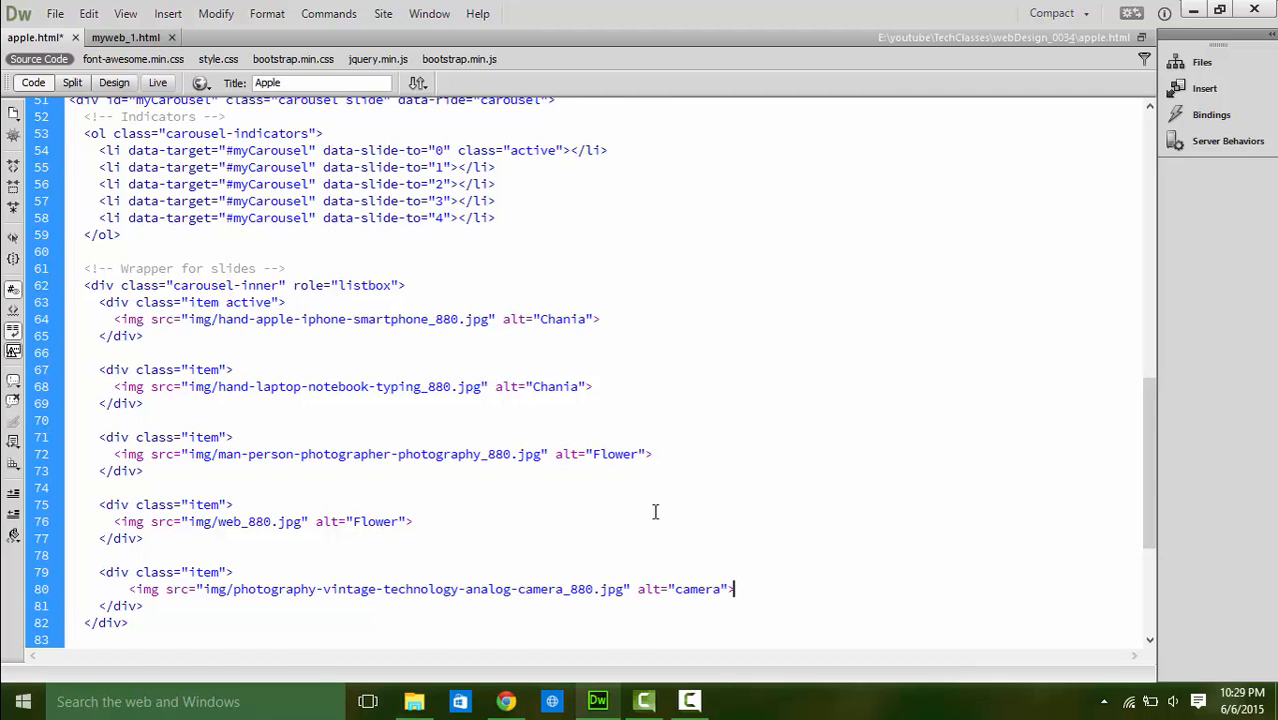
scroll("down", 3)
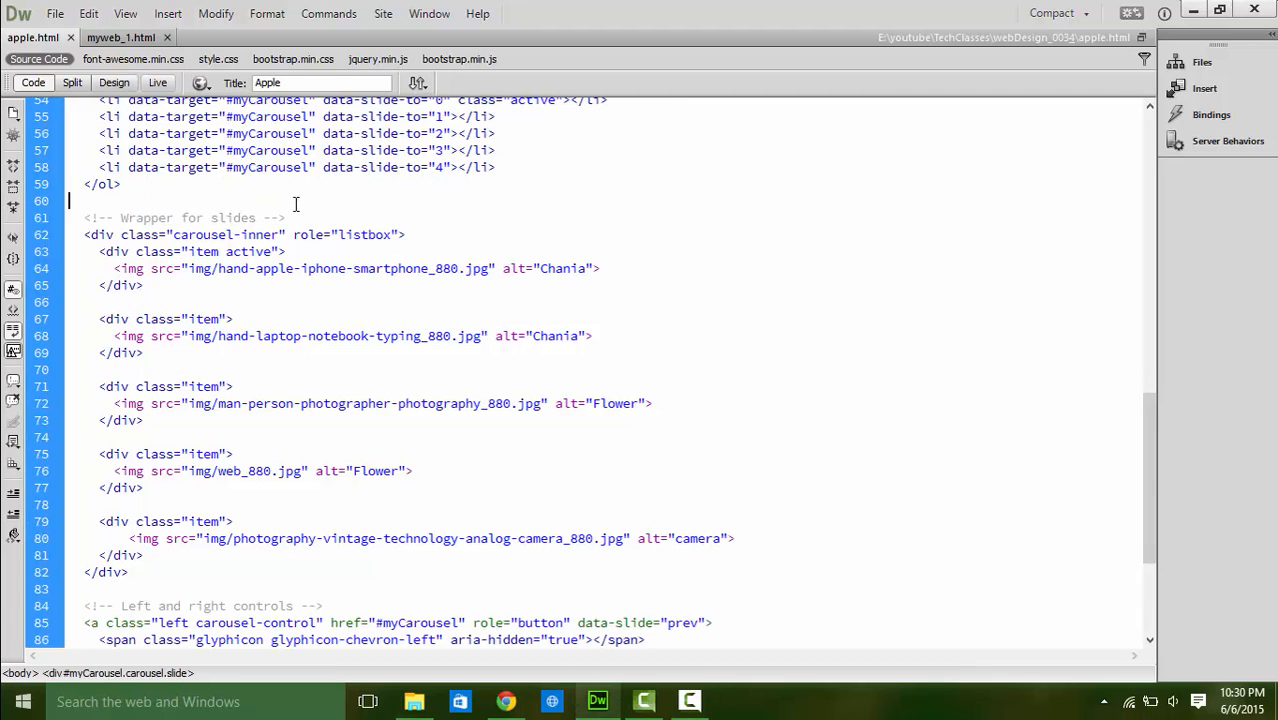
left_click(200, 83)
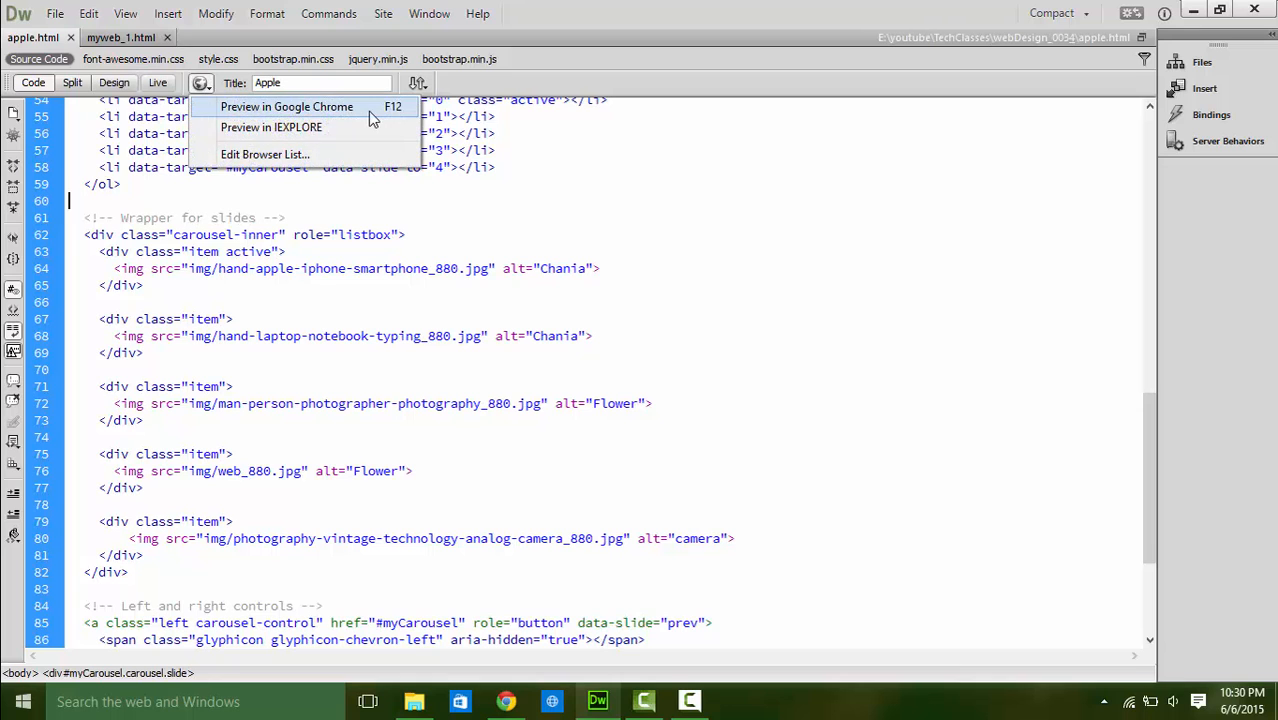
Preview apple.html in Google Chrome, showing the iPhone slide with five indicators.
left_click(287, 106)
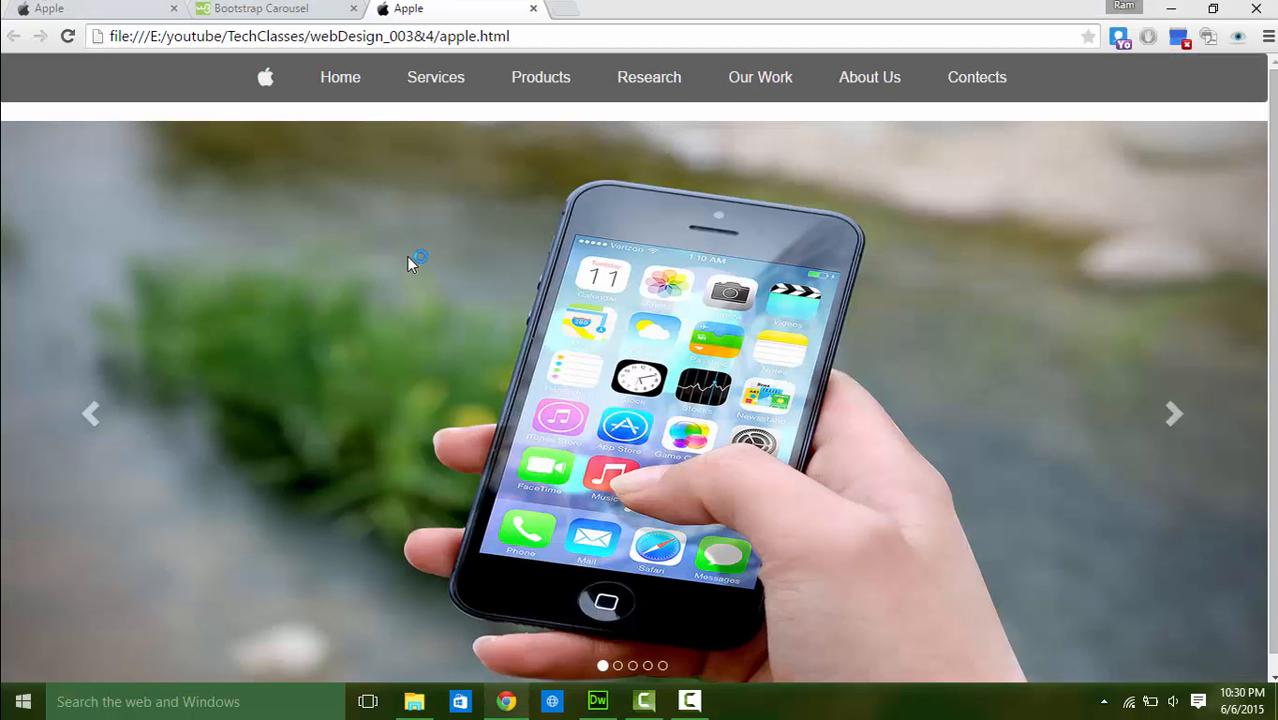
mouse_move(457, 261)
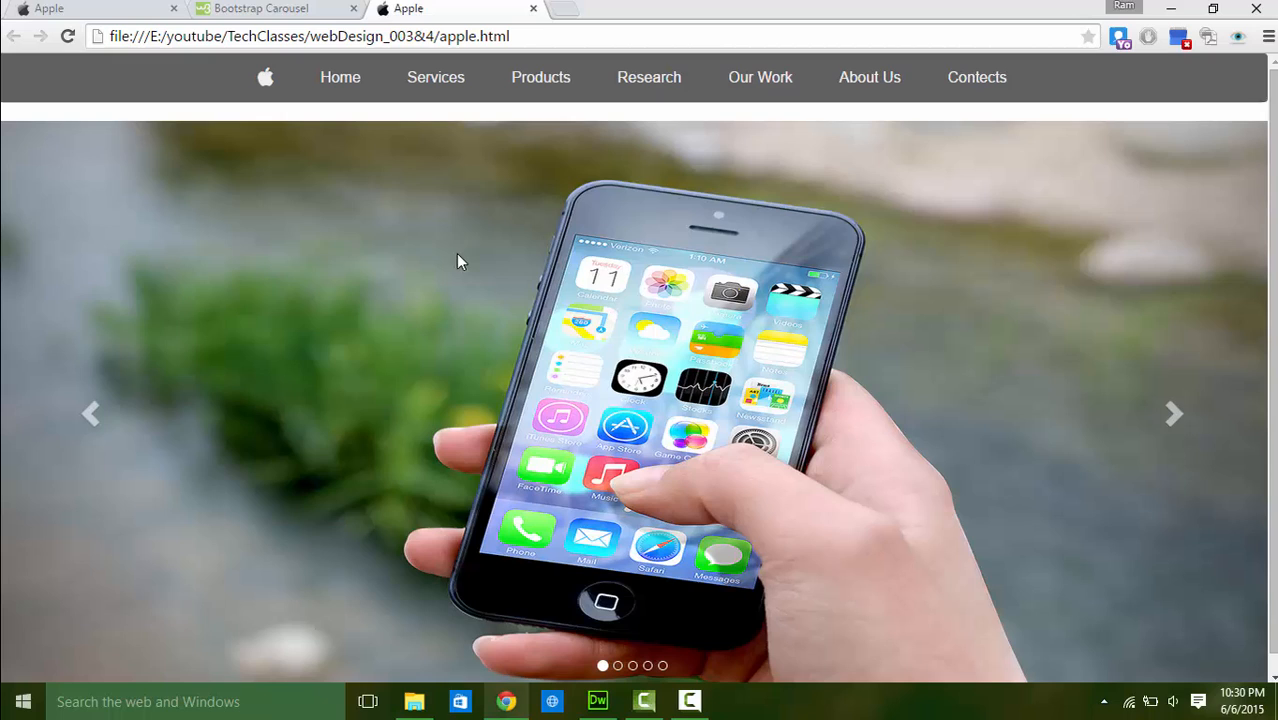
mouse_move(225, 124)
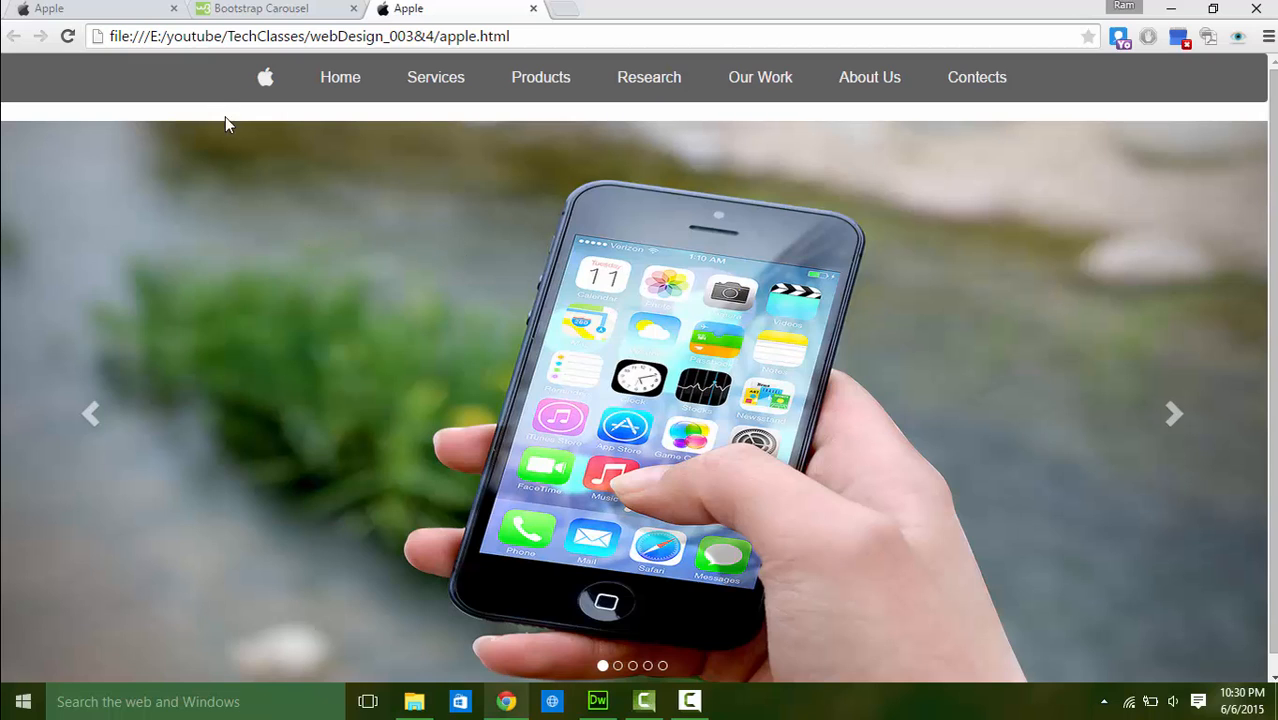
mouse_move(248, 131)
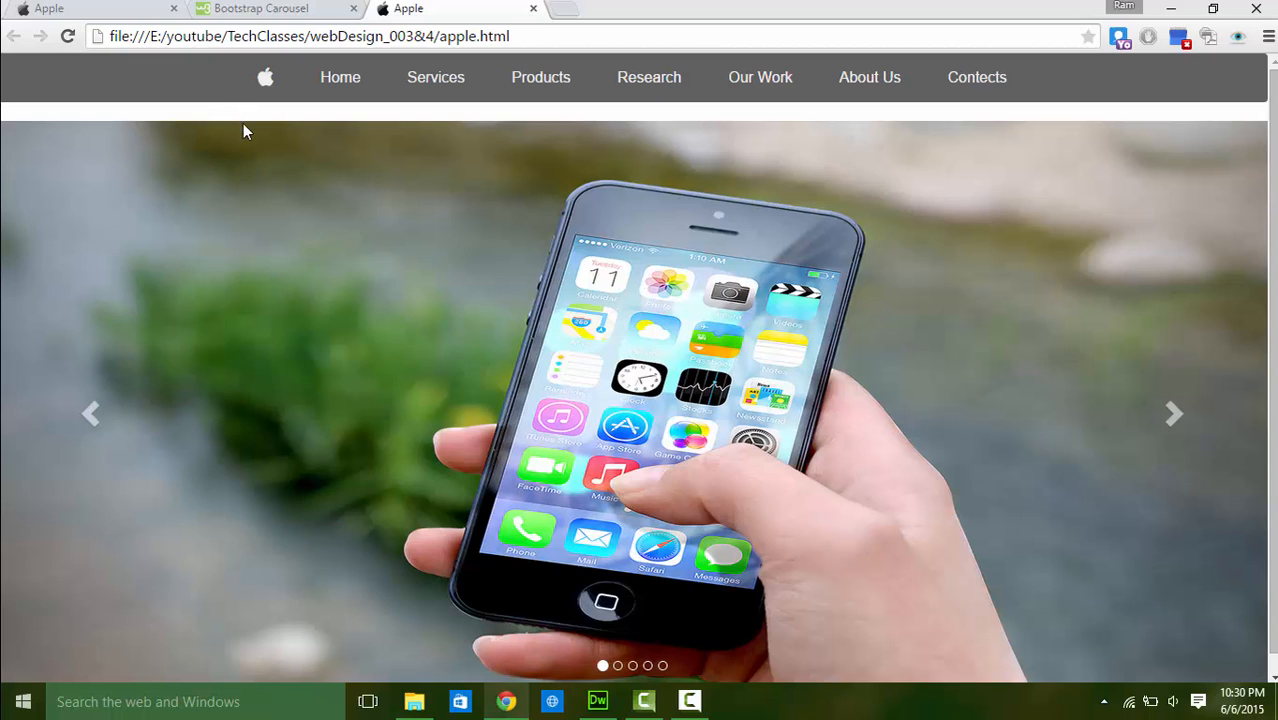
left_click(597, 701)
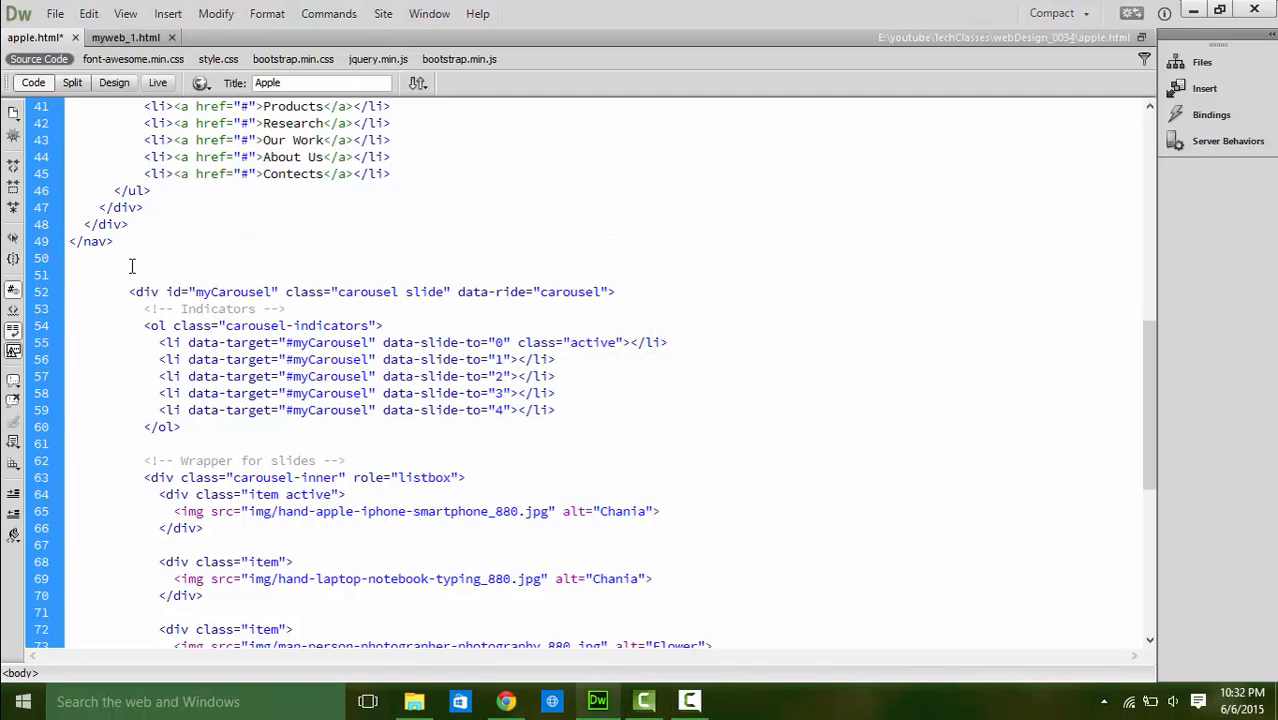
Put container-fluid hero-slide and row divs above the carousel, with closing </div> tags after it.
type("<div class=\"container-fluid")
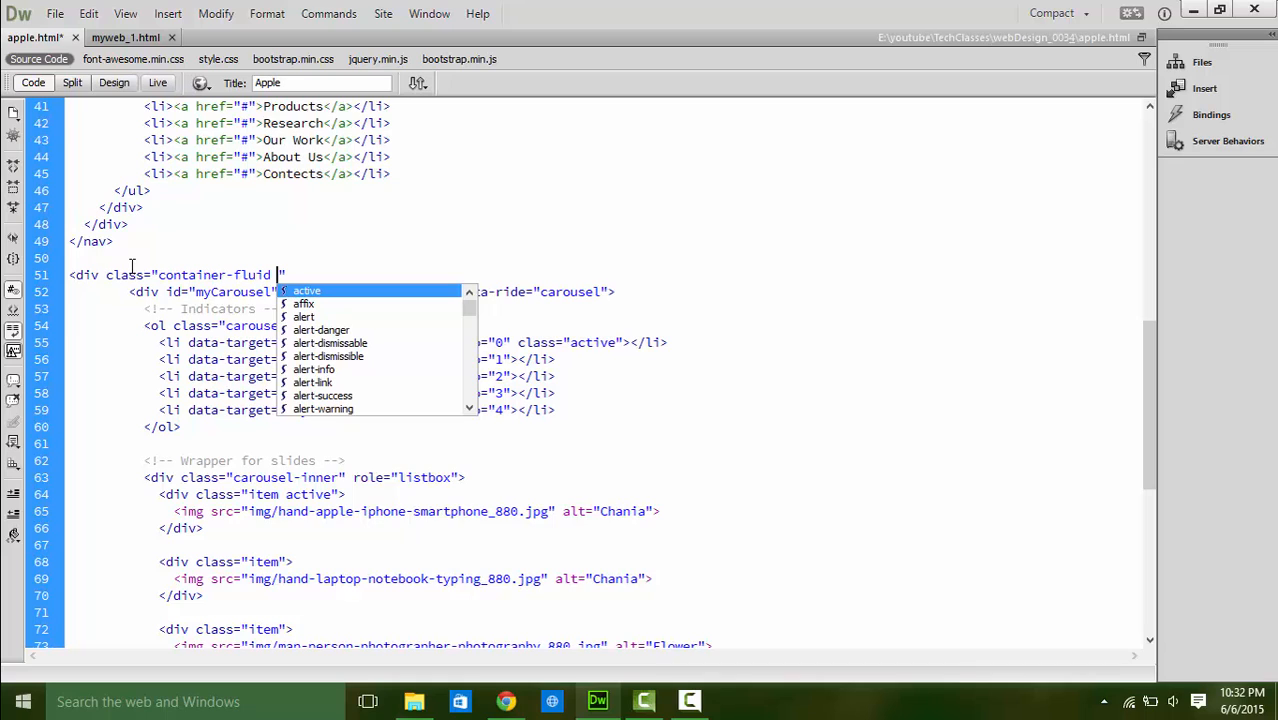
type("hero-slide")
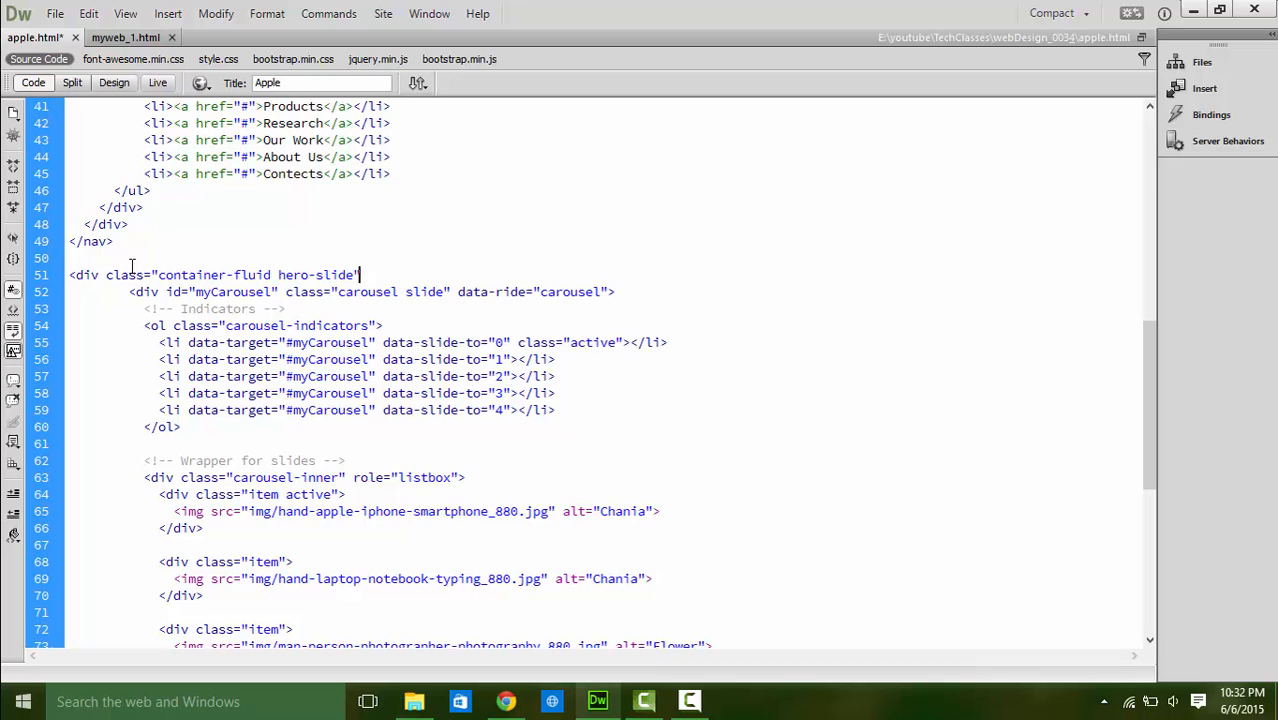
key("Return")
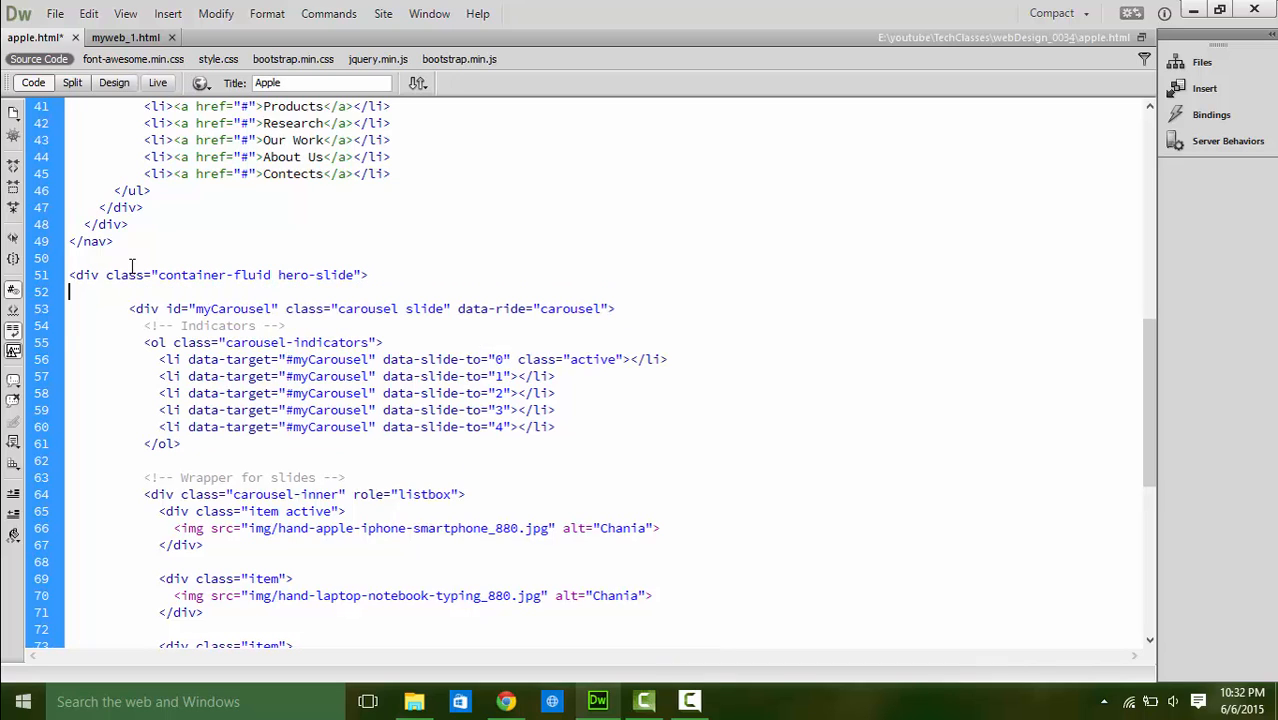
type("<div class=\"row")
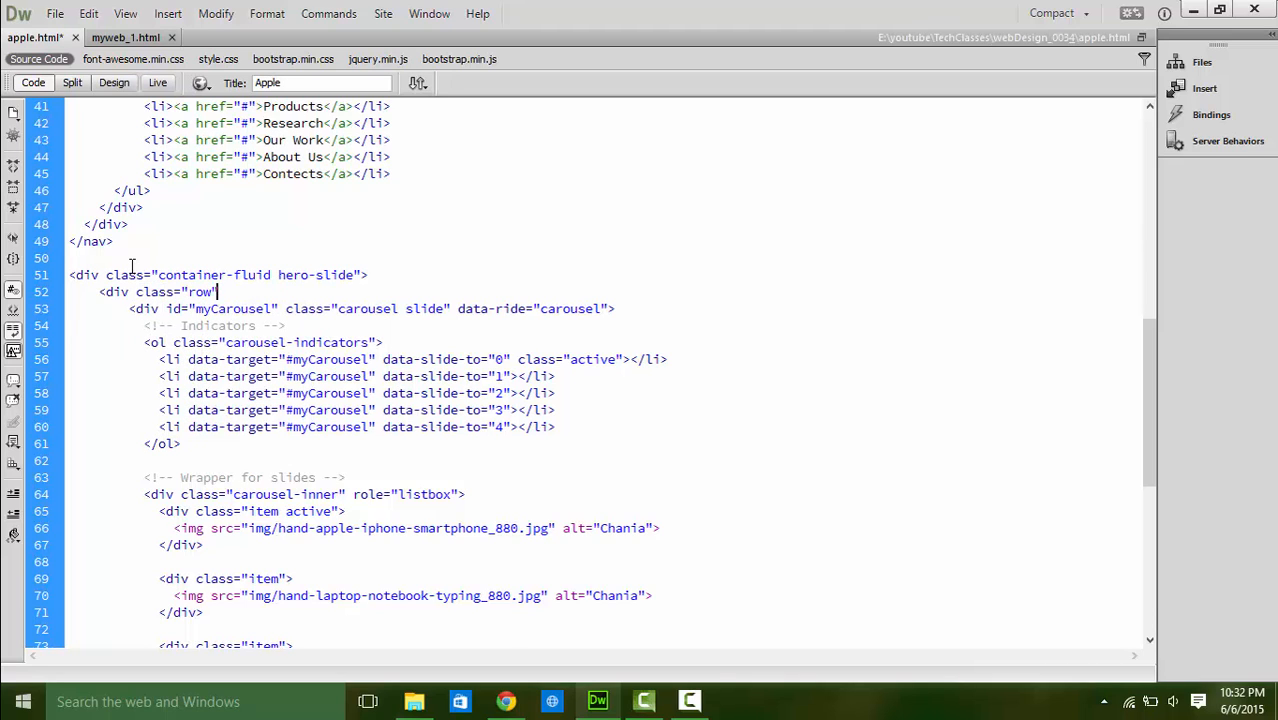
key("Return")
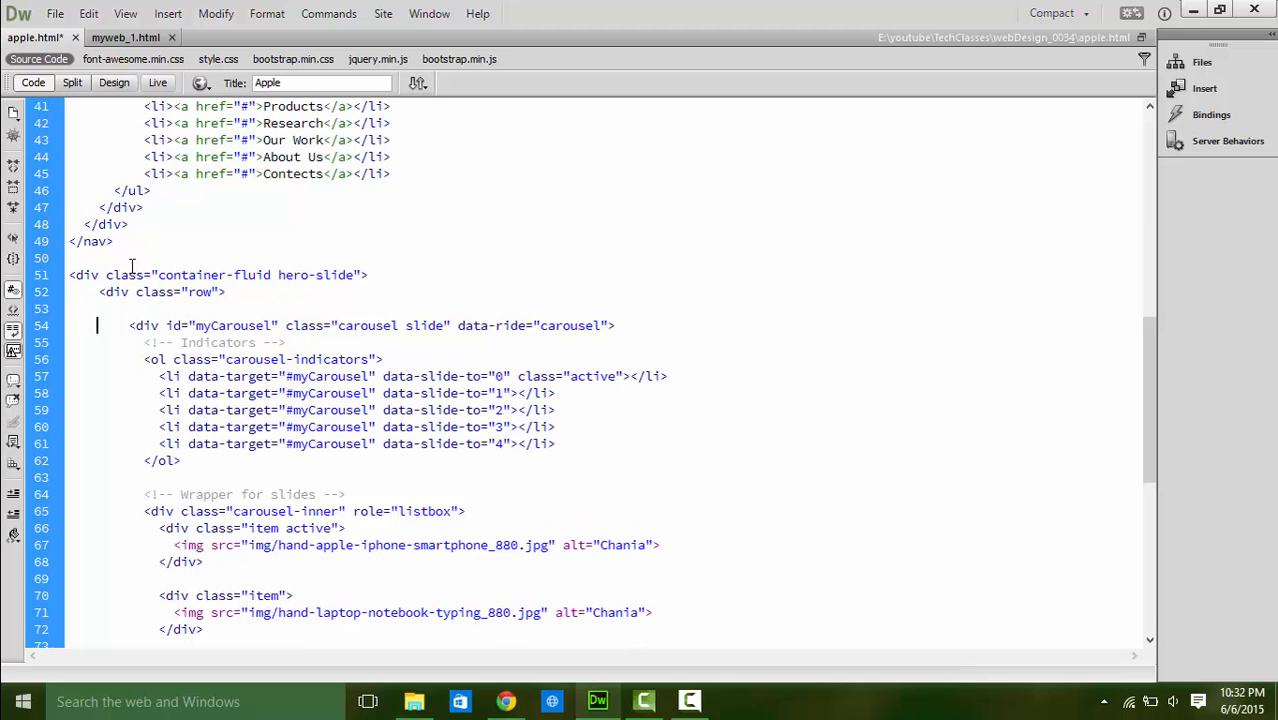
scroll("down", 3)
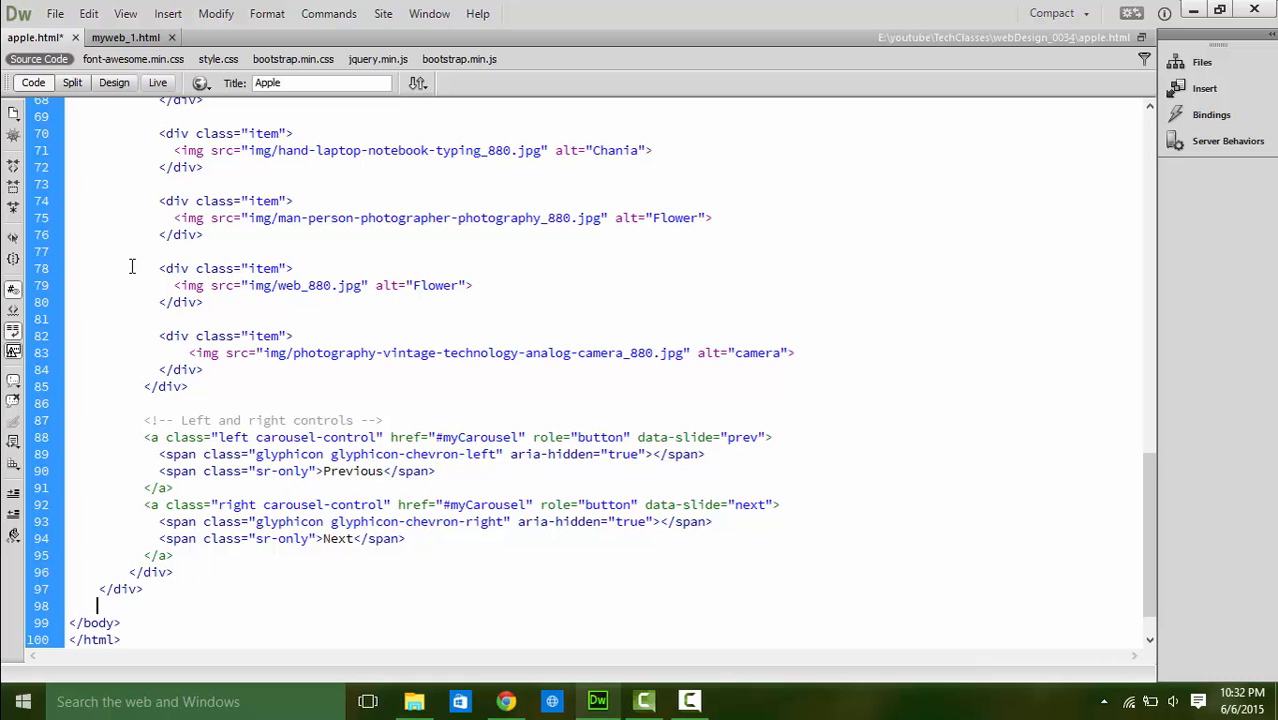
type("</div>")
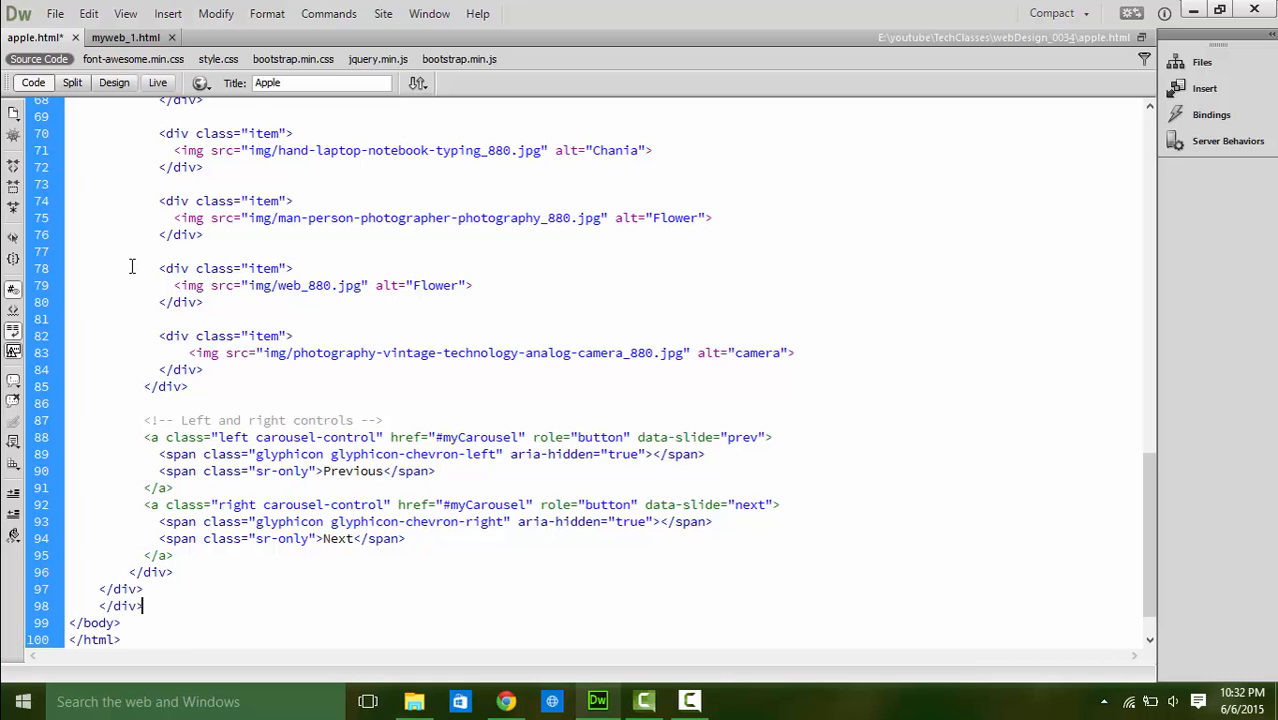
mouse_move(132, 240)
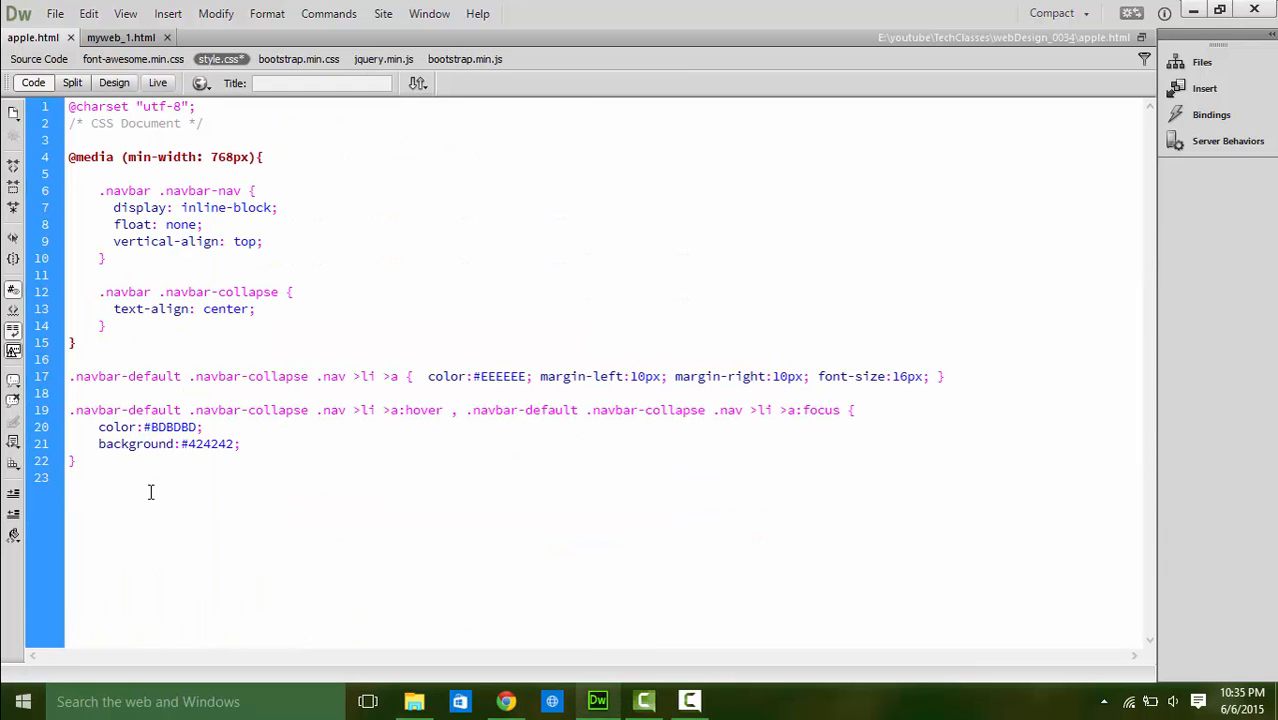
Append .hero-slide { margin-top:-20px; } to the end of style.css.
type(".hero-slide {")
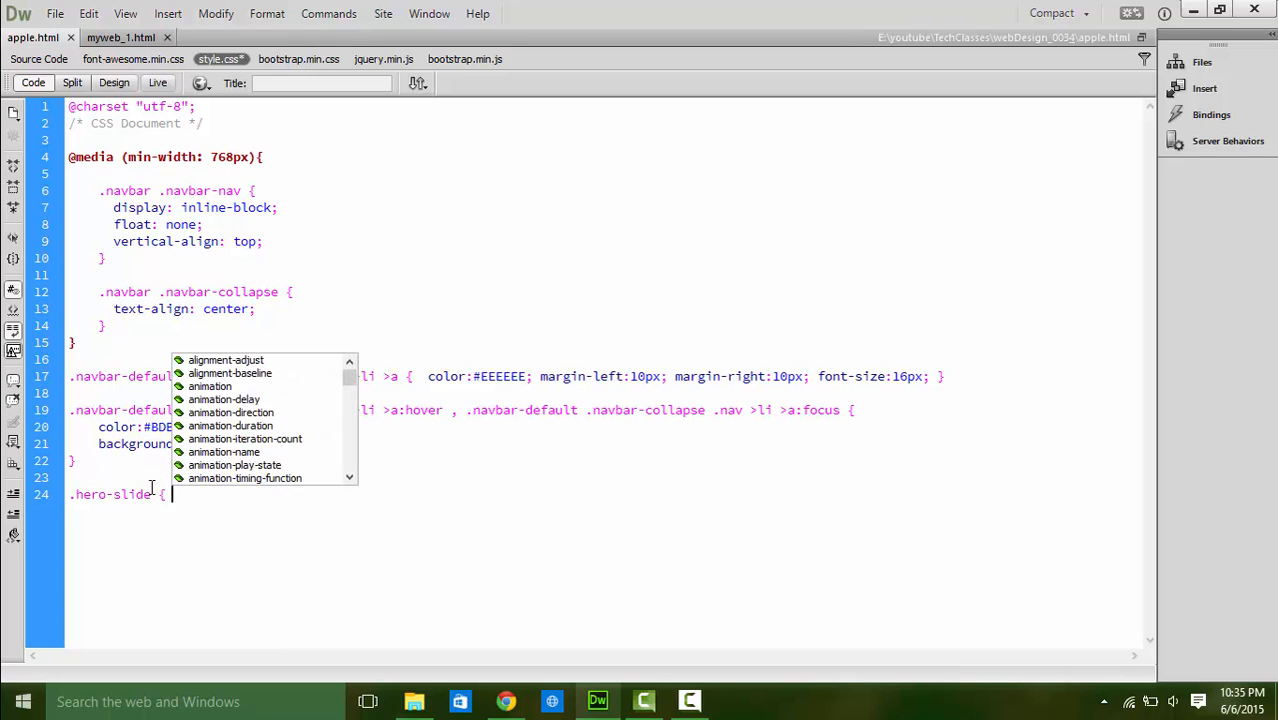
type("margin-top:")
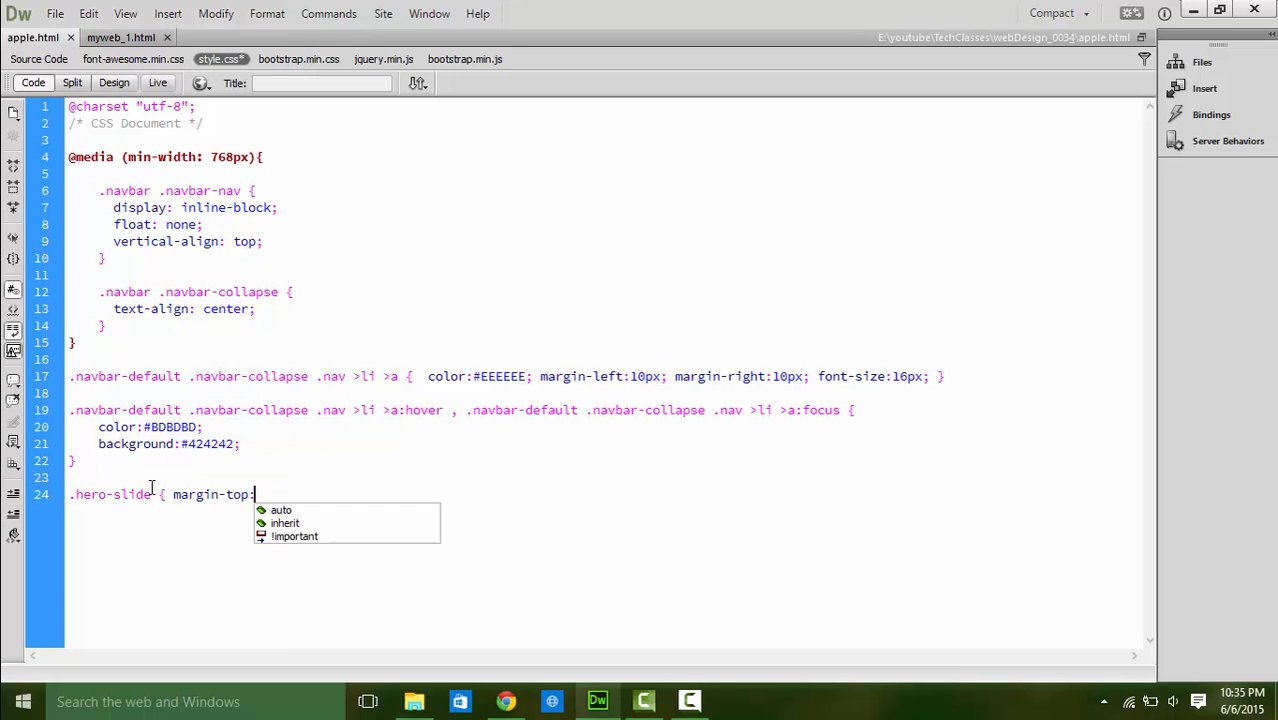
type("-20px;")
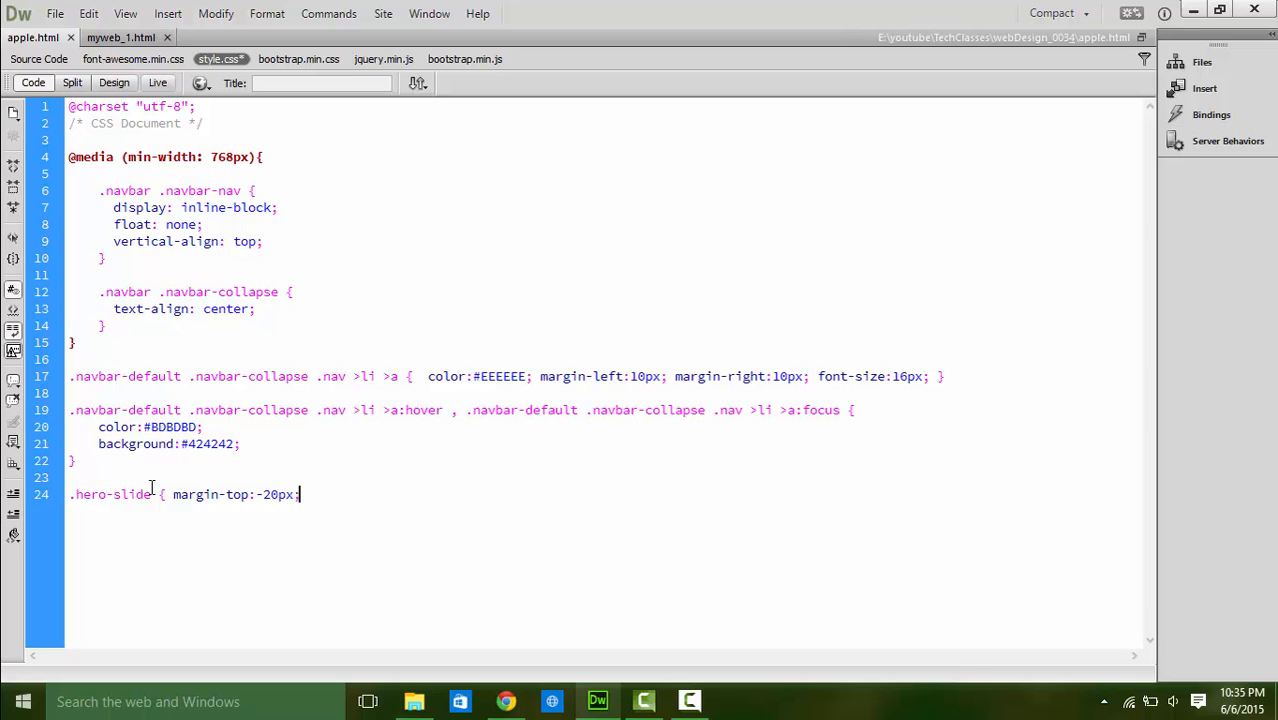
left_click(506, 701)
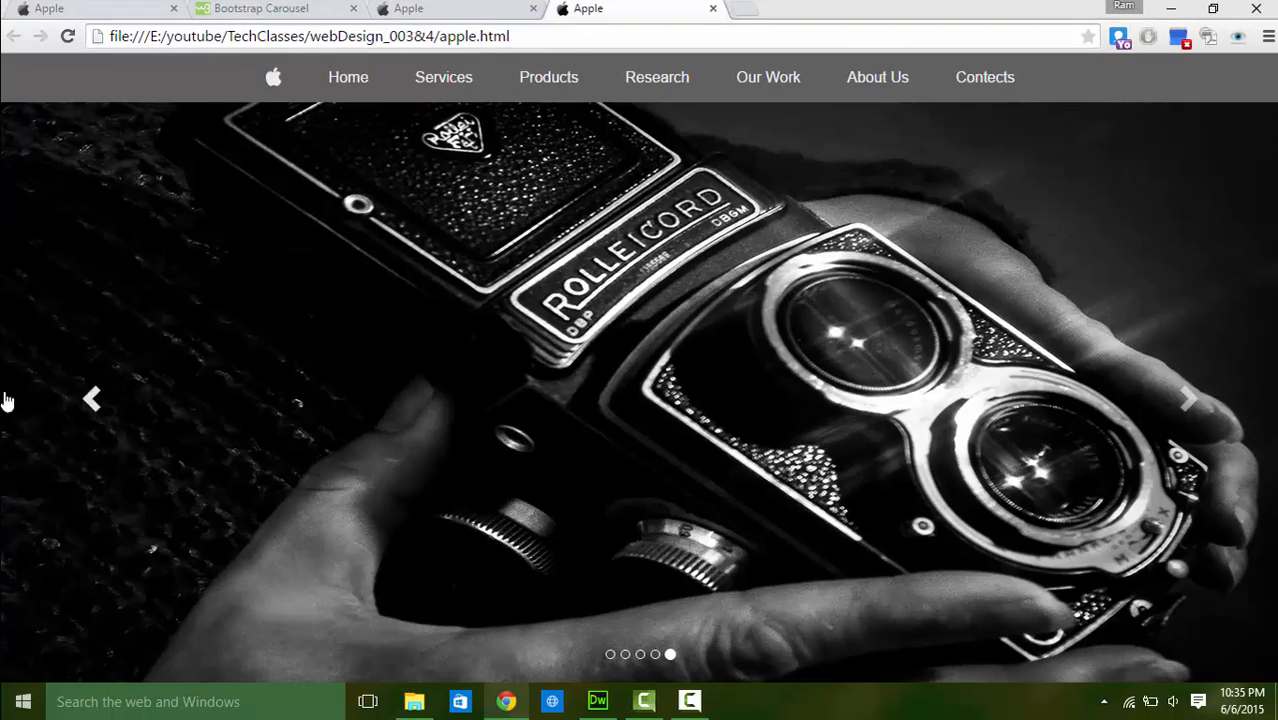
Look up the caption markup in the W3Schools Bootstrap Carousel example, then return to apple.html.
left_click(260, 8)
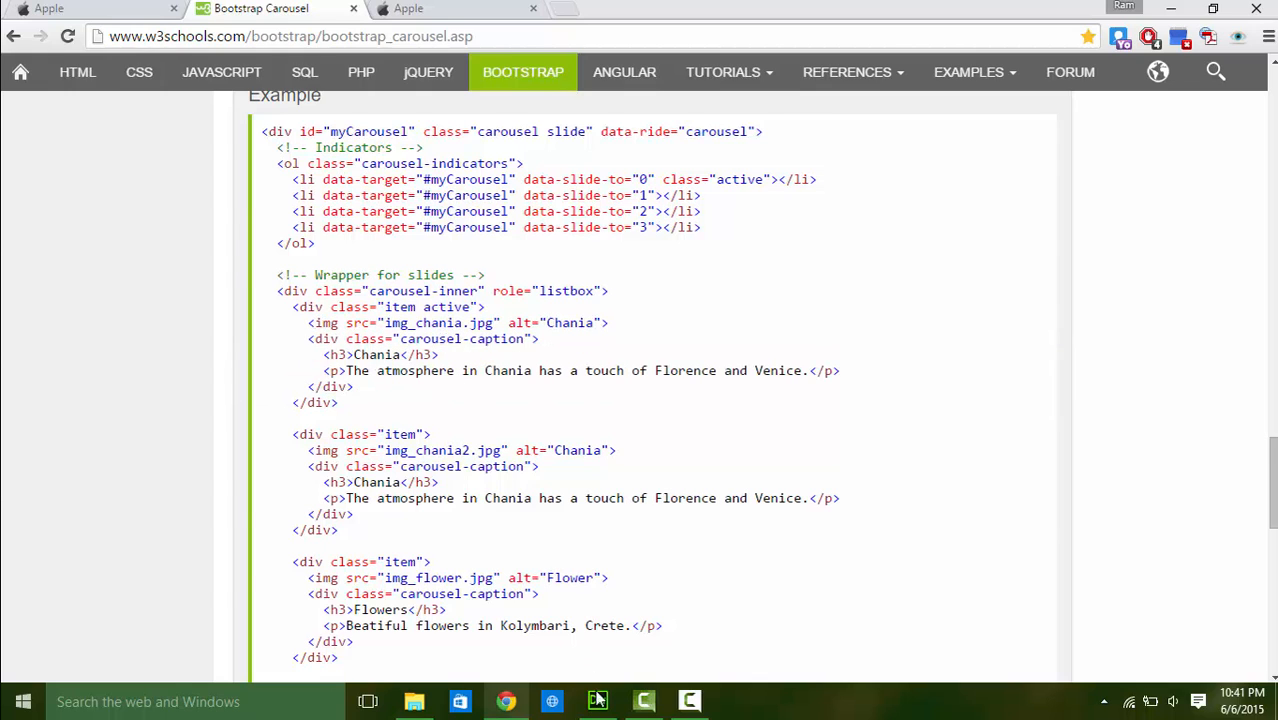
left_click(597, 701)
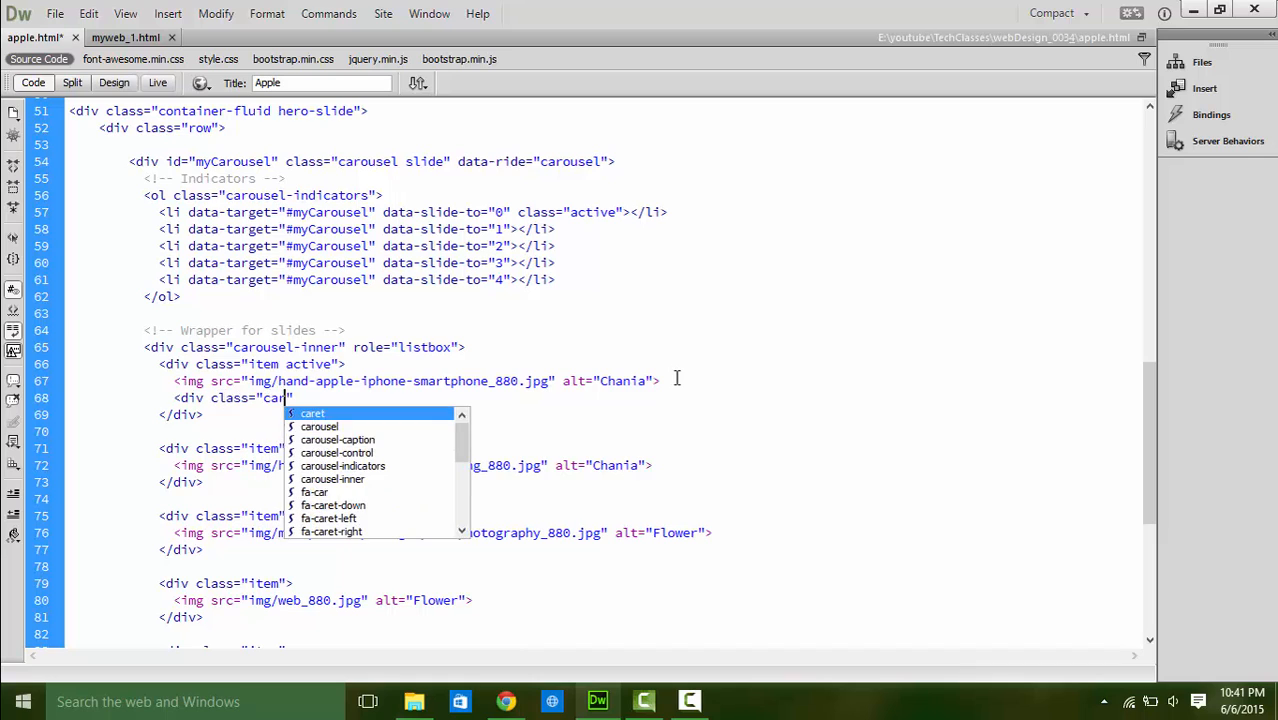
Add a carousel-caption div with <h1>iphone</h1> and <p>This is how we do.</p> to slide one.
left_click(337, 440)
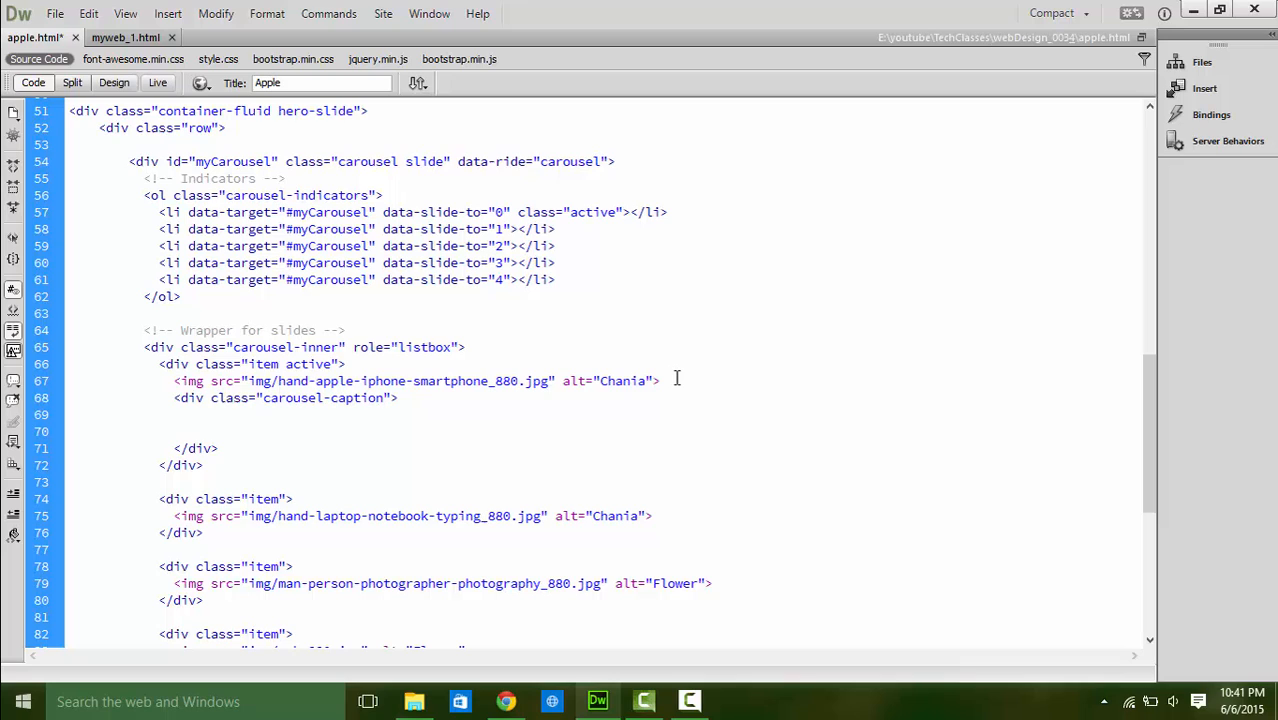
type("<h1")
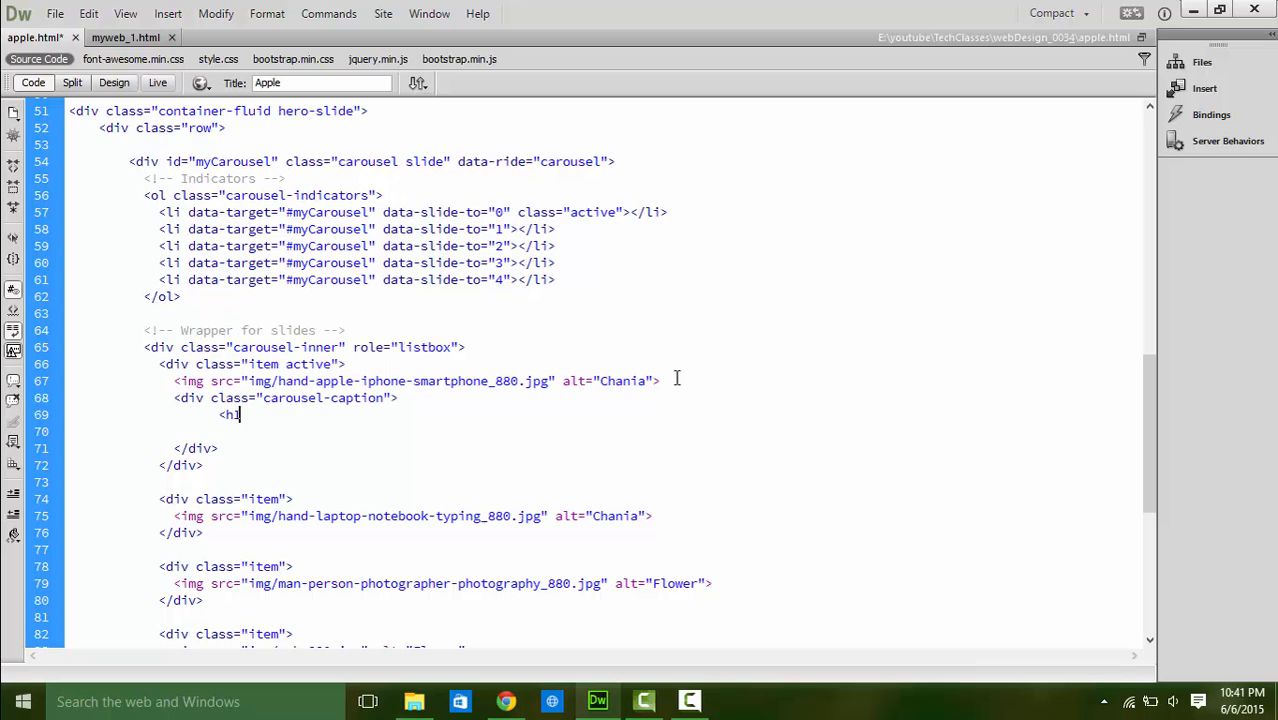
type(">i")
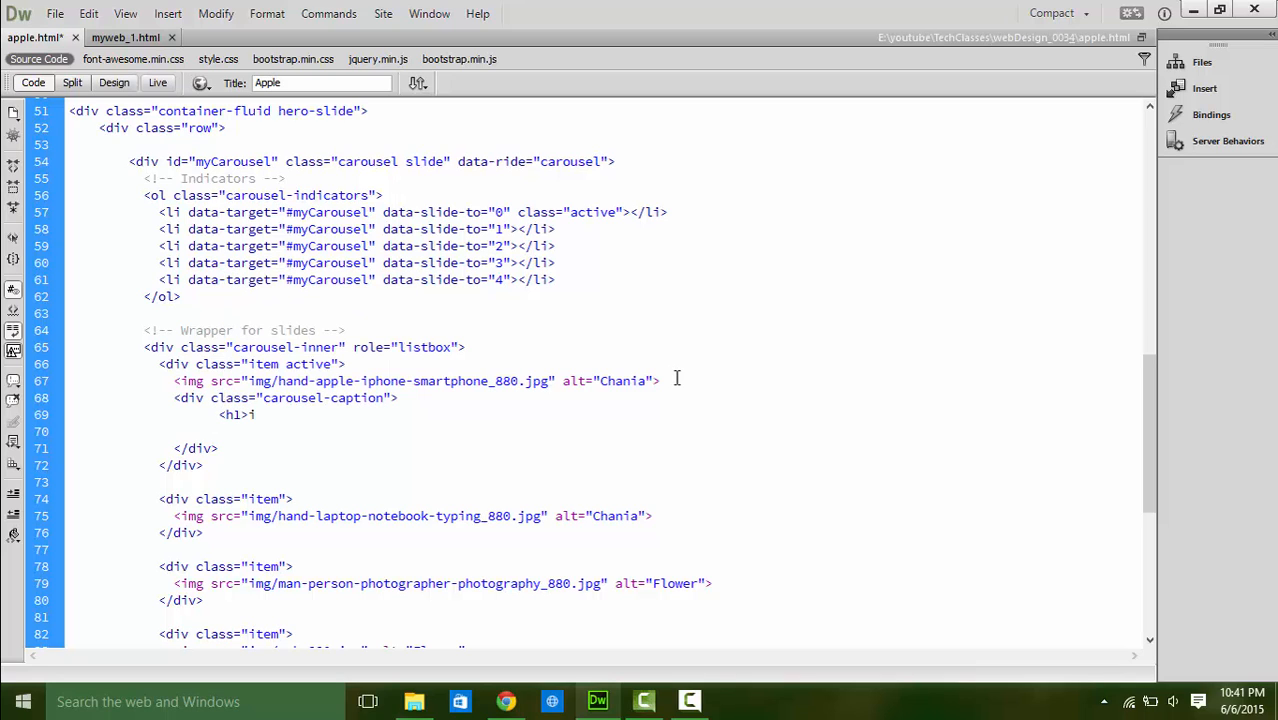
type("phone</h1>")
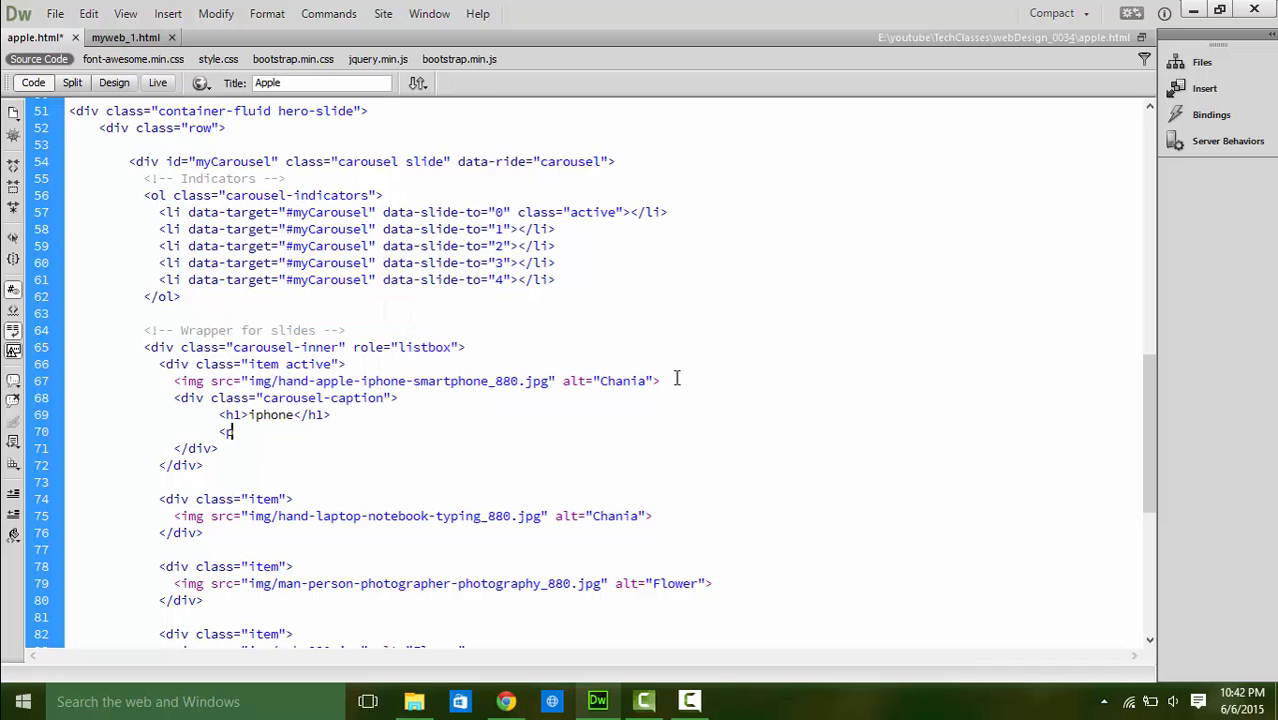
type("<p>This is")
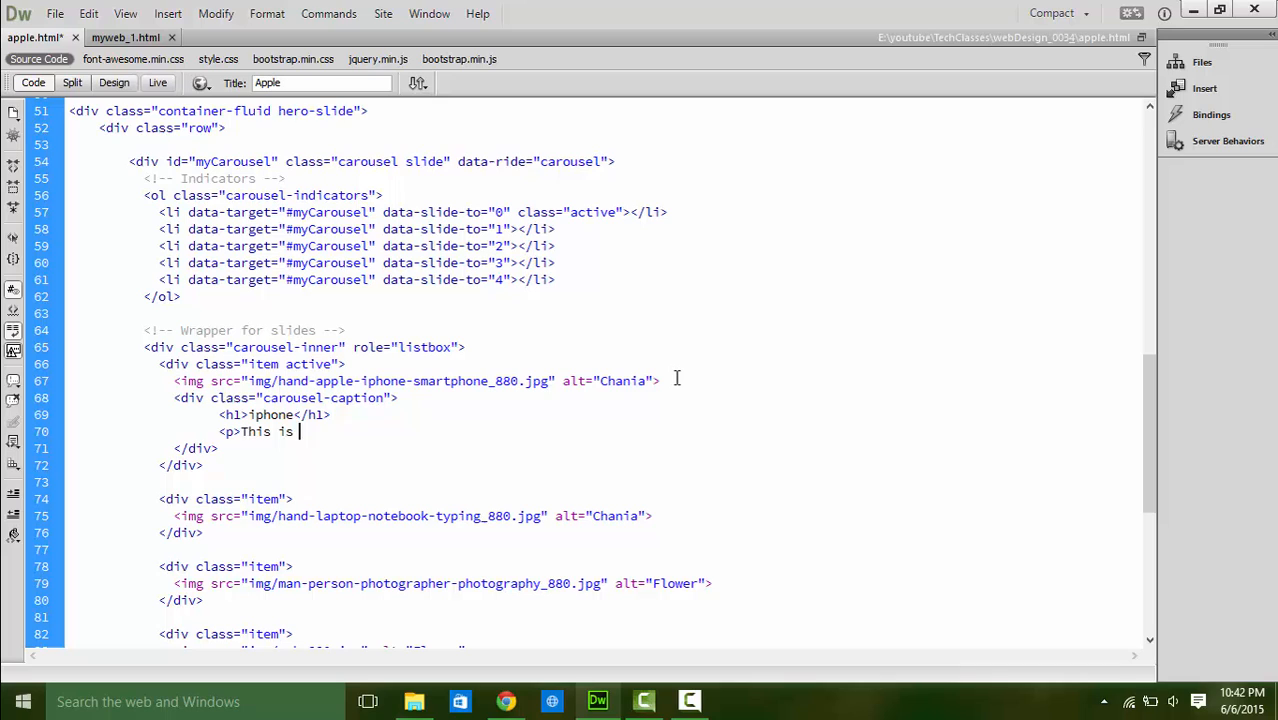
type("how we do.")
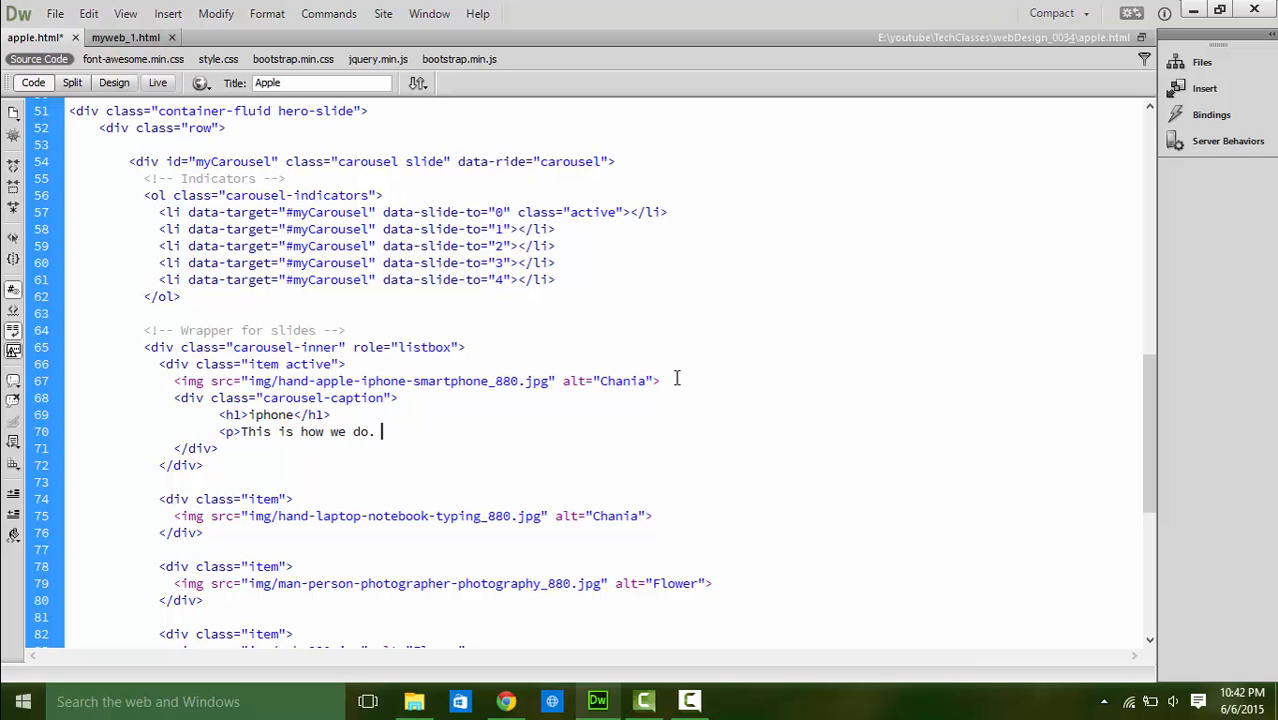
type("</p>")
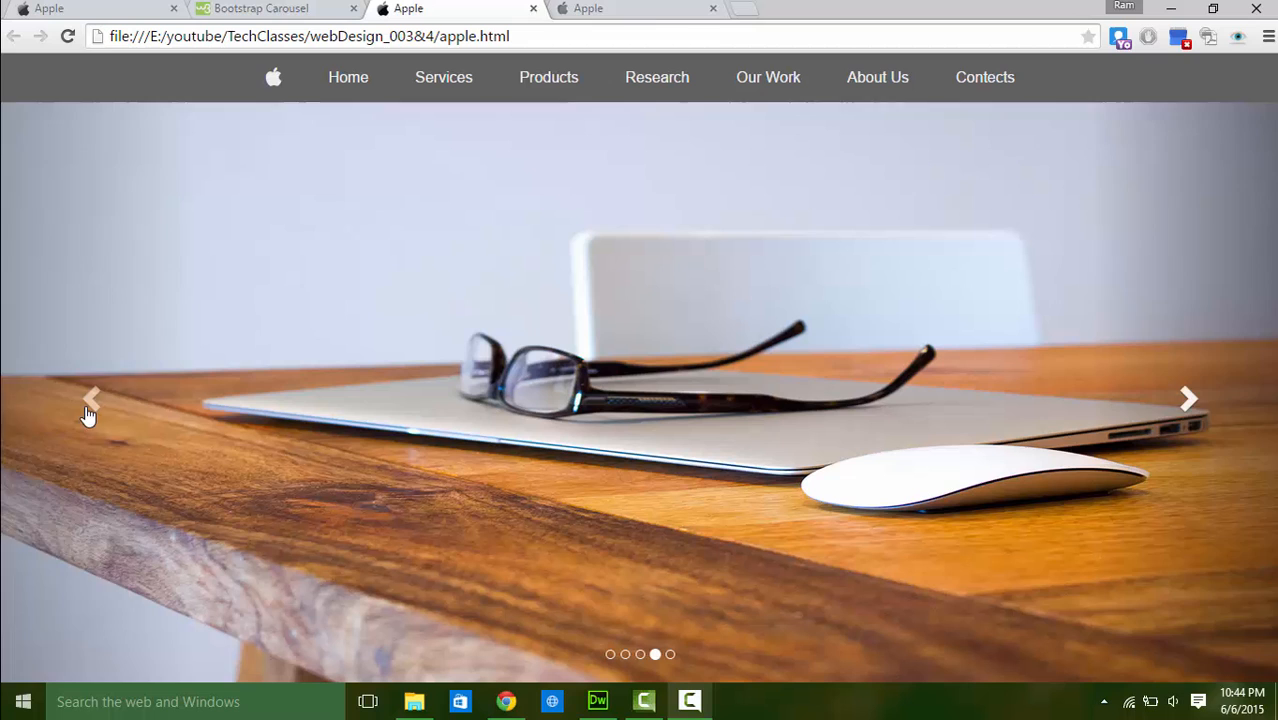
mouse_move(1075, 432)
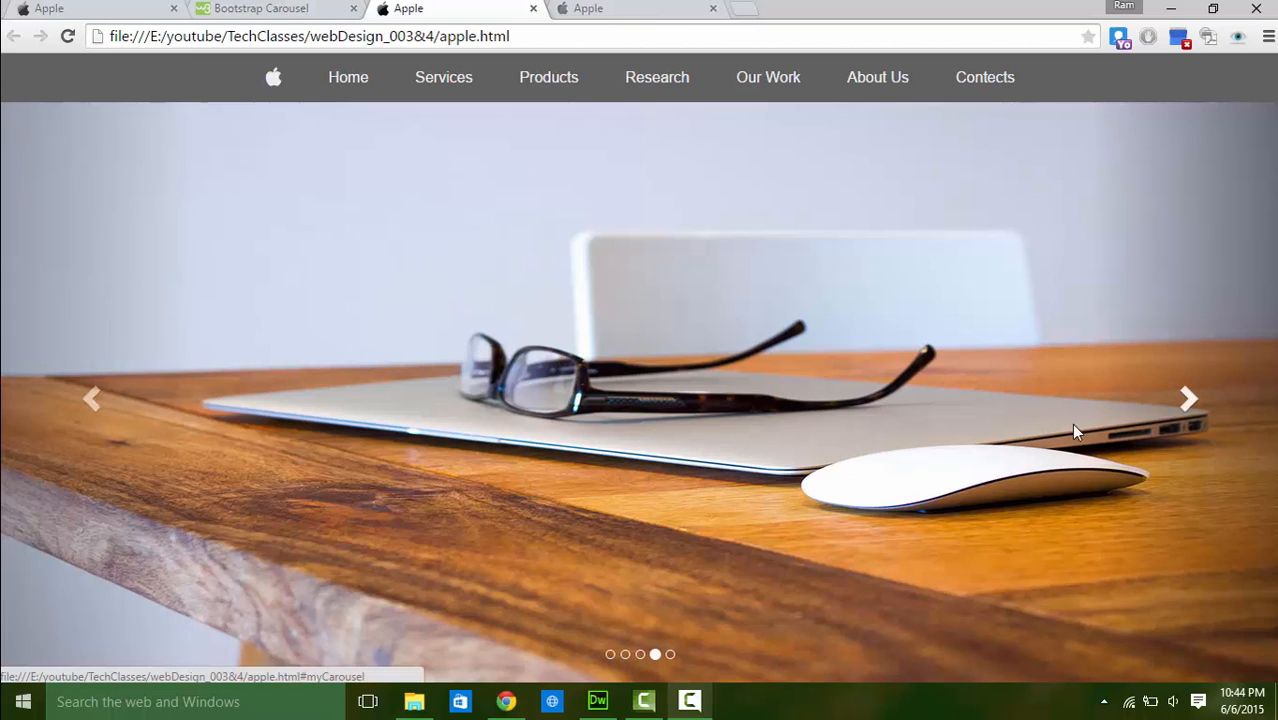
Advance the Chrome carousel preview to the next slide.
left_click(596, 701)
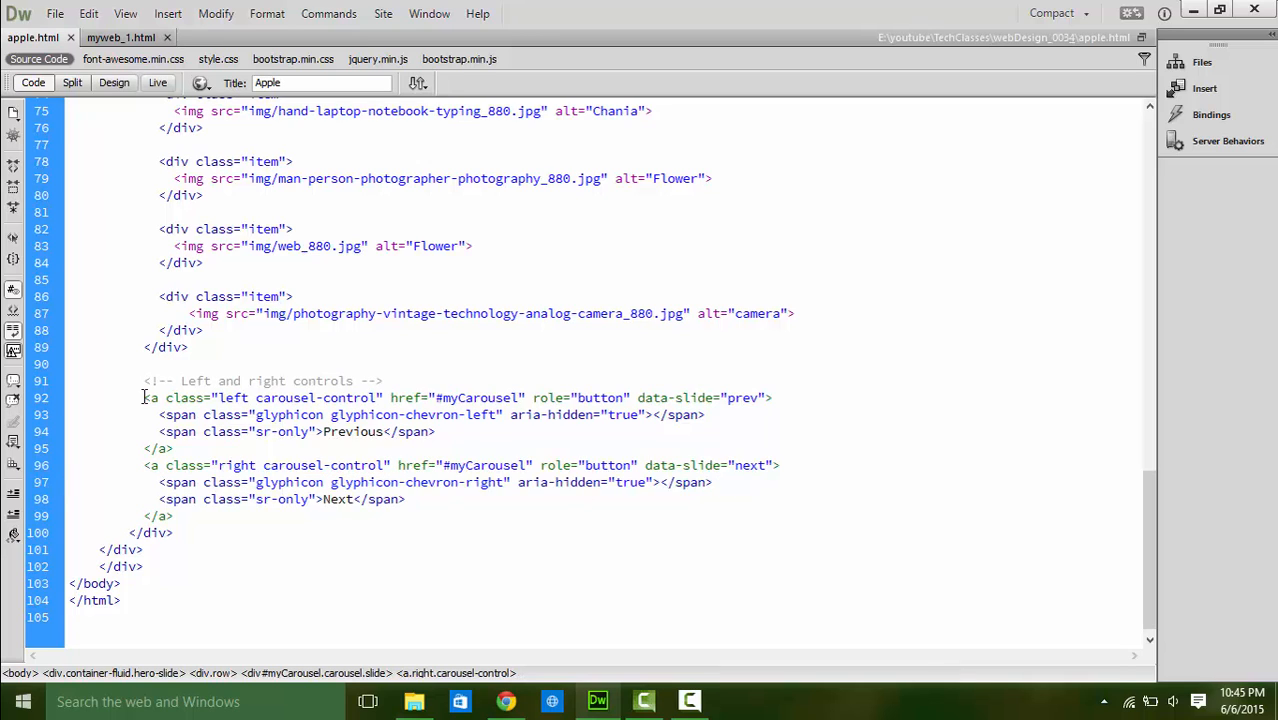
left_click_drag(144, 380, 172, 448)
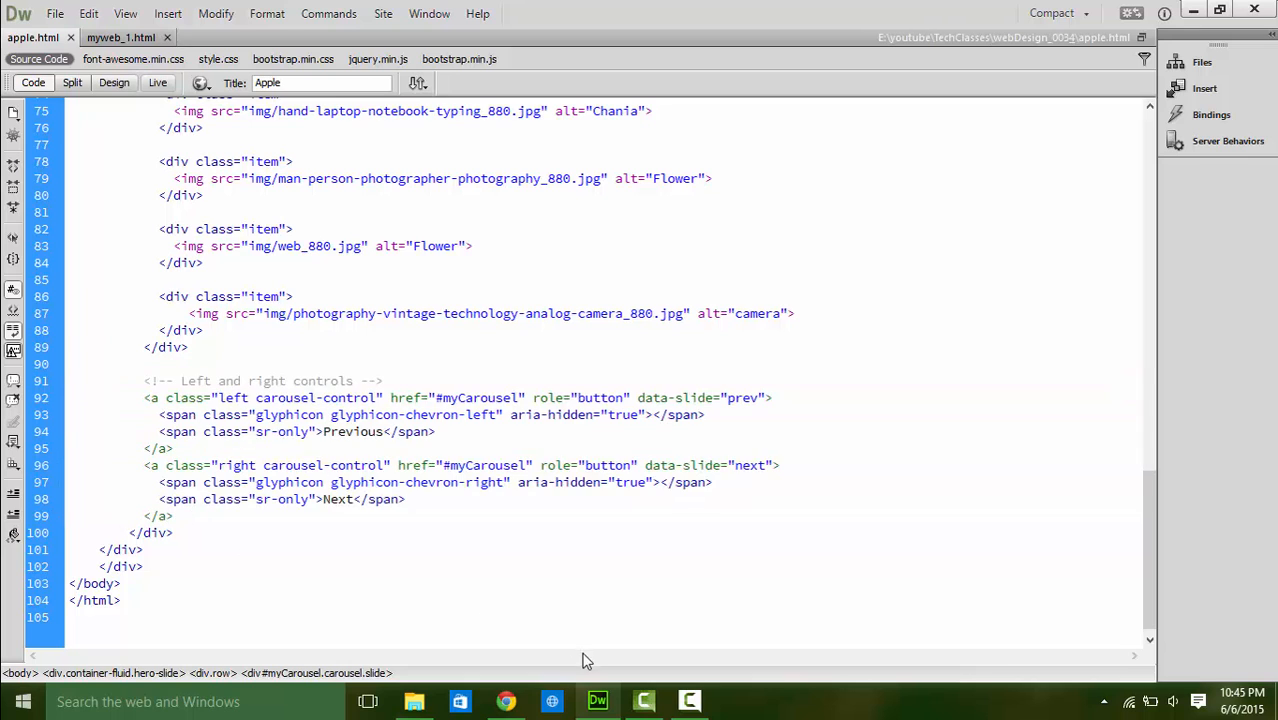
left_click(505, 700)
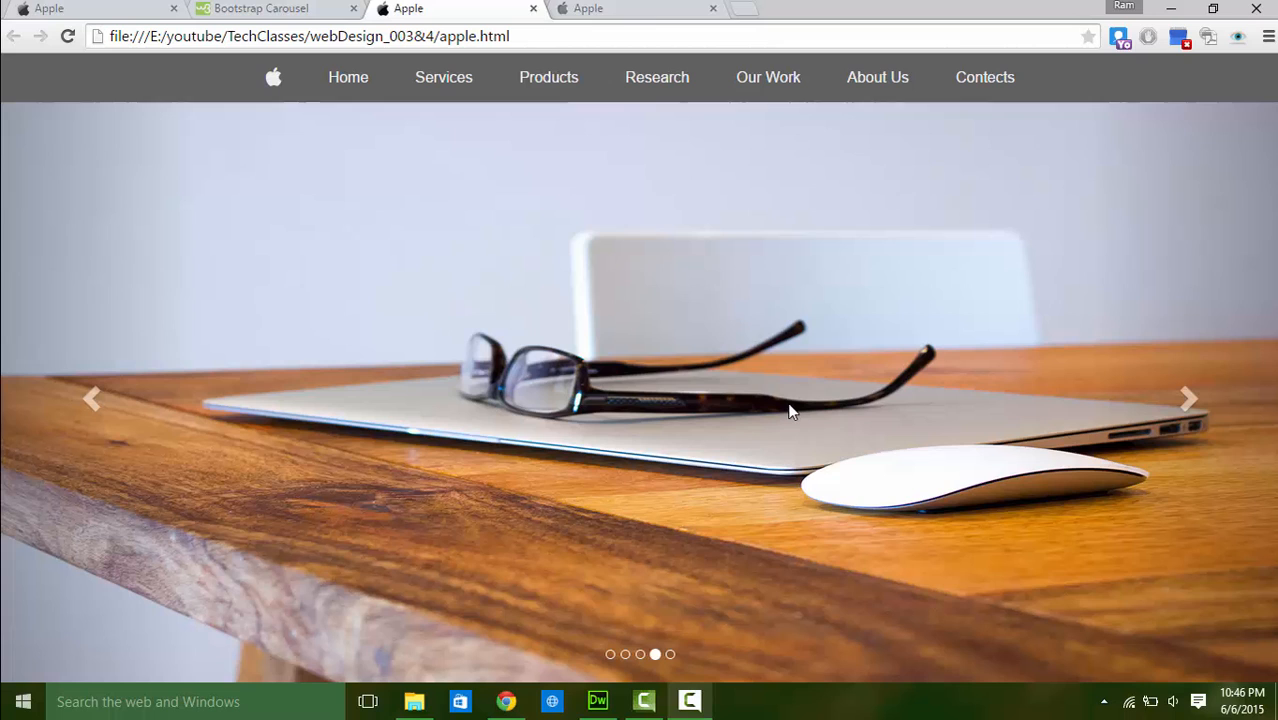
mouse_move(800, 435)
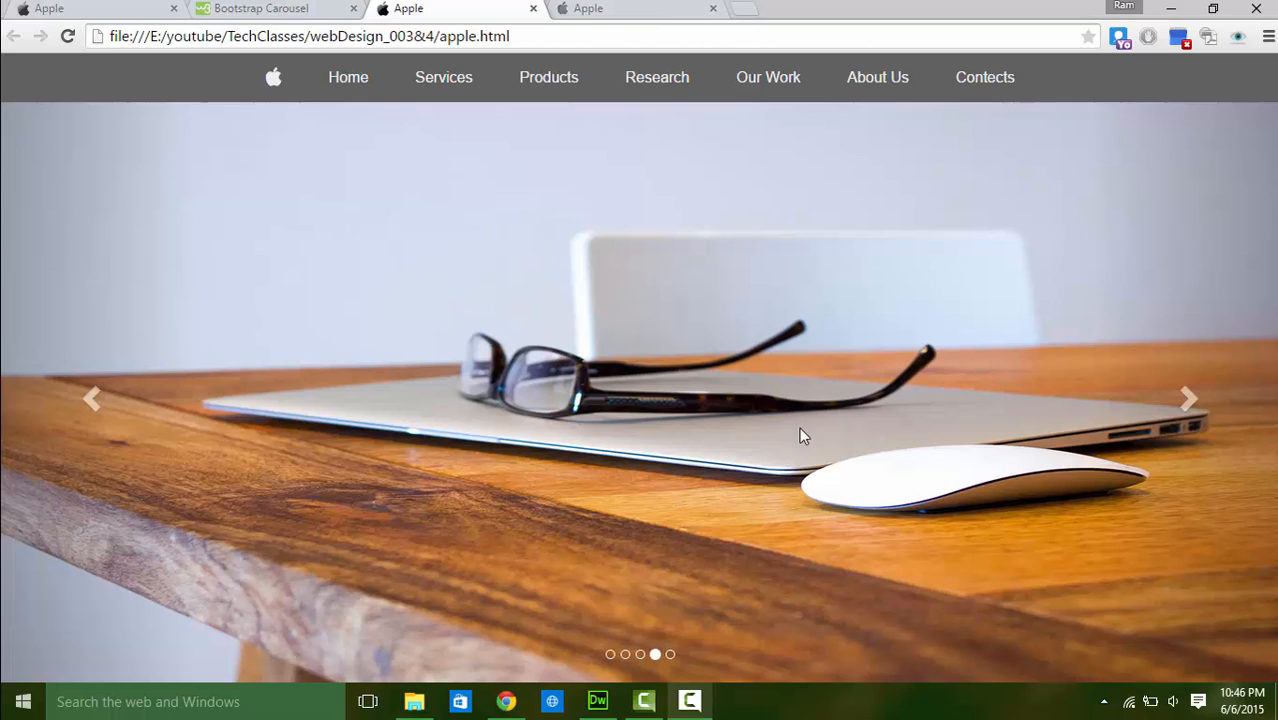
mouse_move(602, 133)
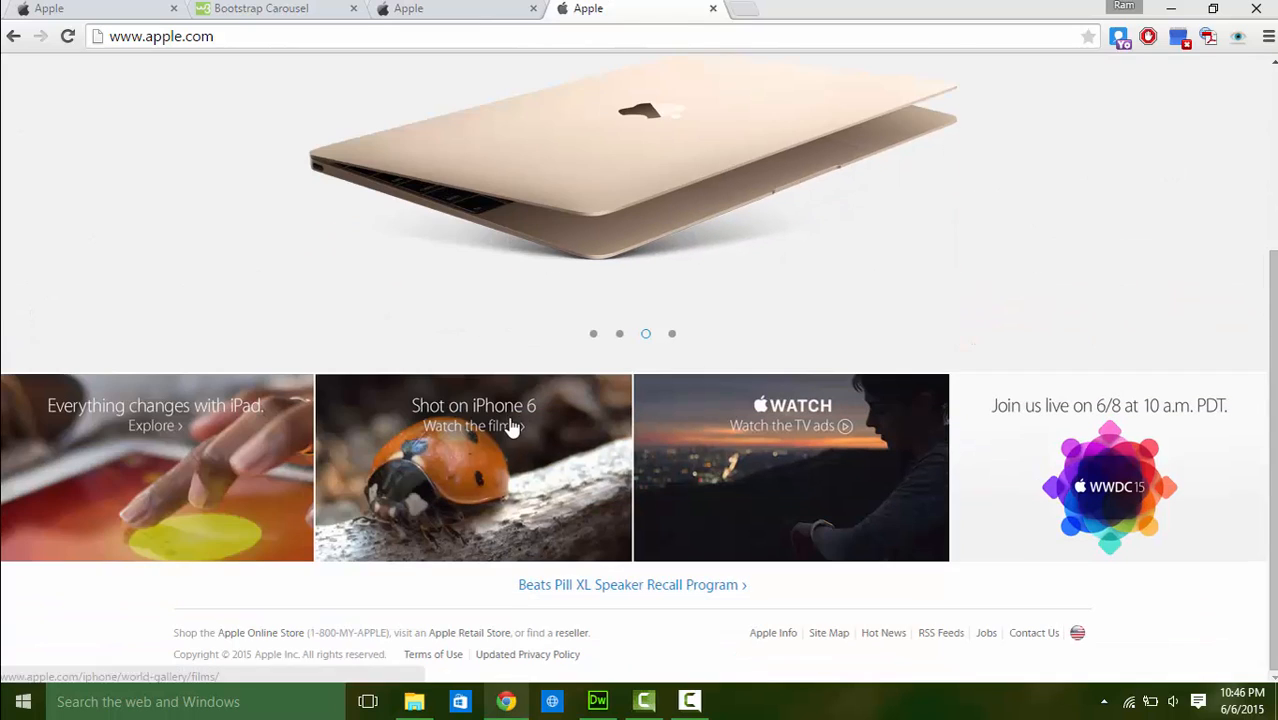
mouse_move(500, 480)
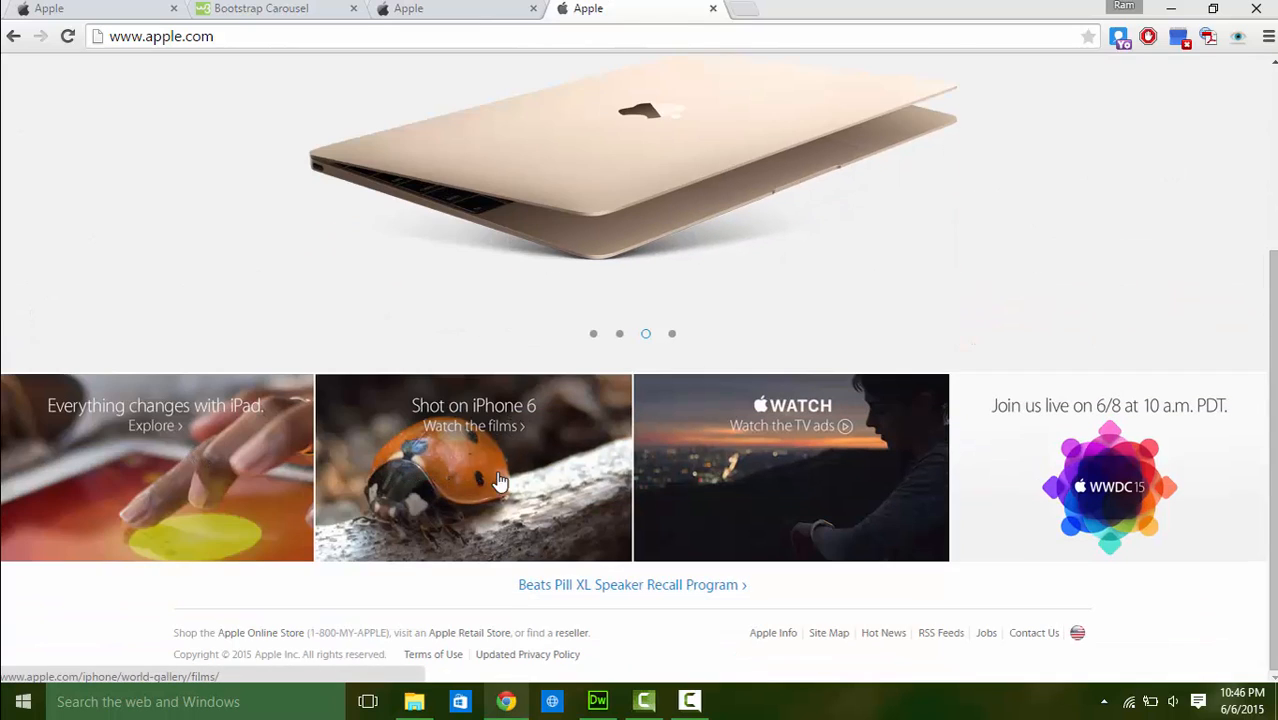